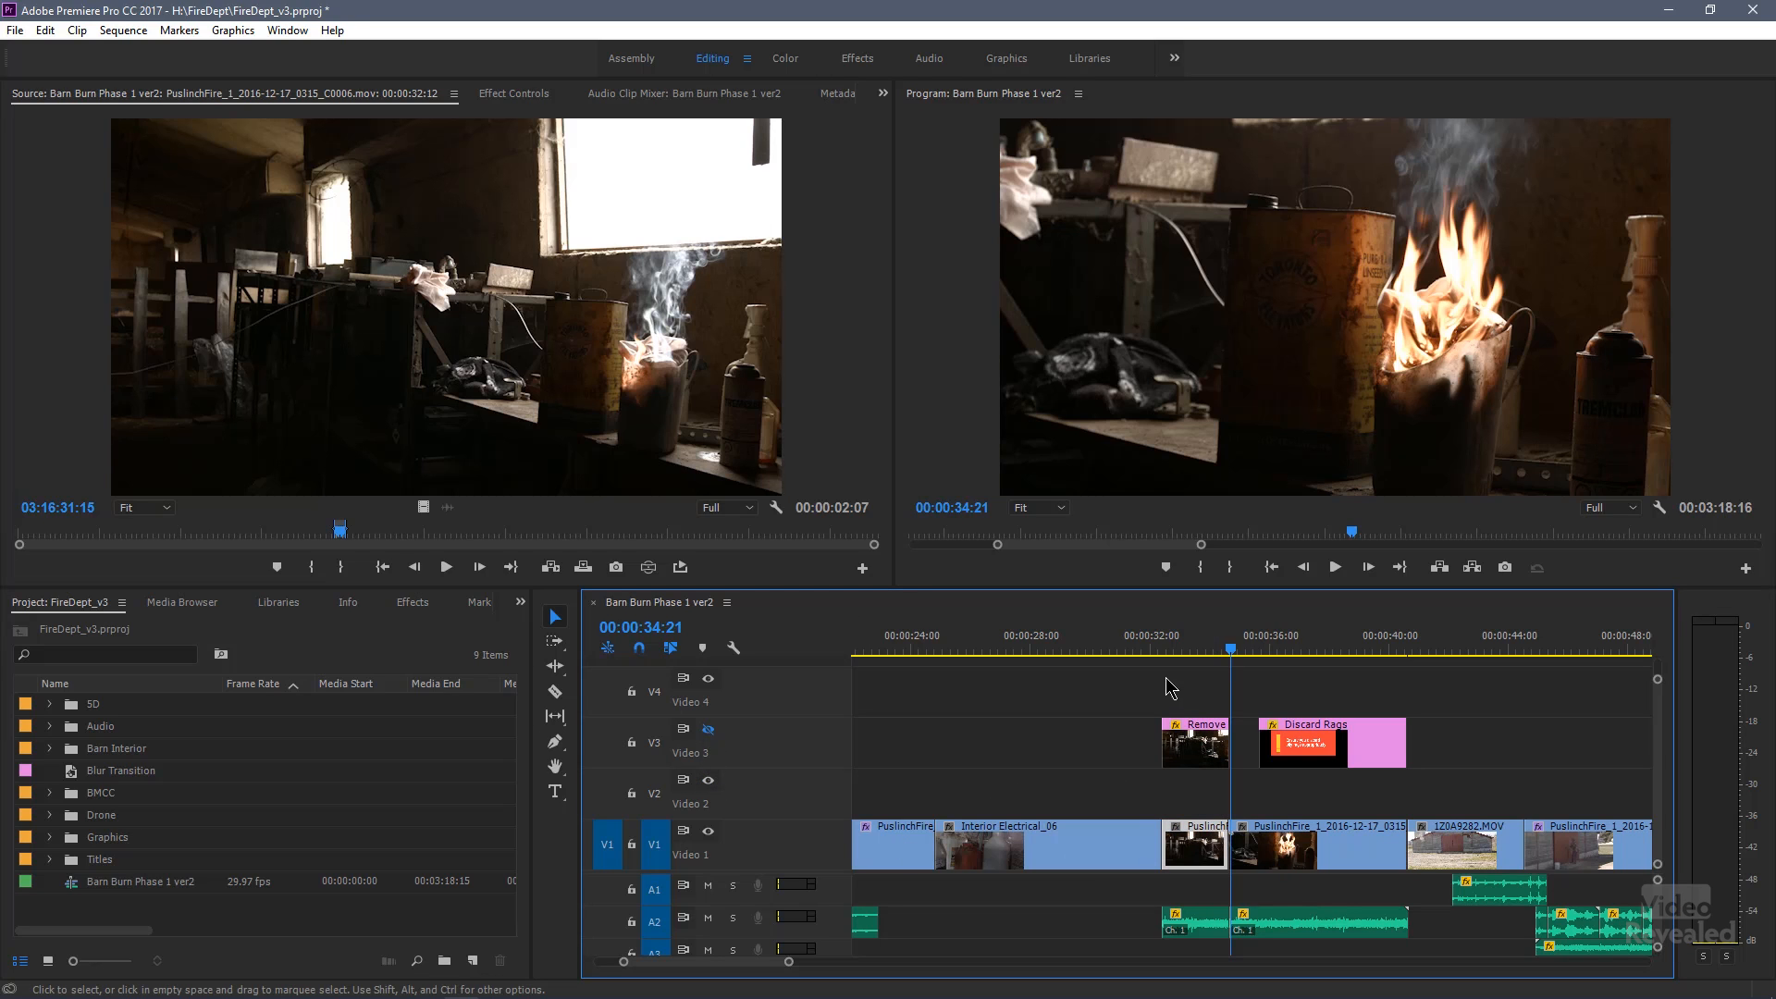
# - Park the playhead on the first frame of the Remove clip at 00:00:32:12
pyautogui.click(1169, 647)
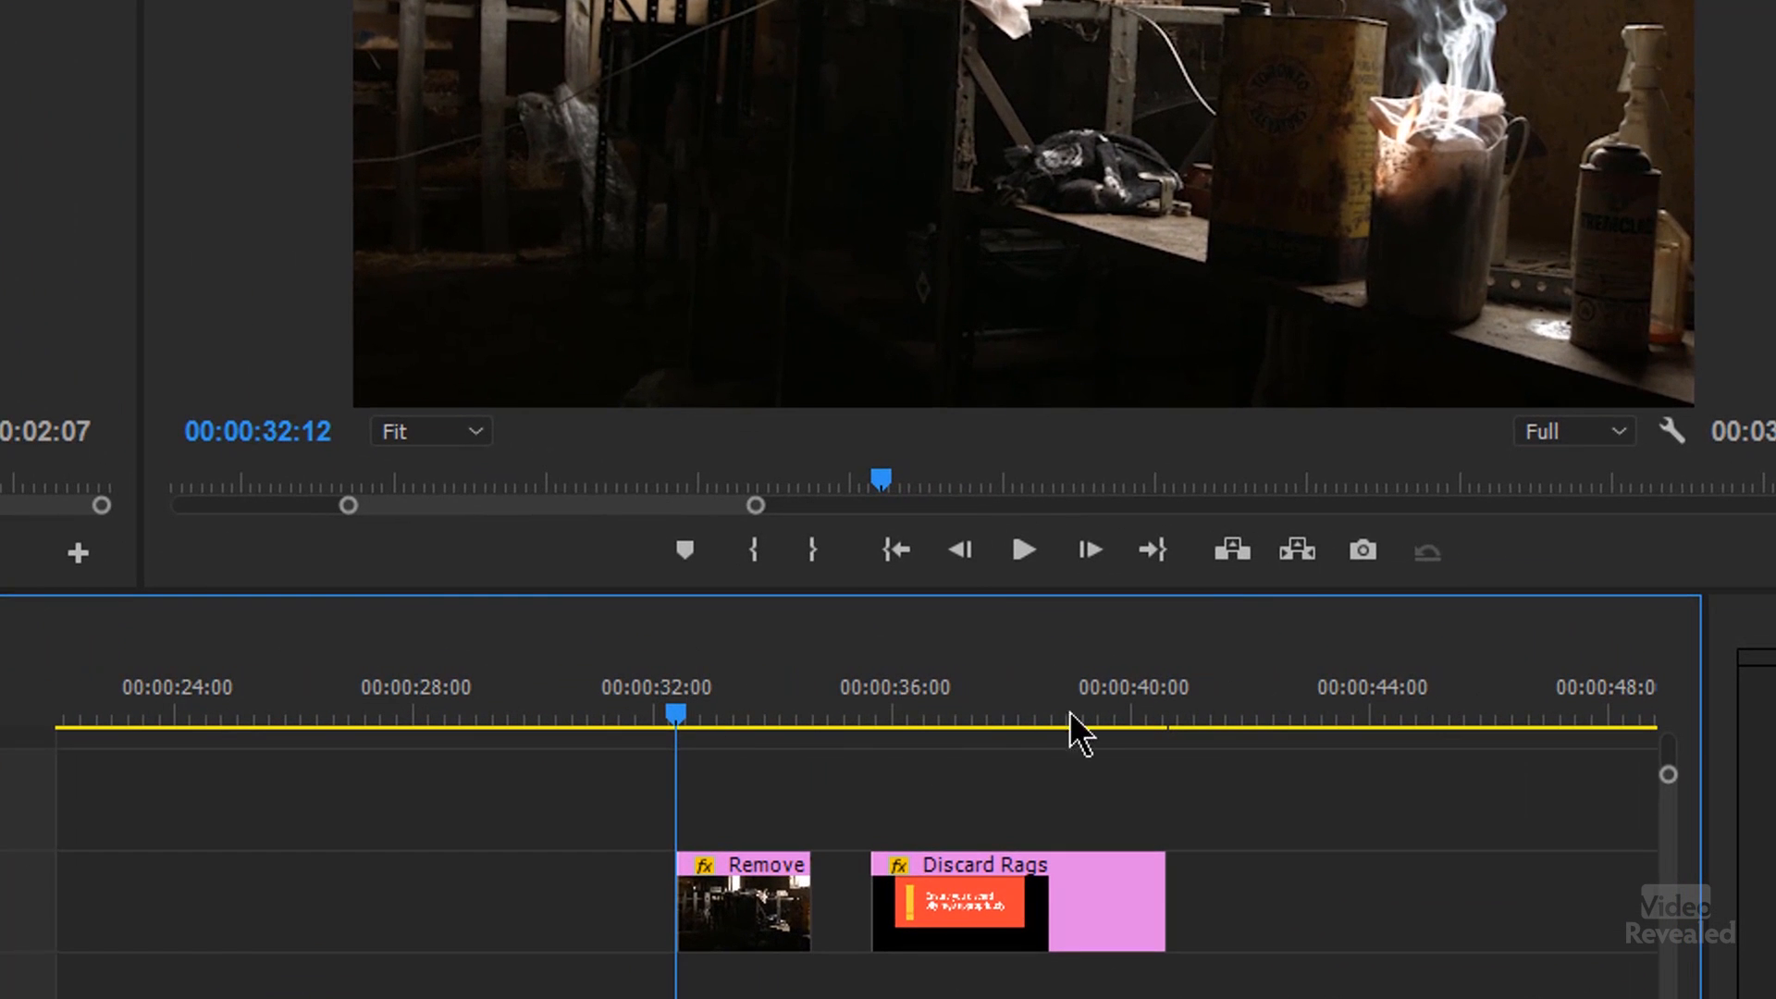
pyautogui.moveTo(1364, 551)
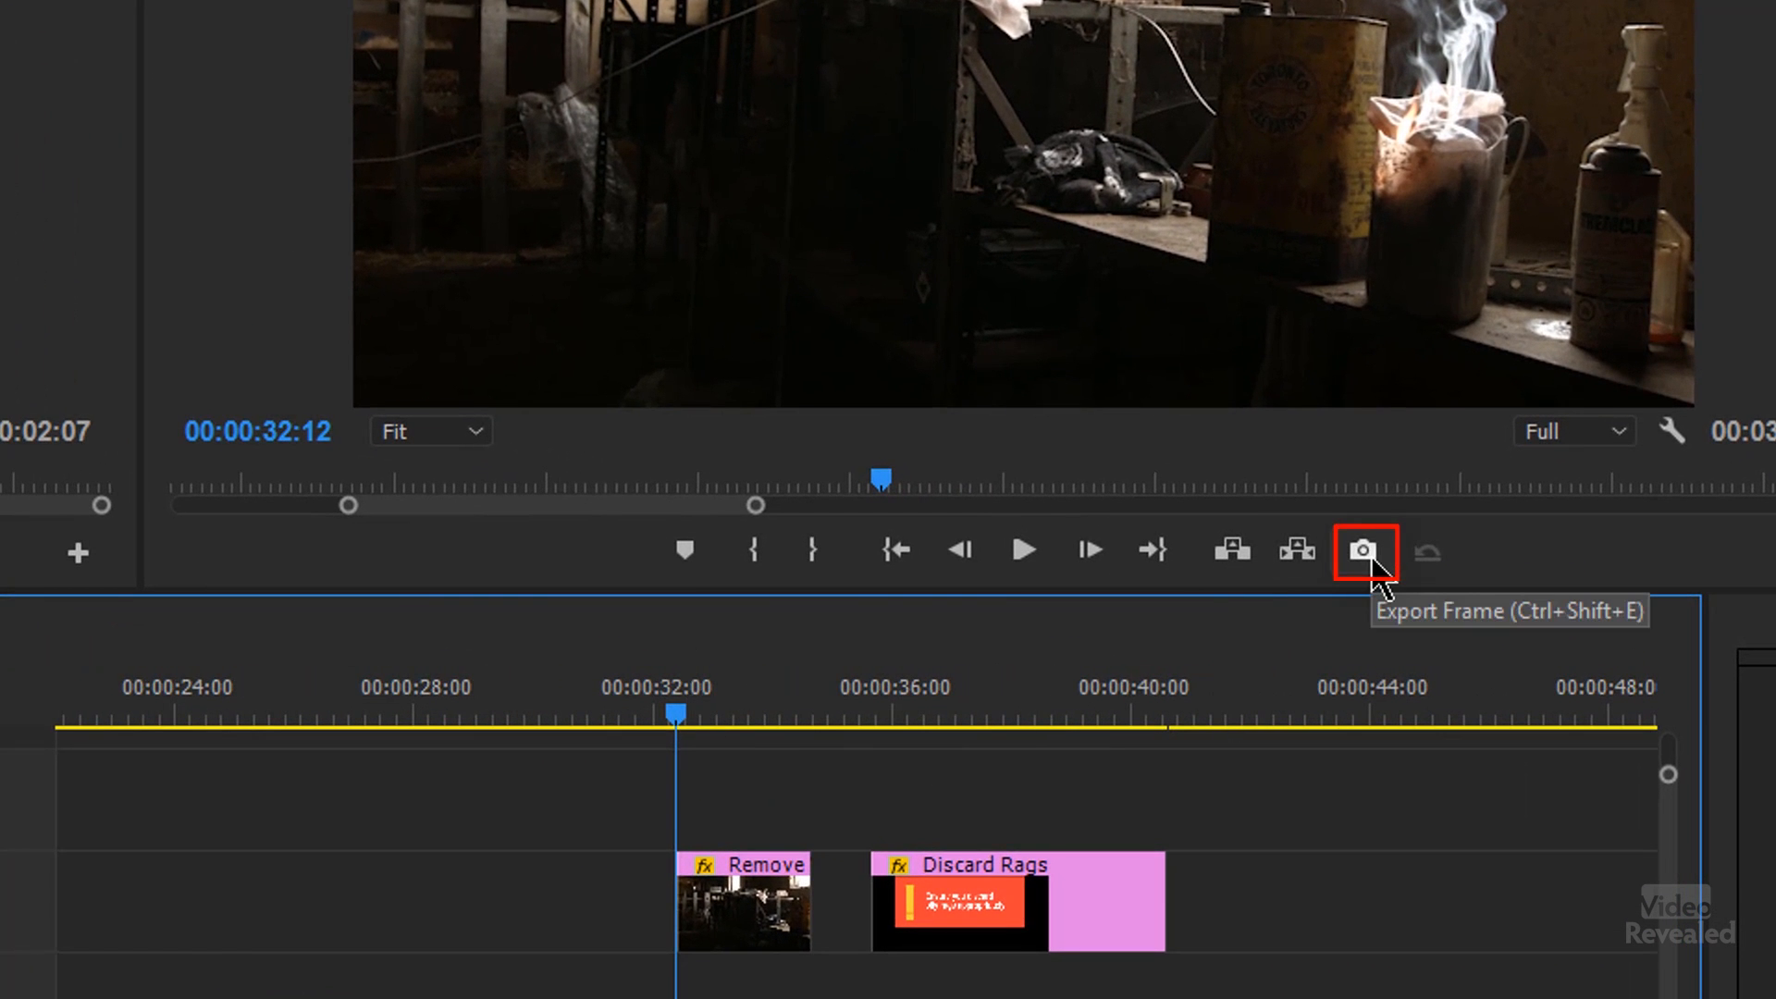
# - Export the frame as TIFF still RemoveWire into F:\!- Test with Import into project ticked
pyautogui.click(1361, 552)
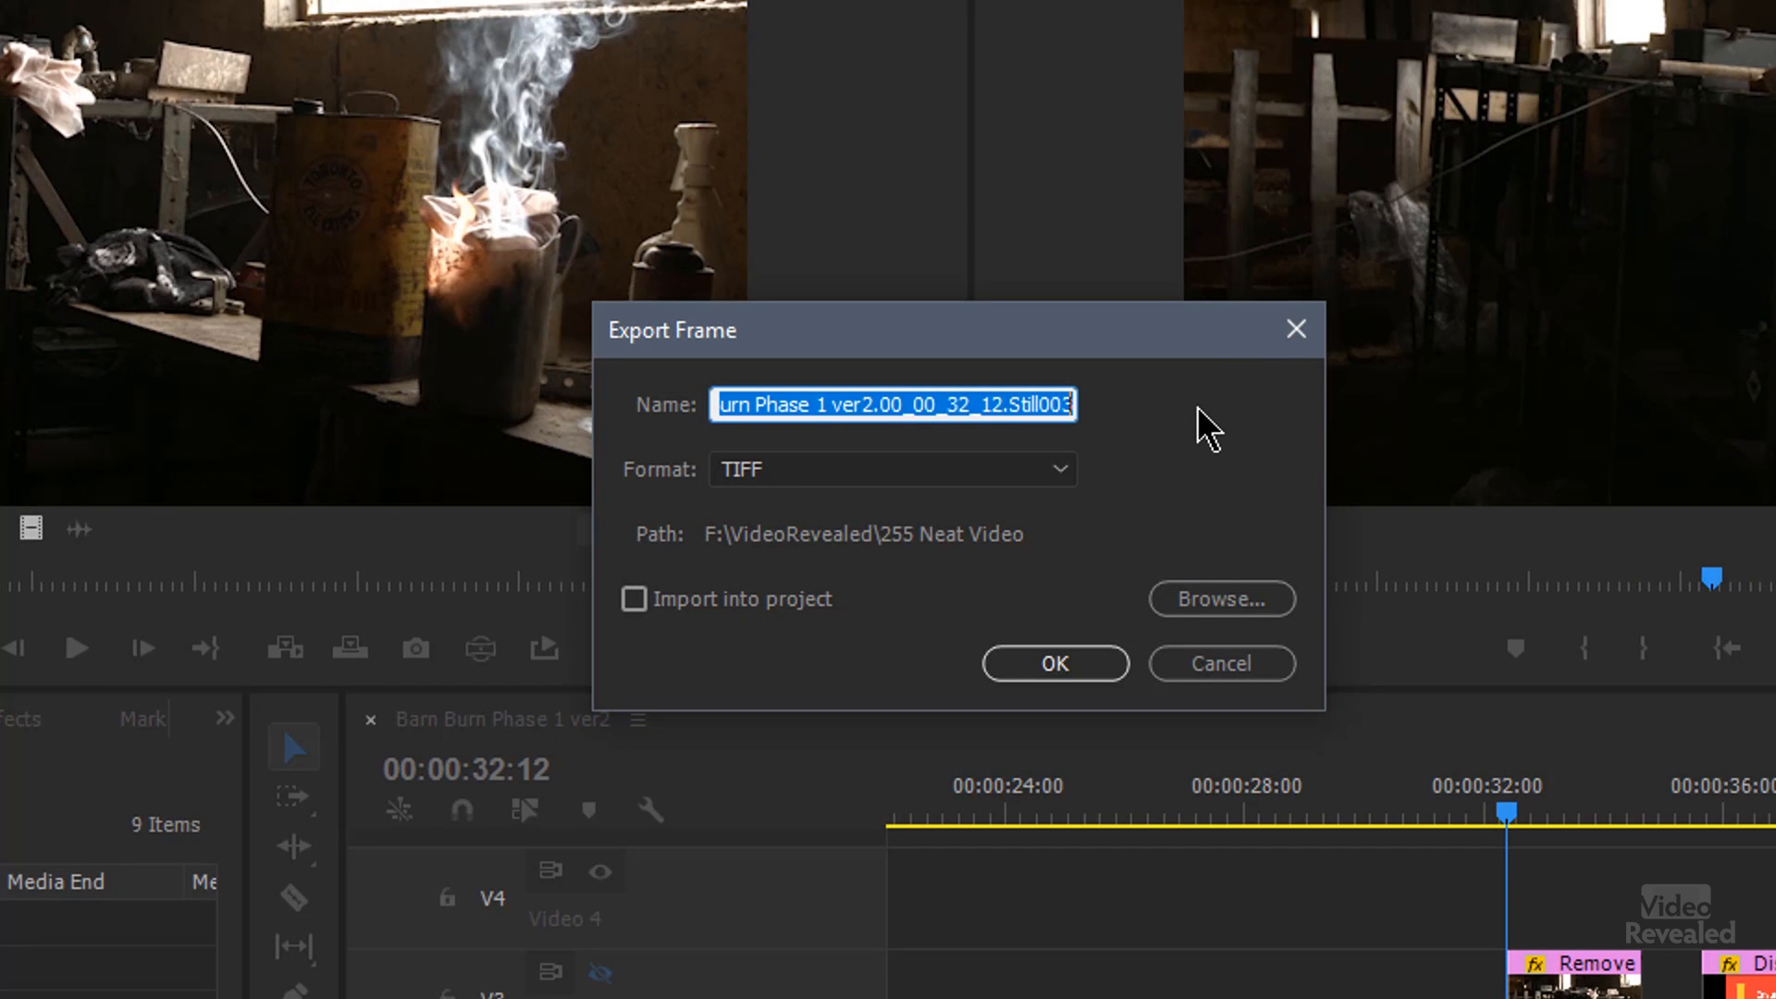
pyautogui.write('R')
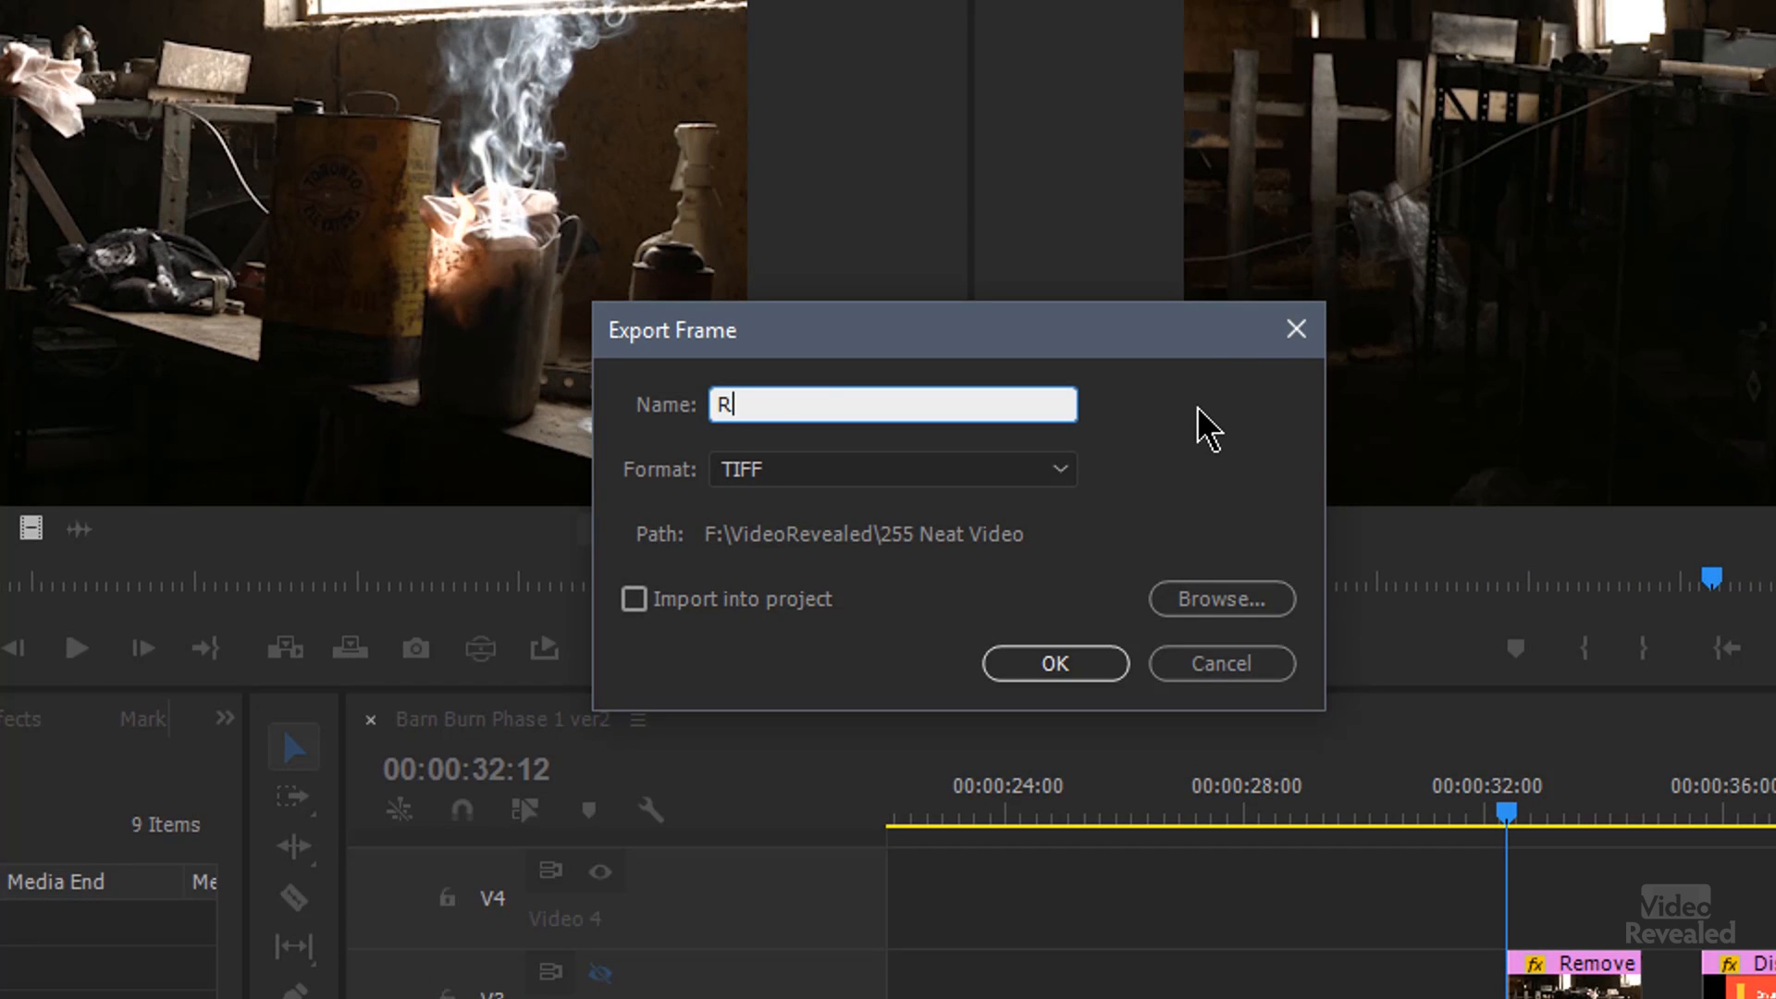
pyautogui.write('emoveWi')
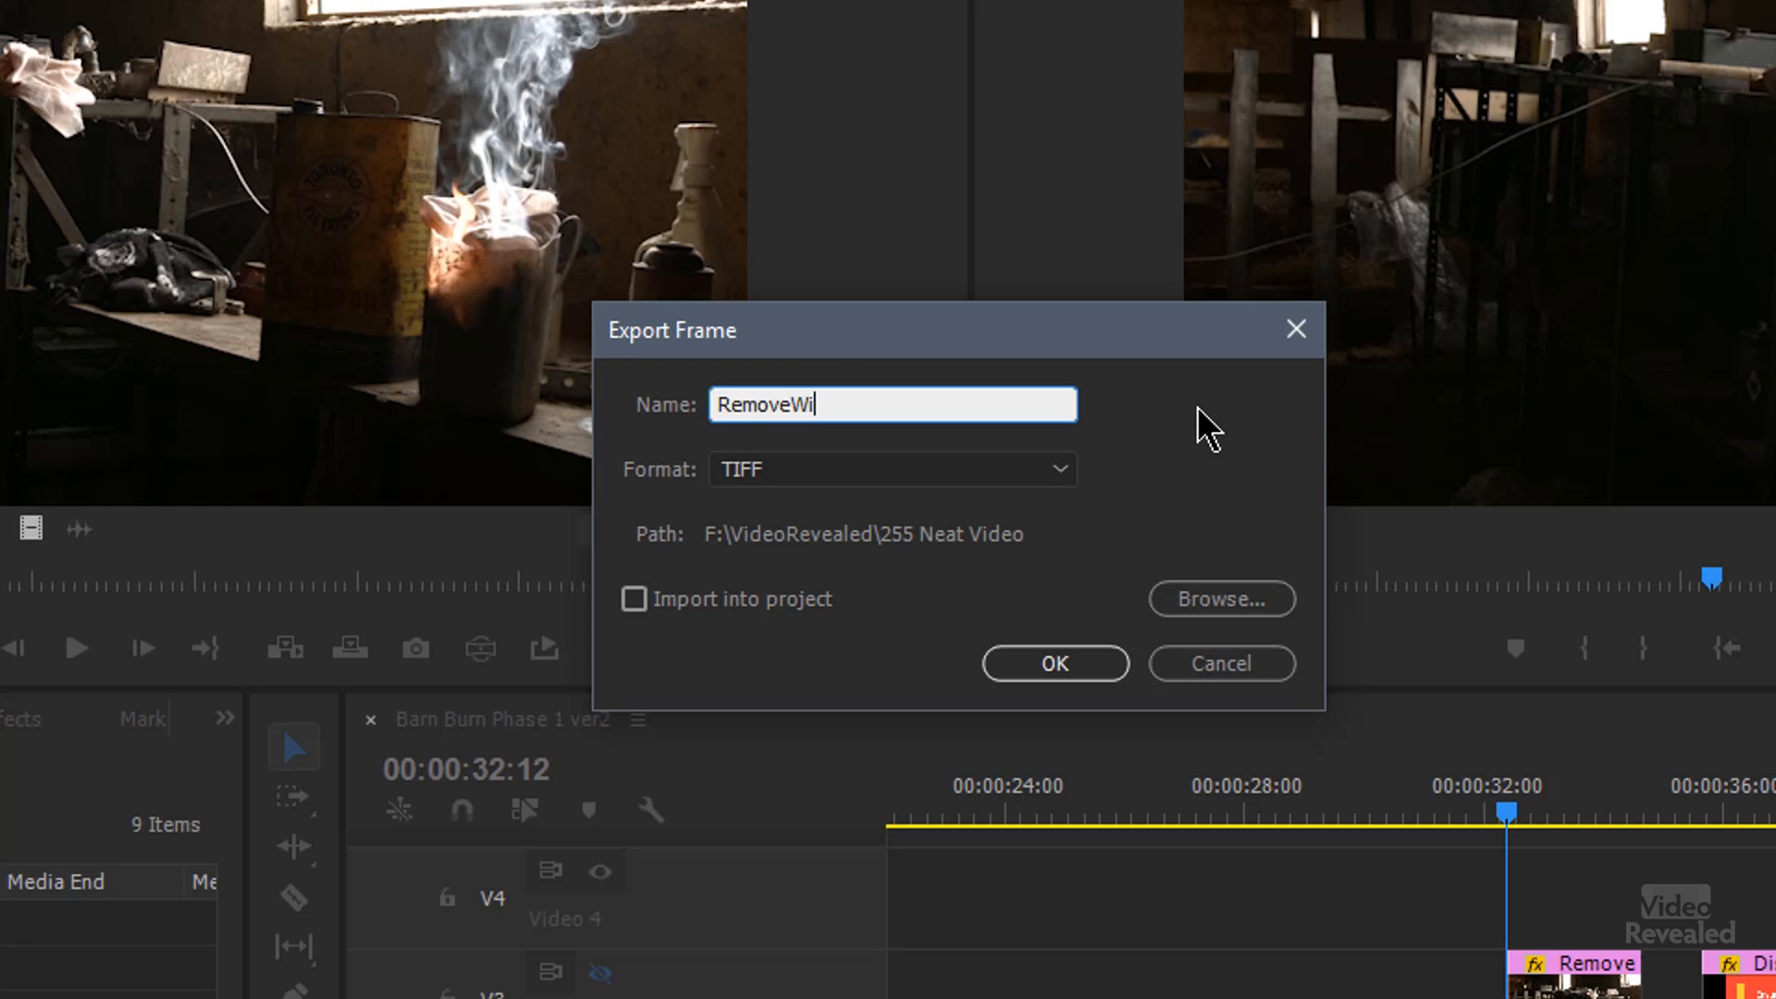
pyautogui.write('re')
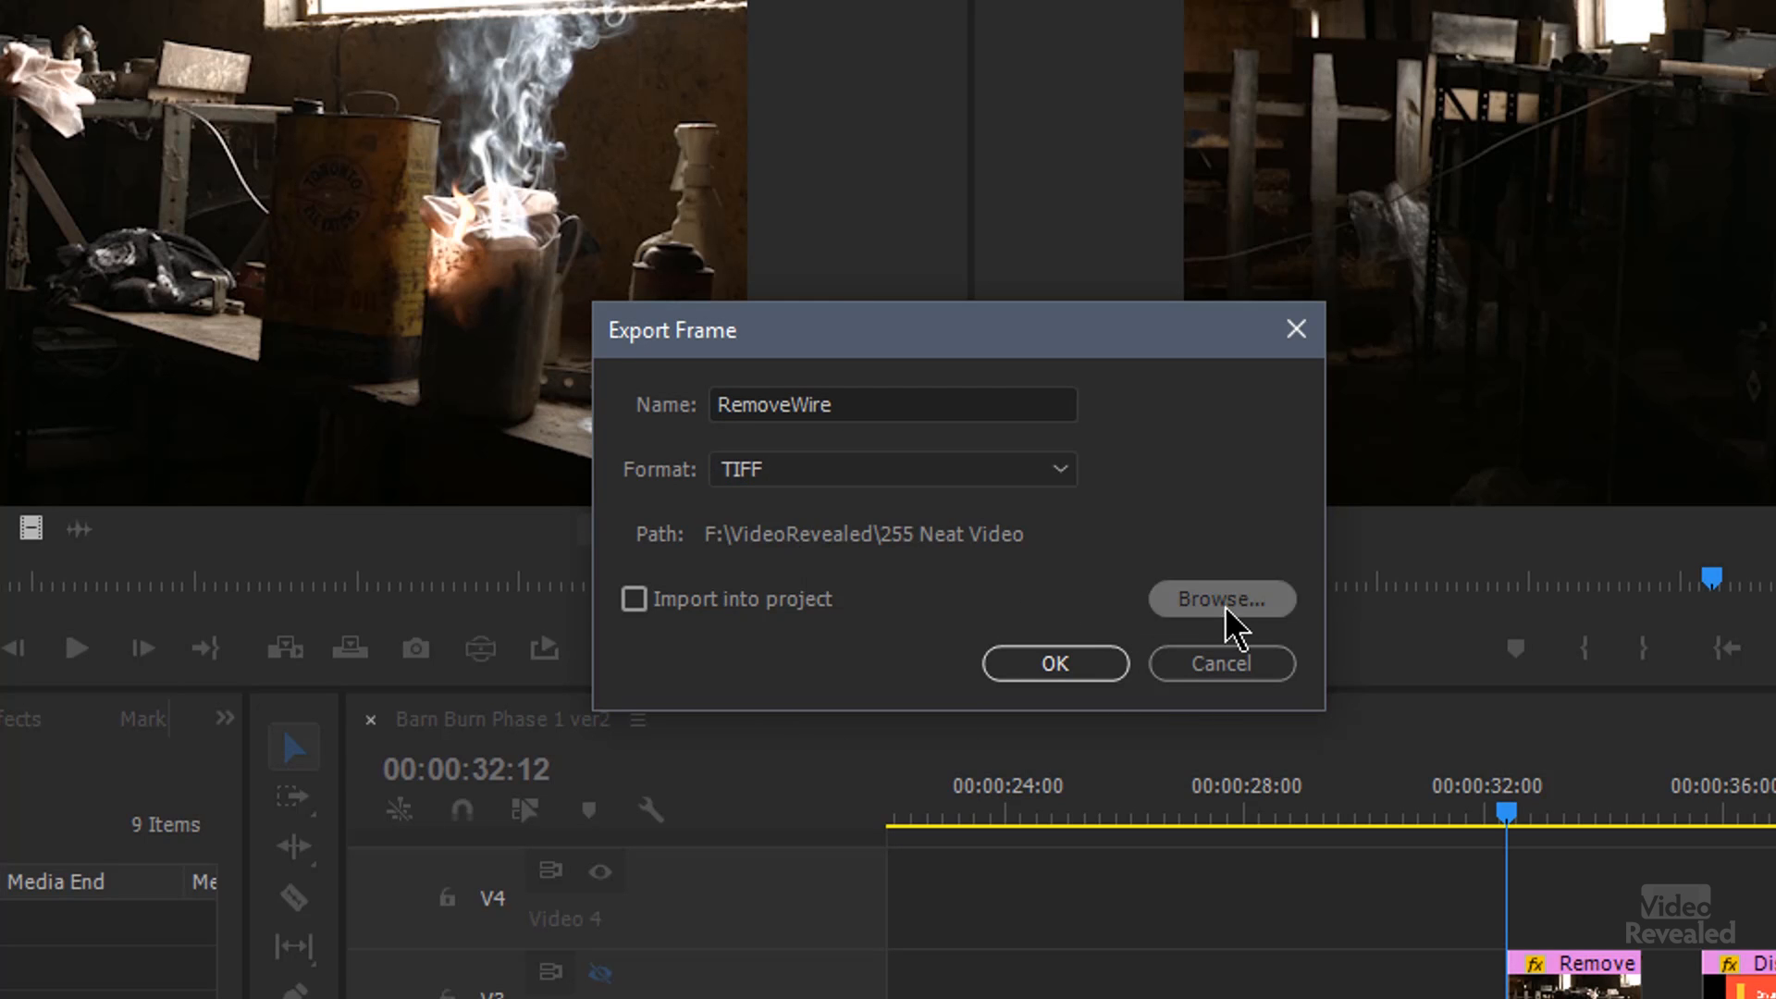
pyautogui.click(1221, 599)
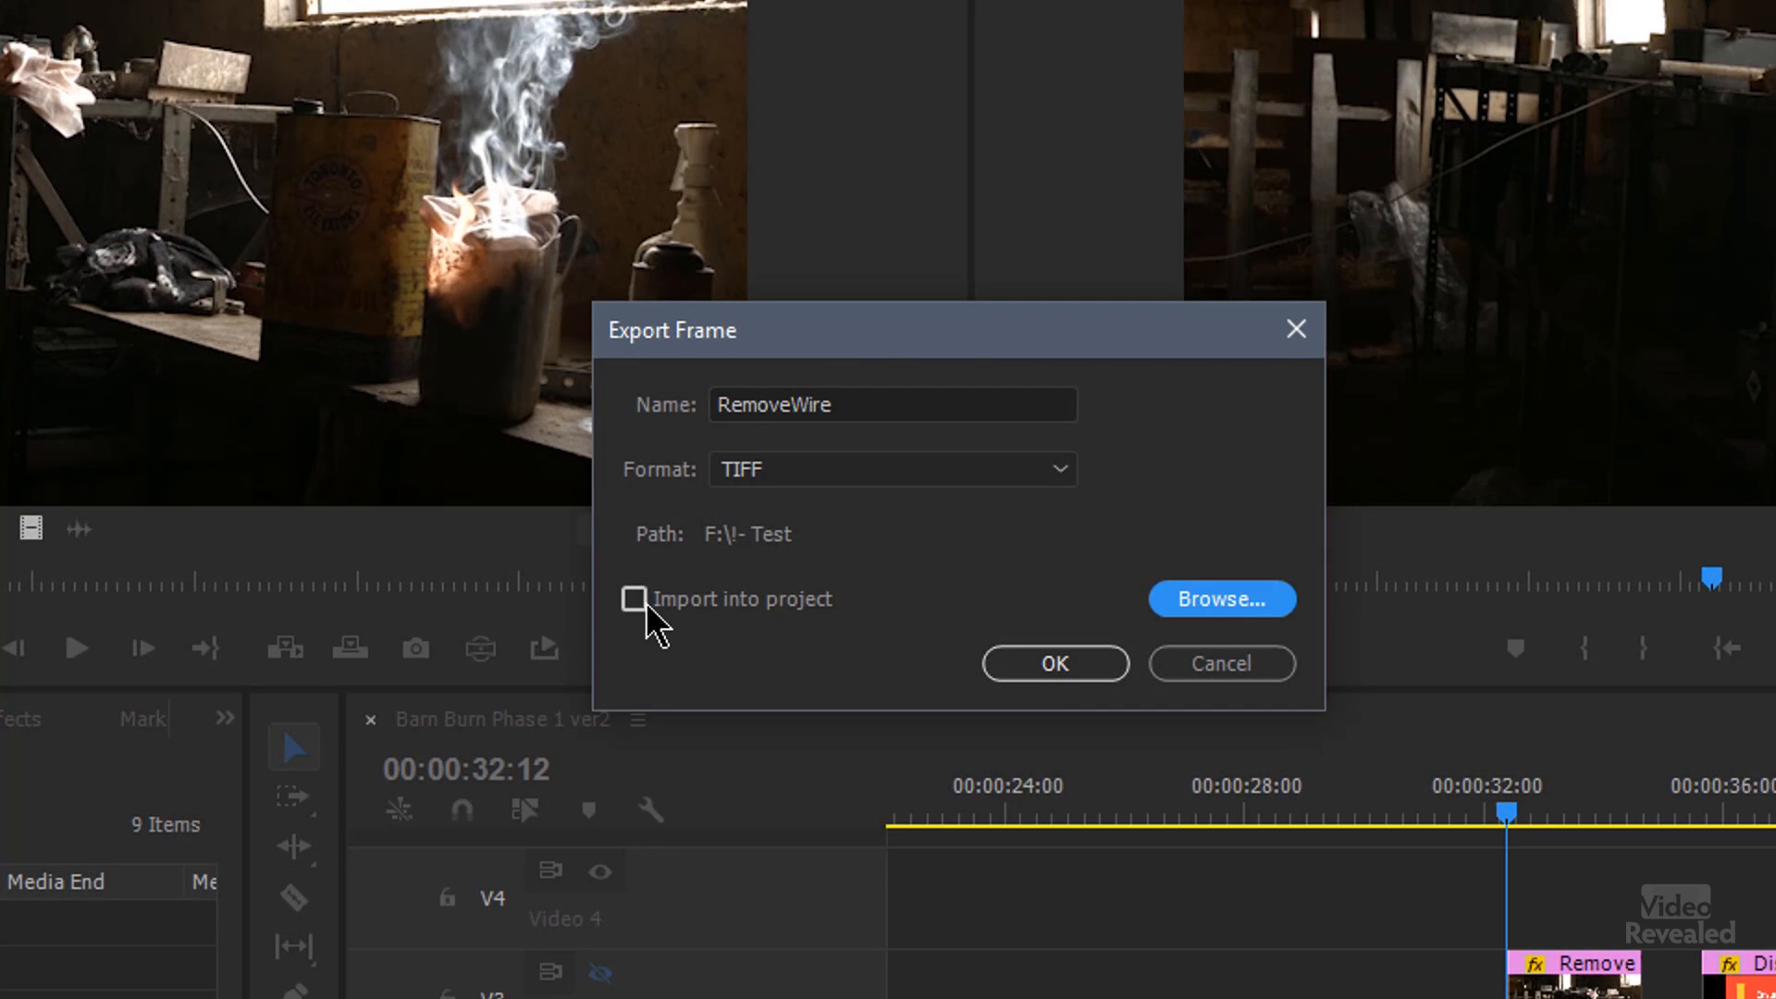
pyautogui.click(635, 598)
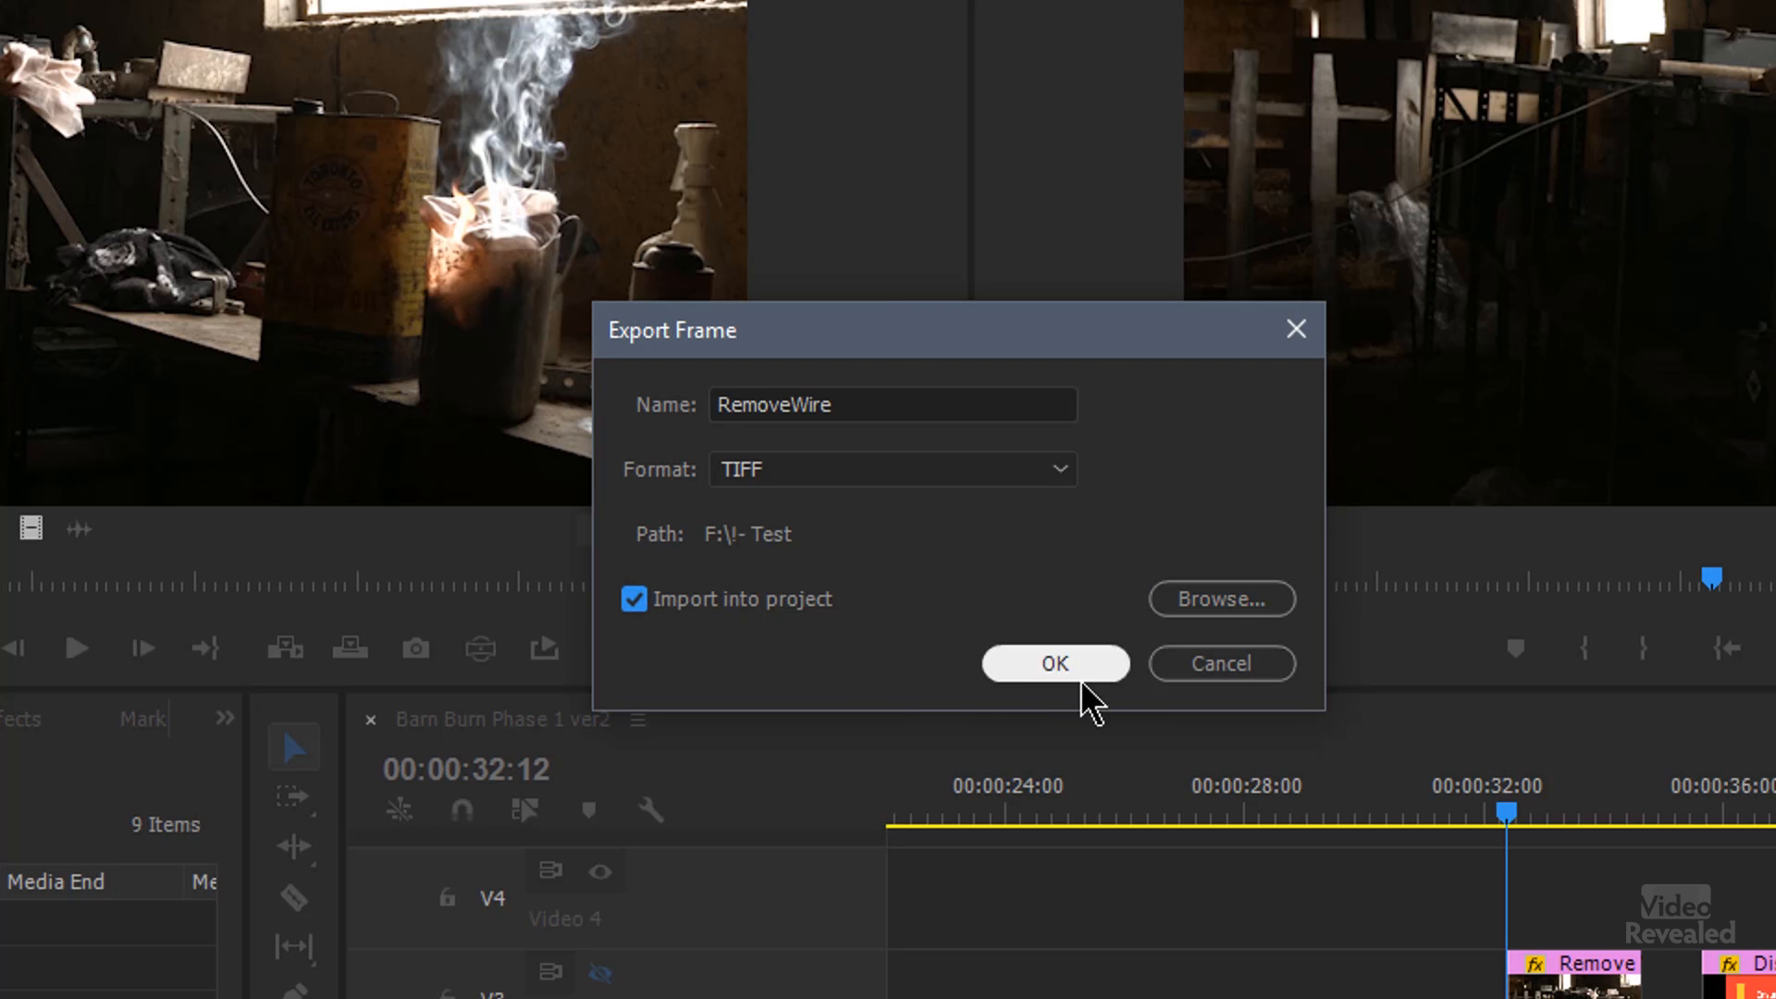
pyautogui.click(1053, 662)
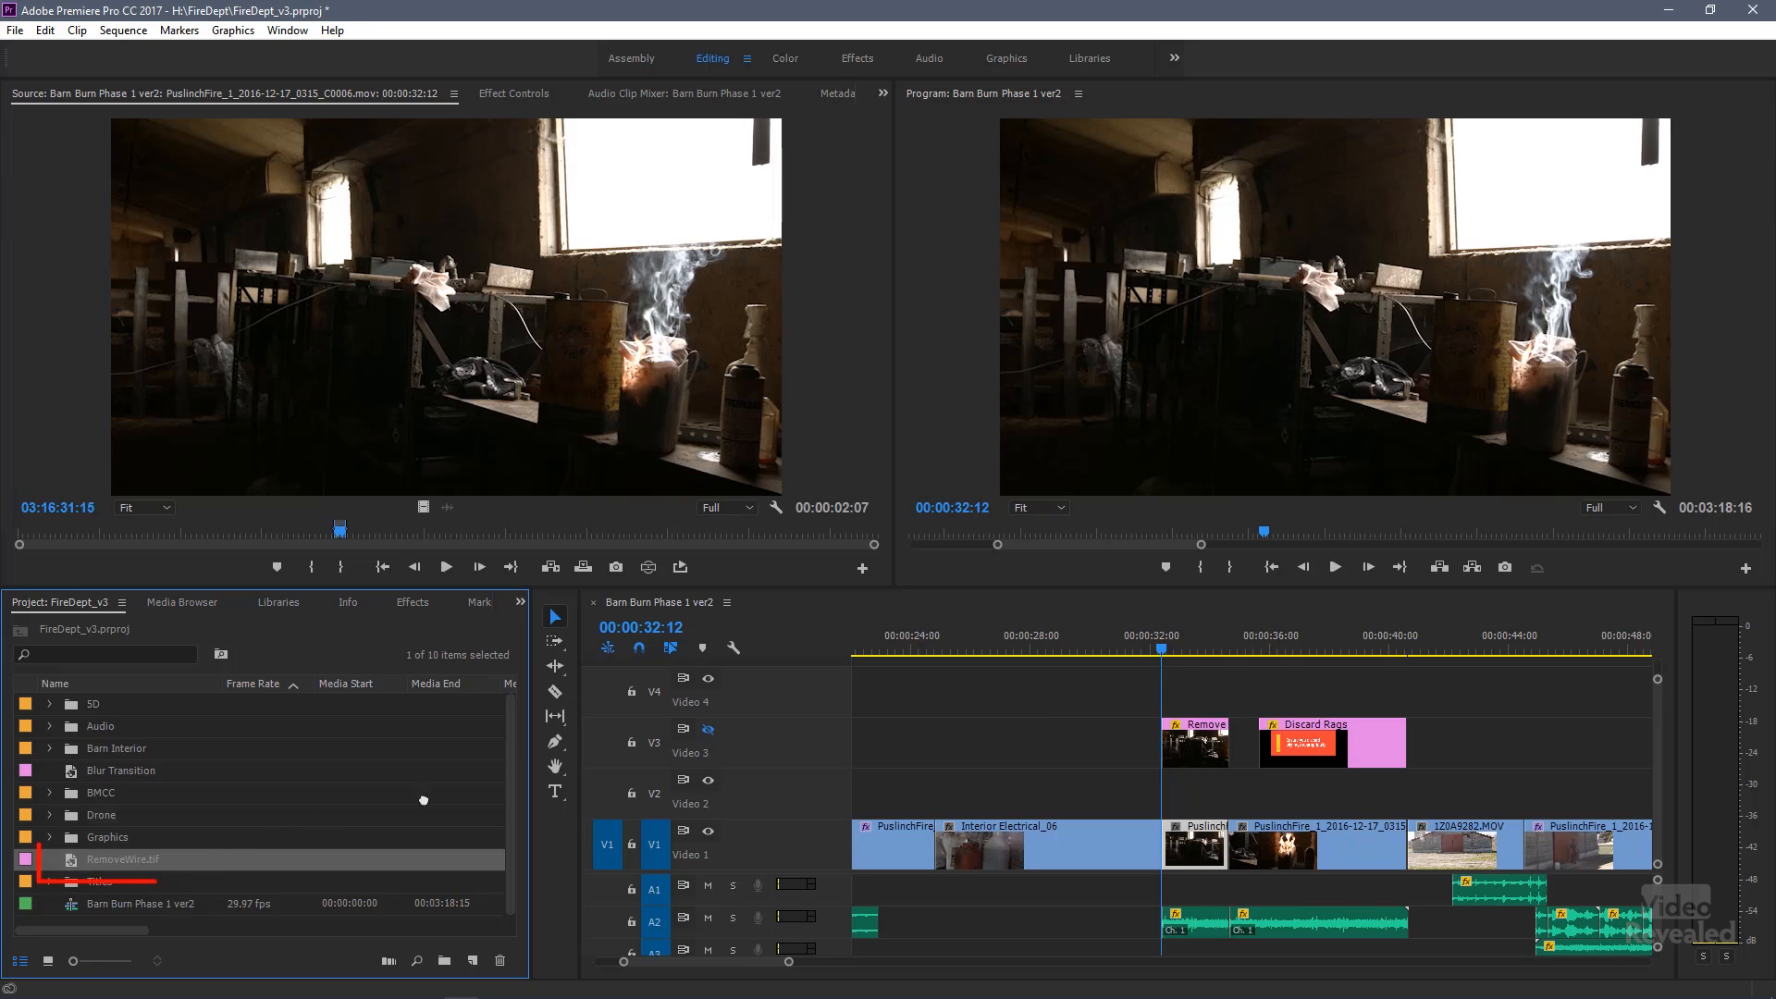
# - Place RemoveWire.tif on V2 above the Remove clip and scrub to check the overlay
pyautogui.moveTo(122, 859); pyautogui.dragTo(1223, 775)
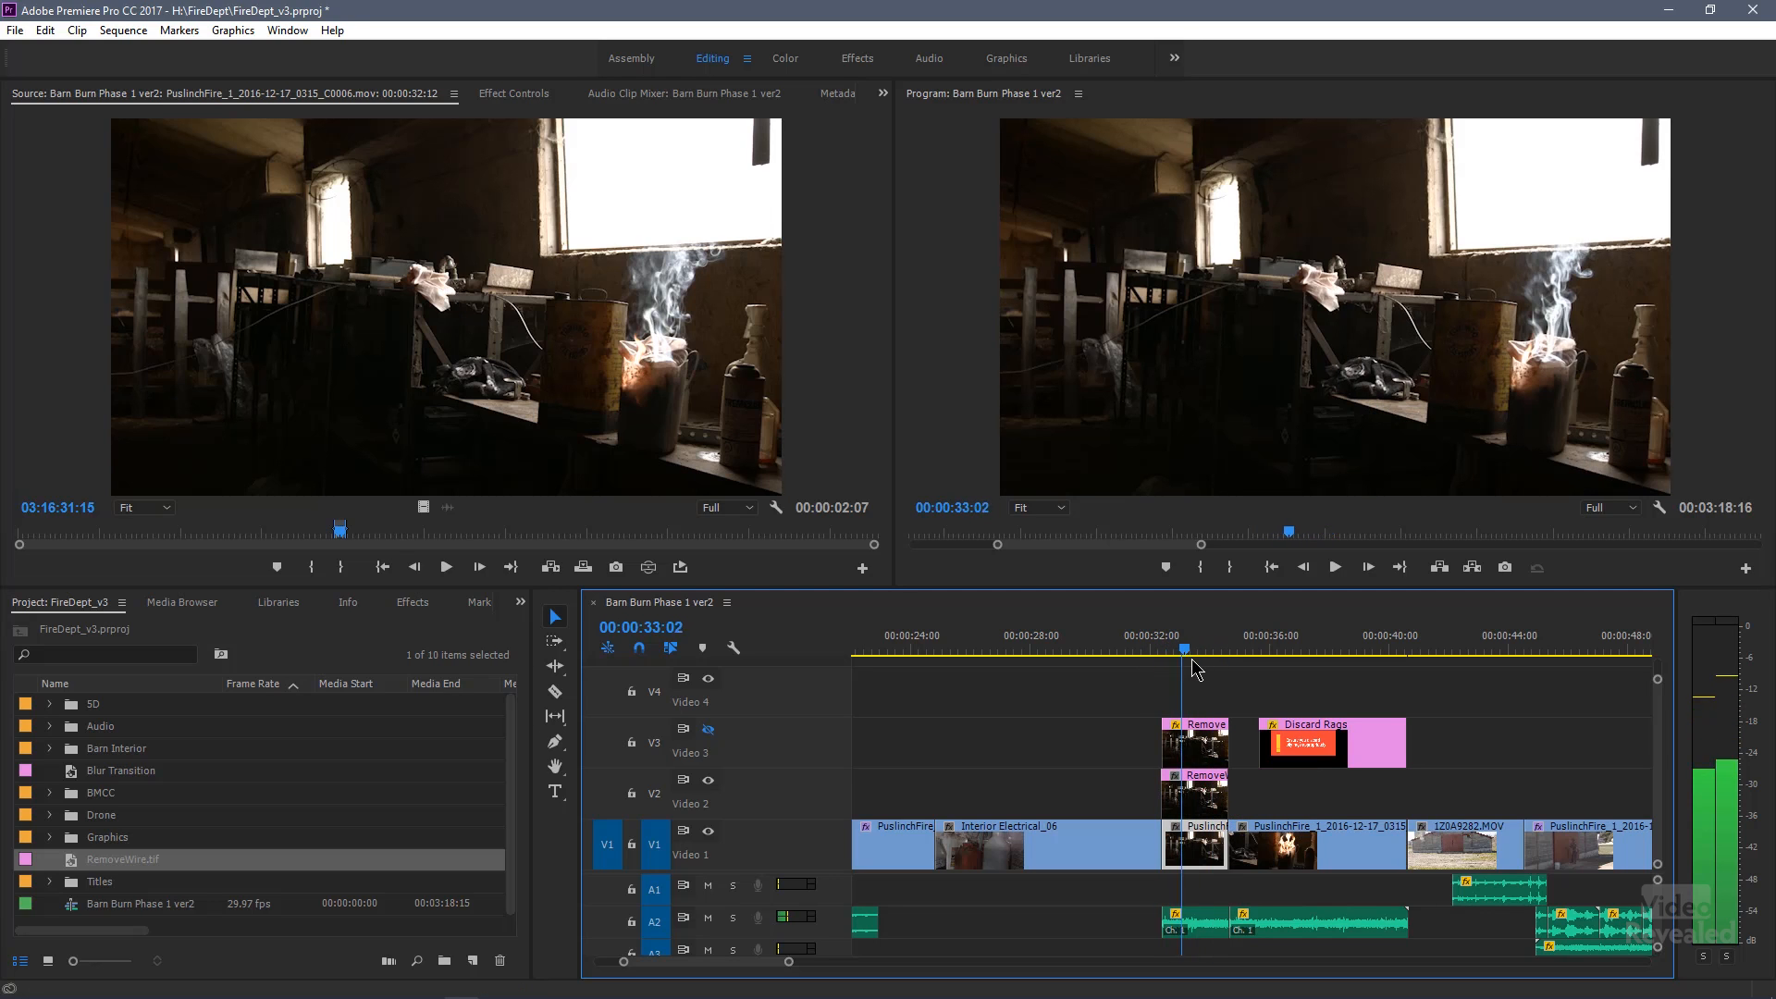
pyautogui.click(1334, 566)
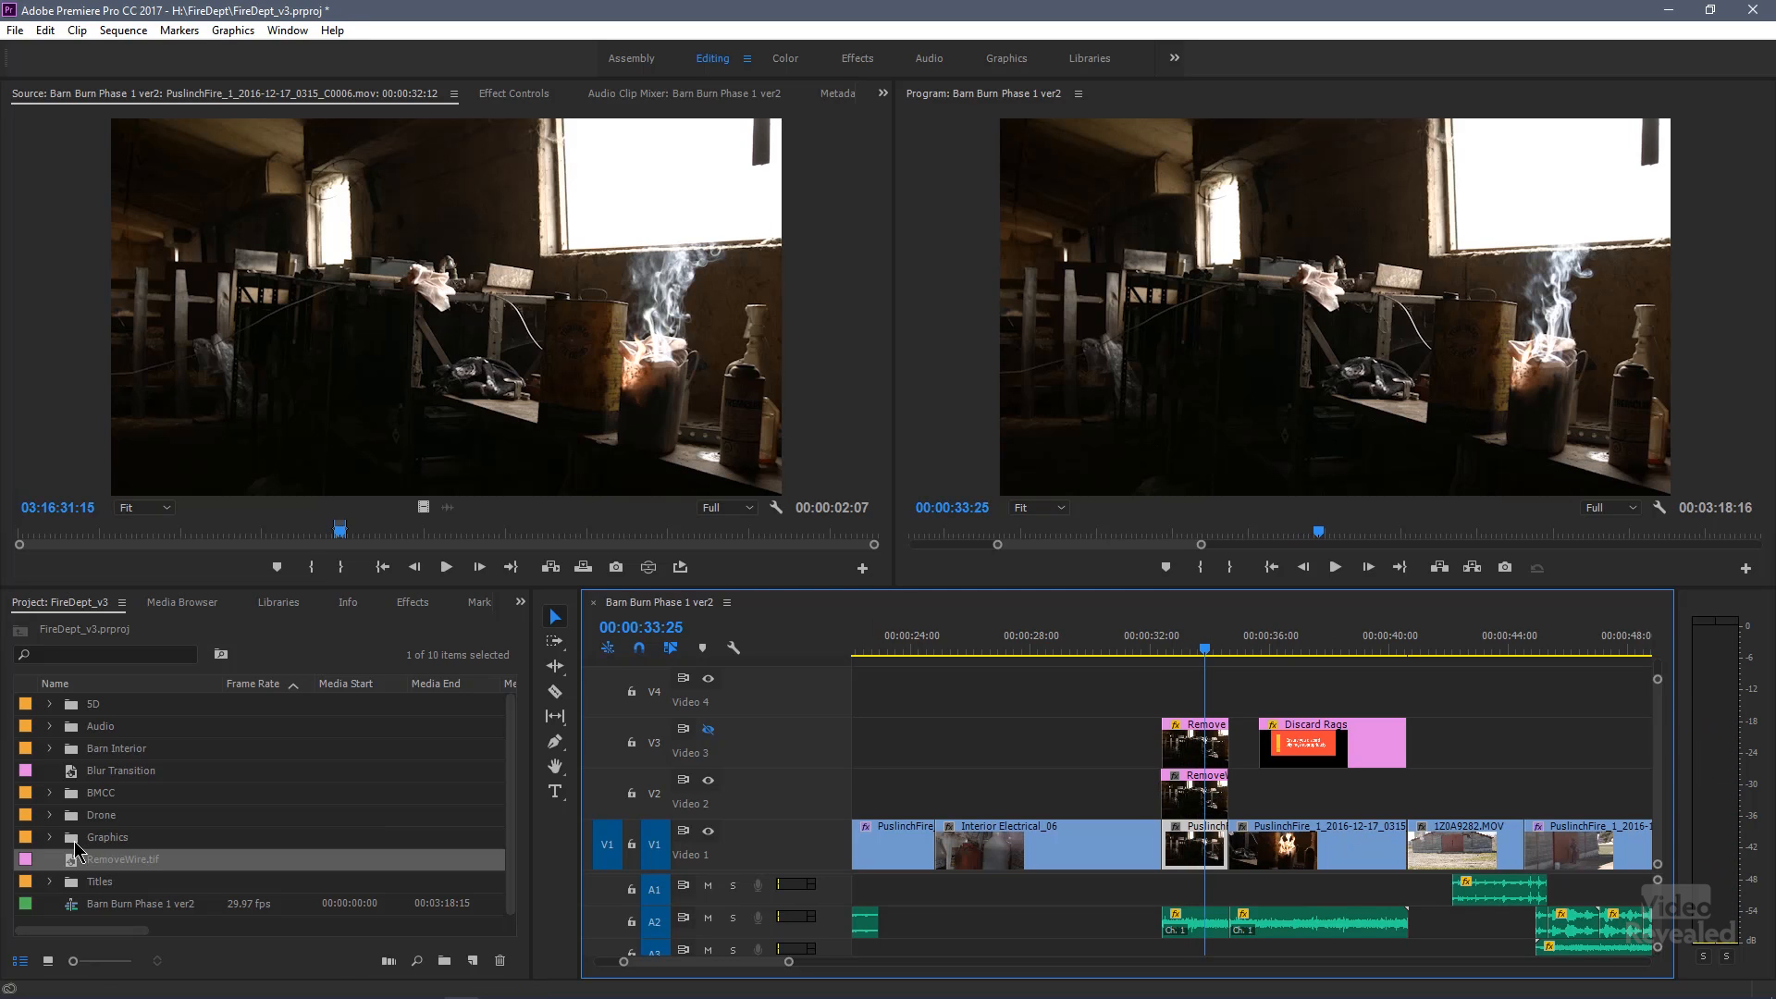
pyautogui.moveTo(67, 864)
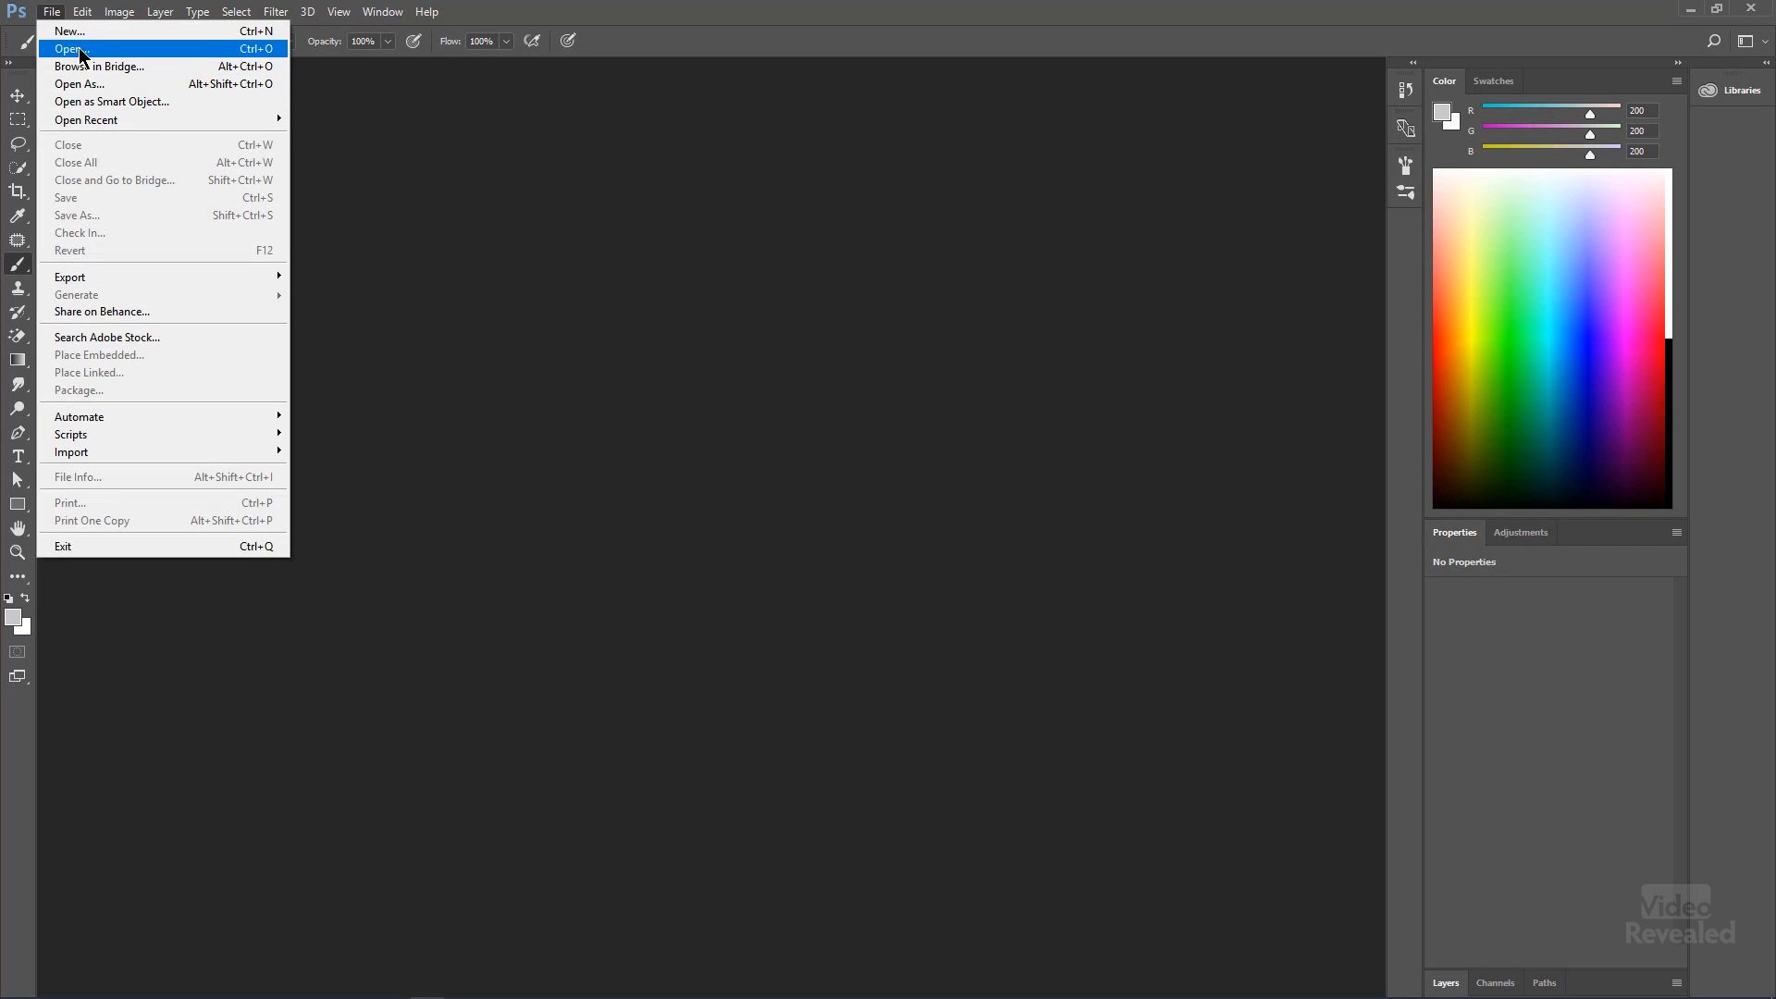
# - Open RemoveWire.tif from Demo (F:) > !- Test in Photoshop
pyautogui.click(68, 48)
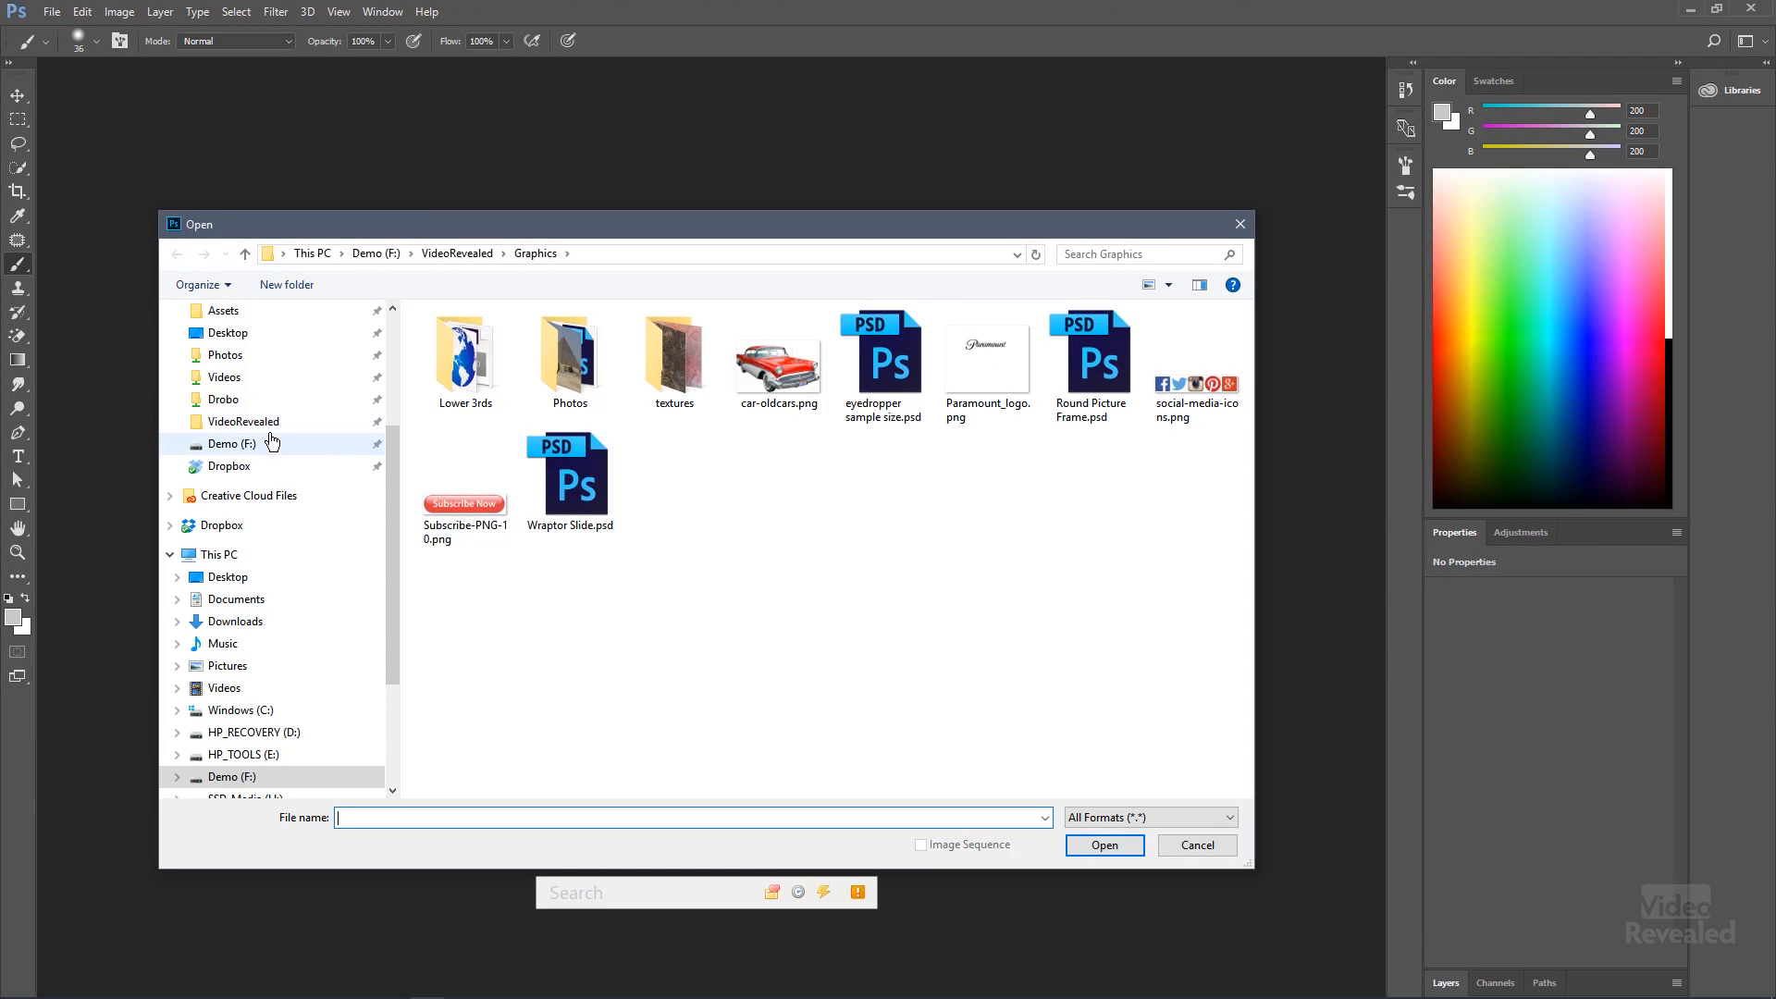
pyautogui.click(231, 442)
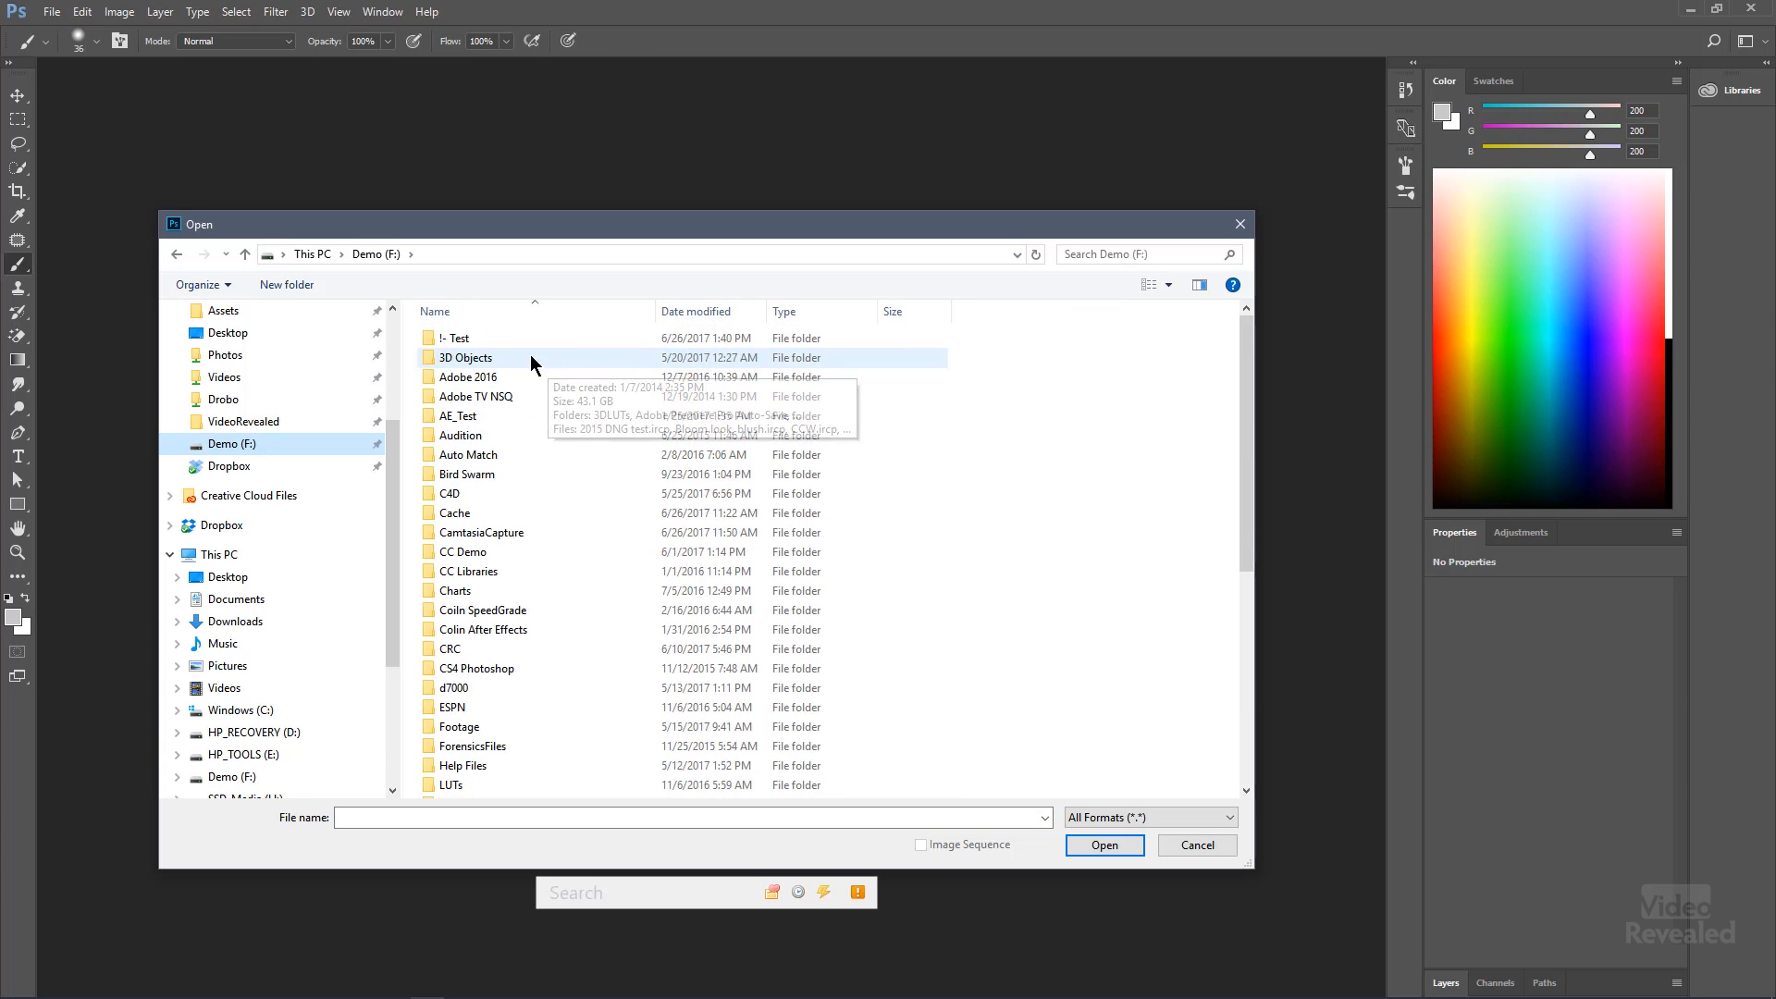
pyautogui.doubleClick(455, 336)
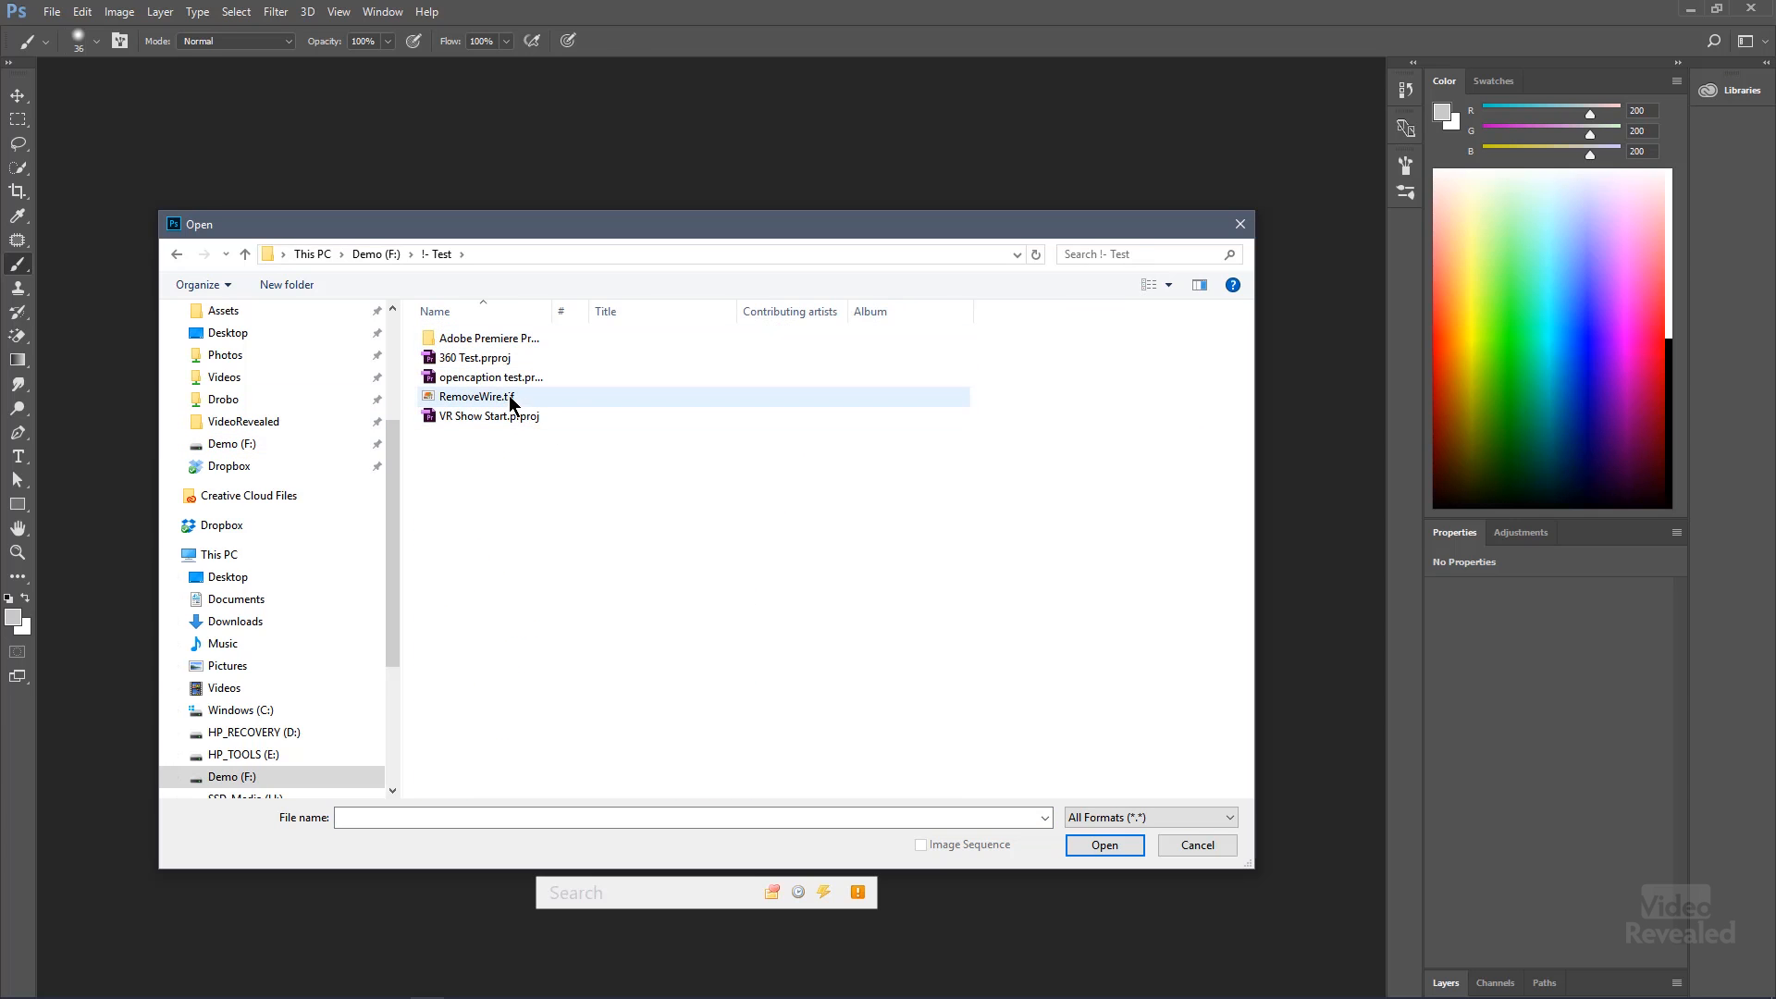
pyautogui.click(1103, 846)
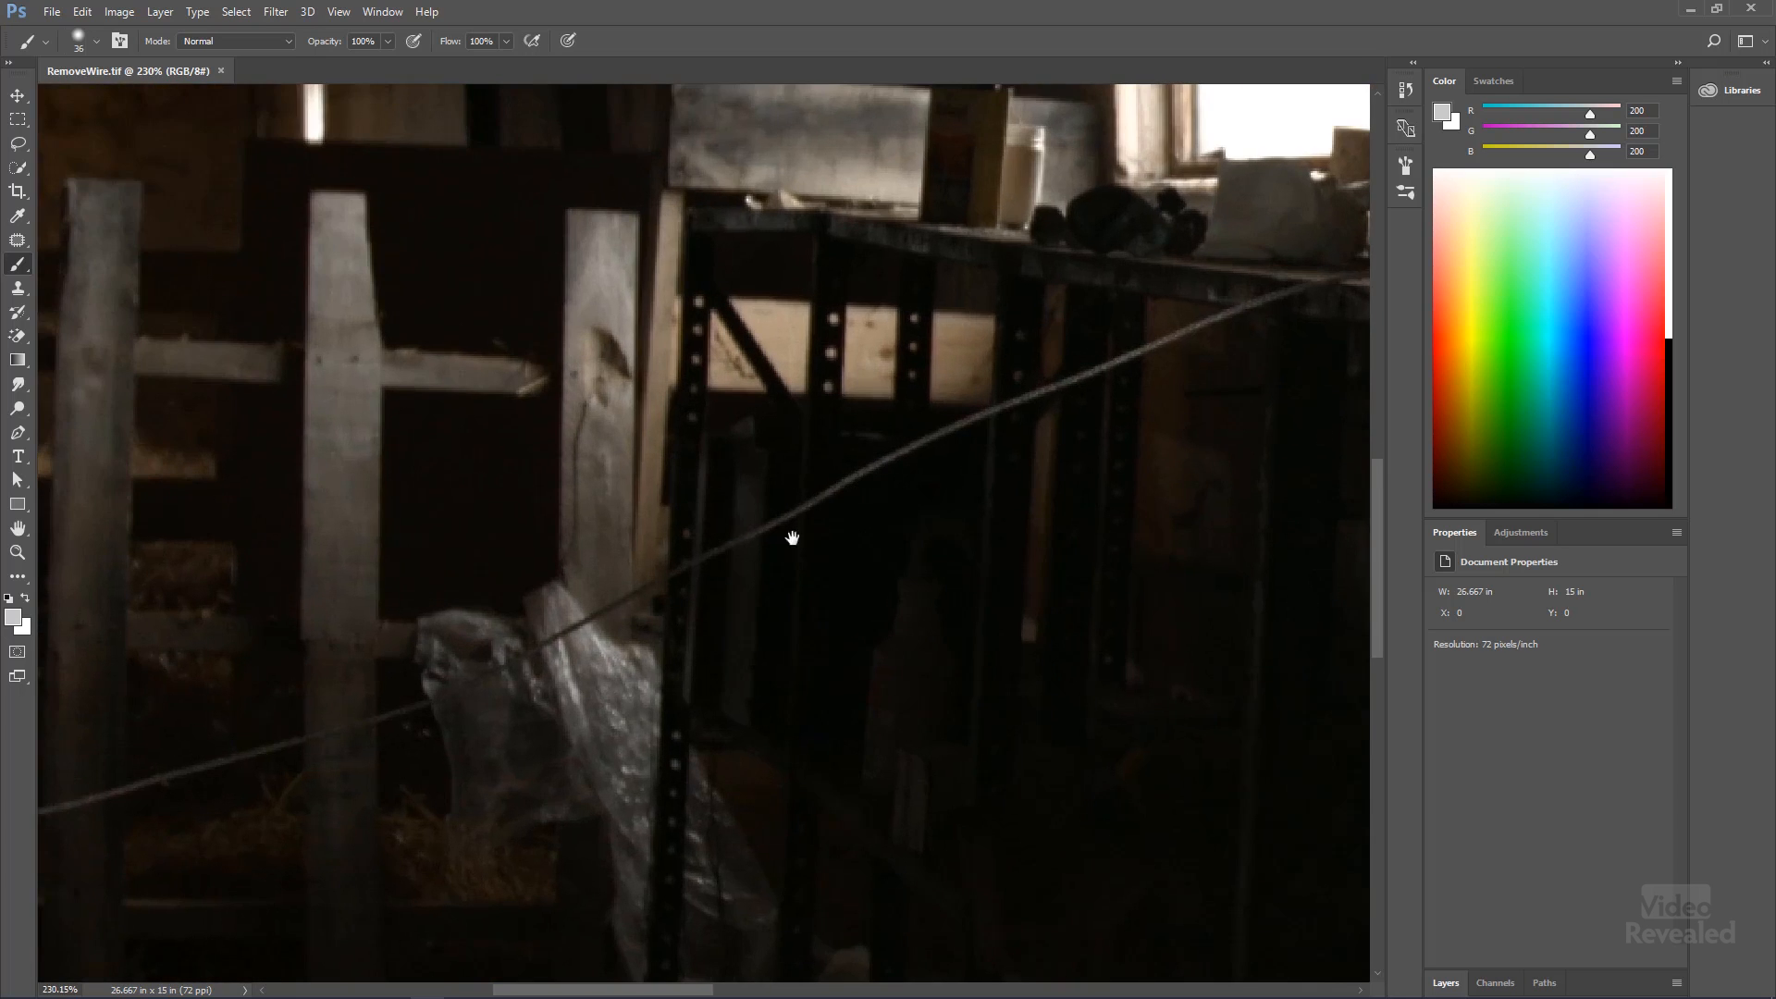
# - Pan to the wire on the left and brush it out where it crosses the plastic sheet
pyautogui.moveTo(793, 537); pyautogui.dragTo(925, 468)
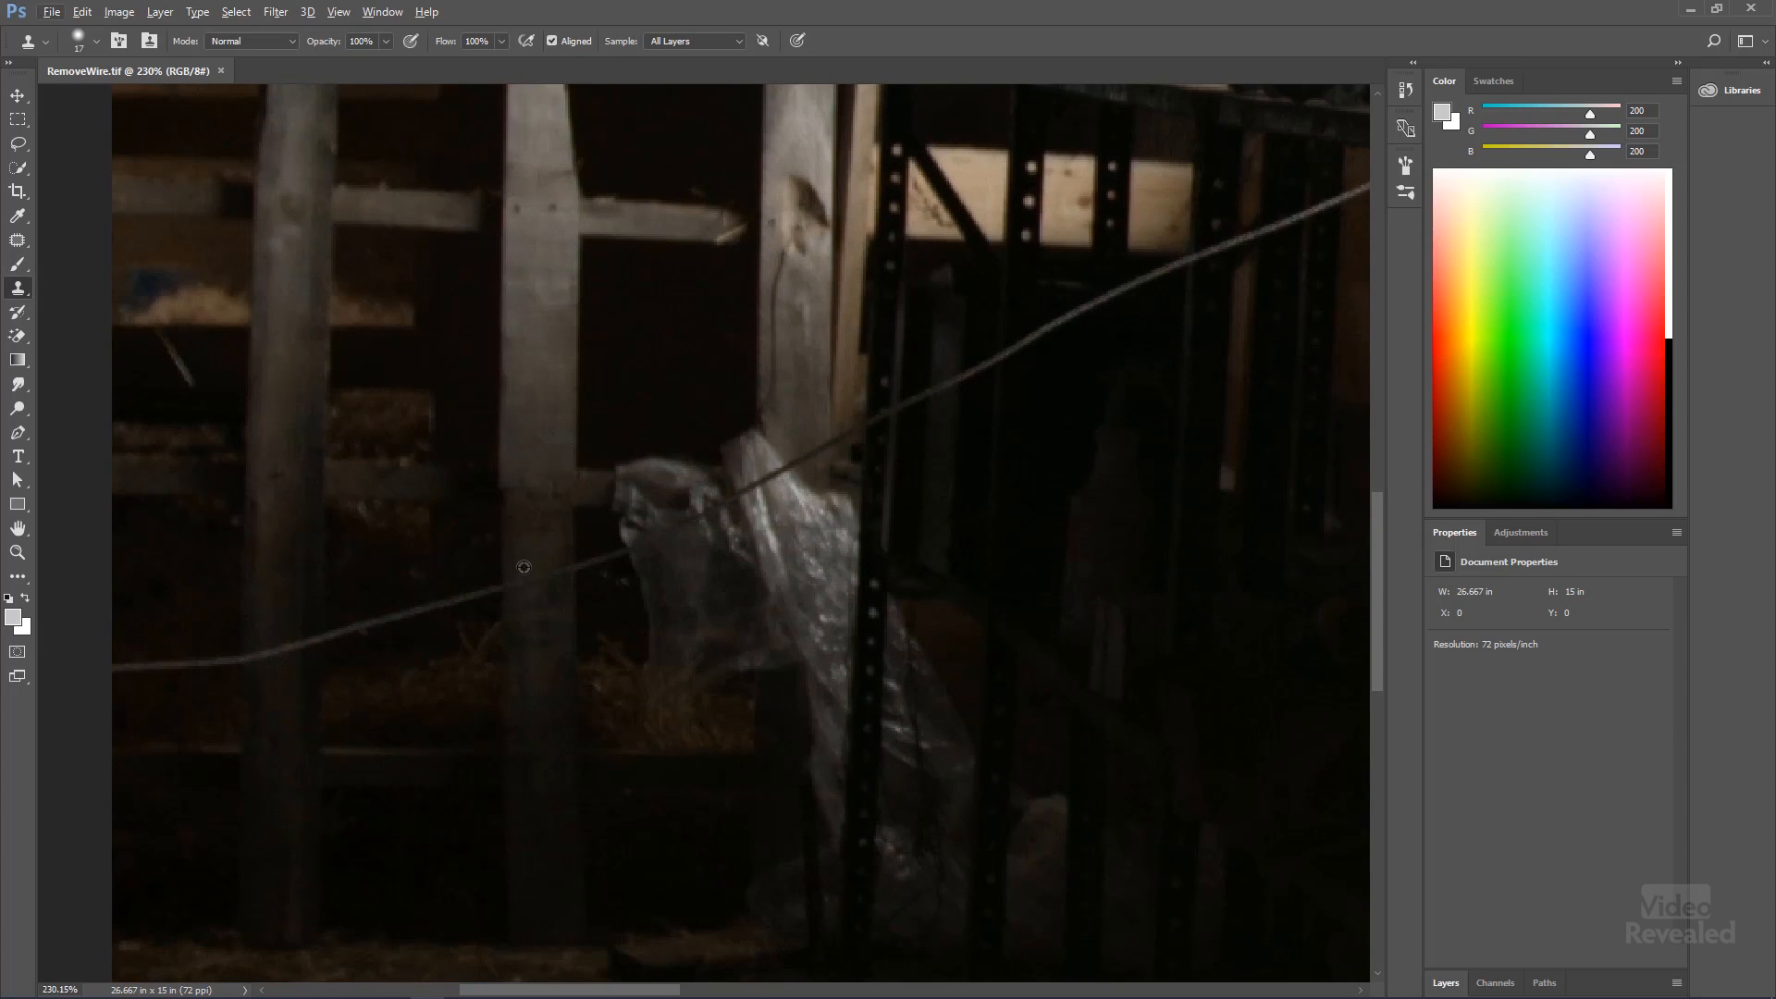
pyautogui.moveTo(496, 666)
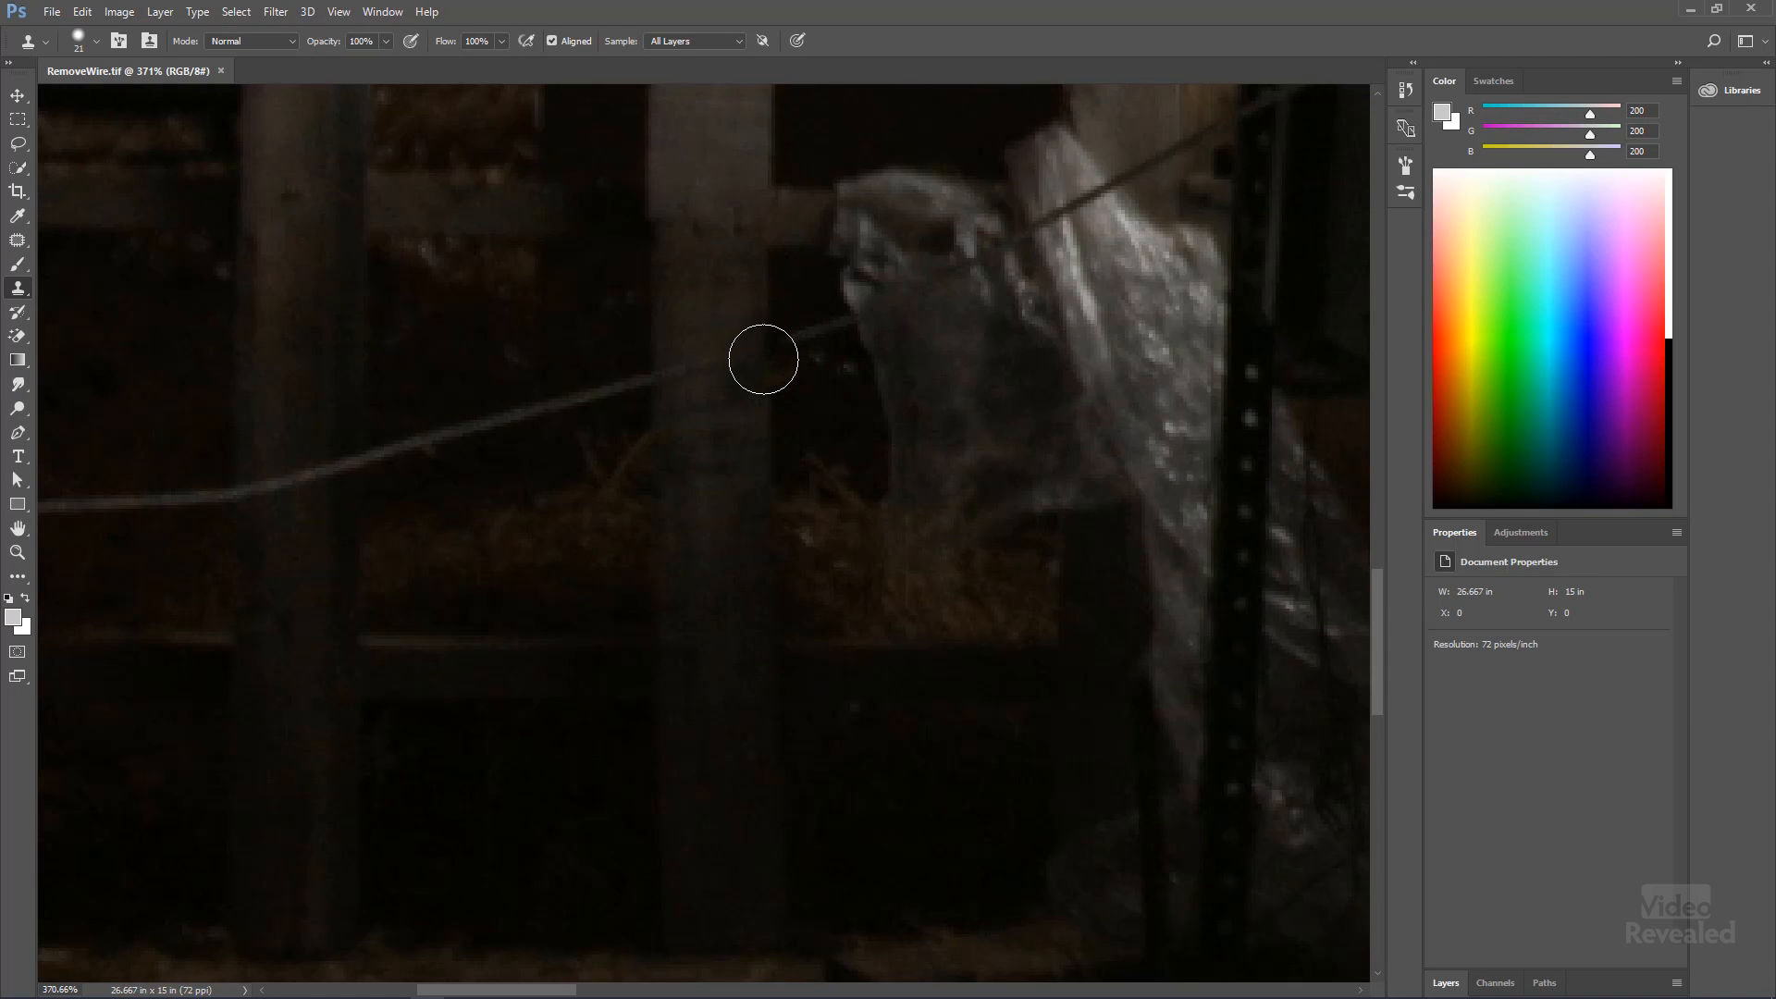
pyautogui.moveTo(683, 373)
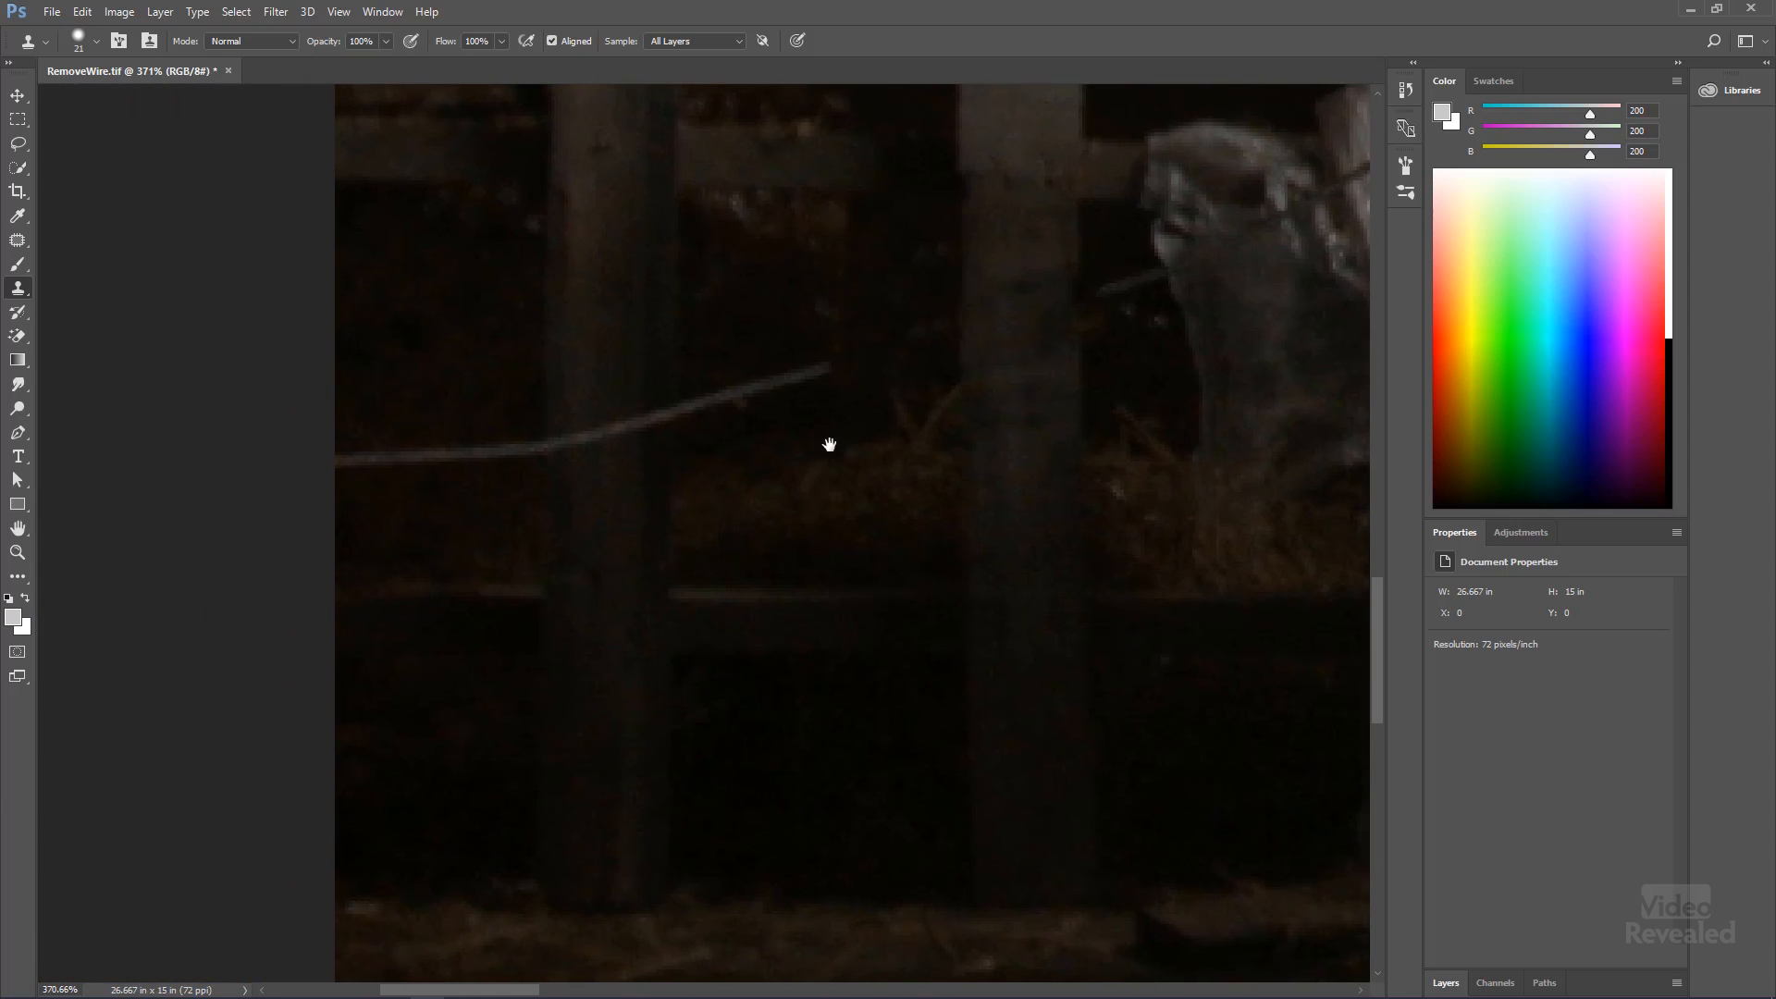
pyautogui.click(689, 398)
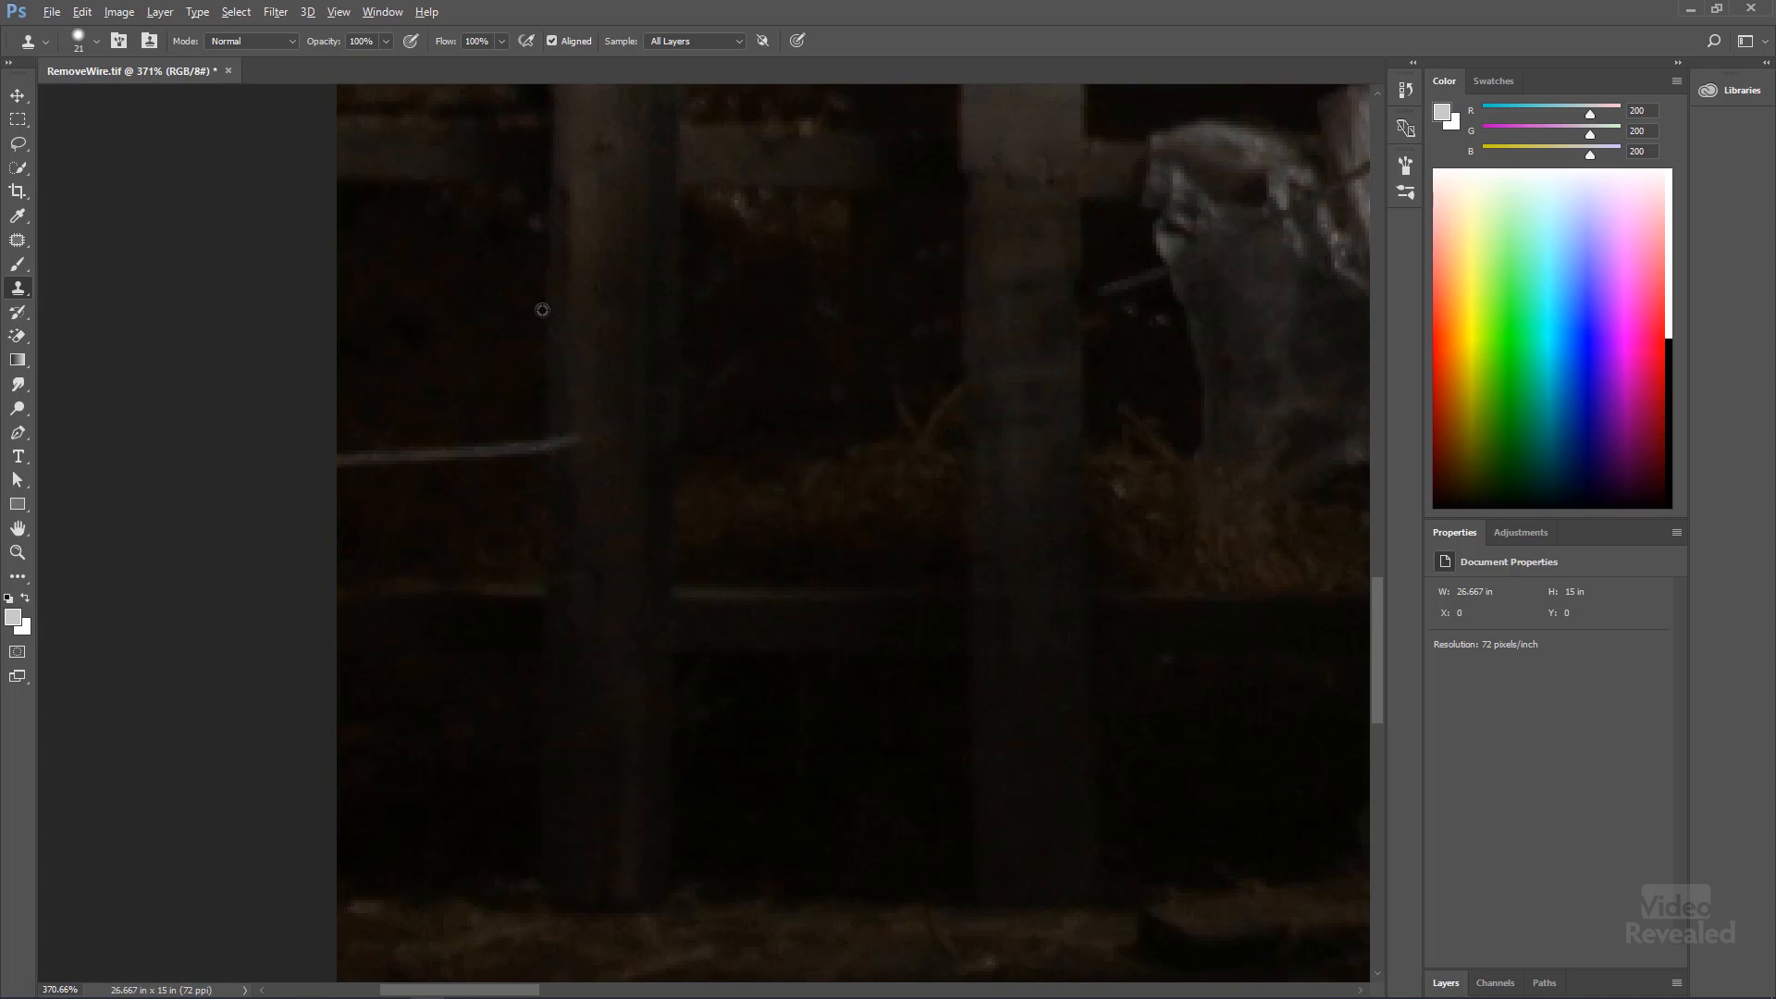
pyautogui.moveTo(534, 468)
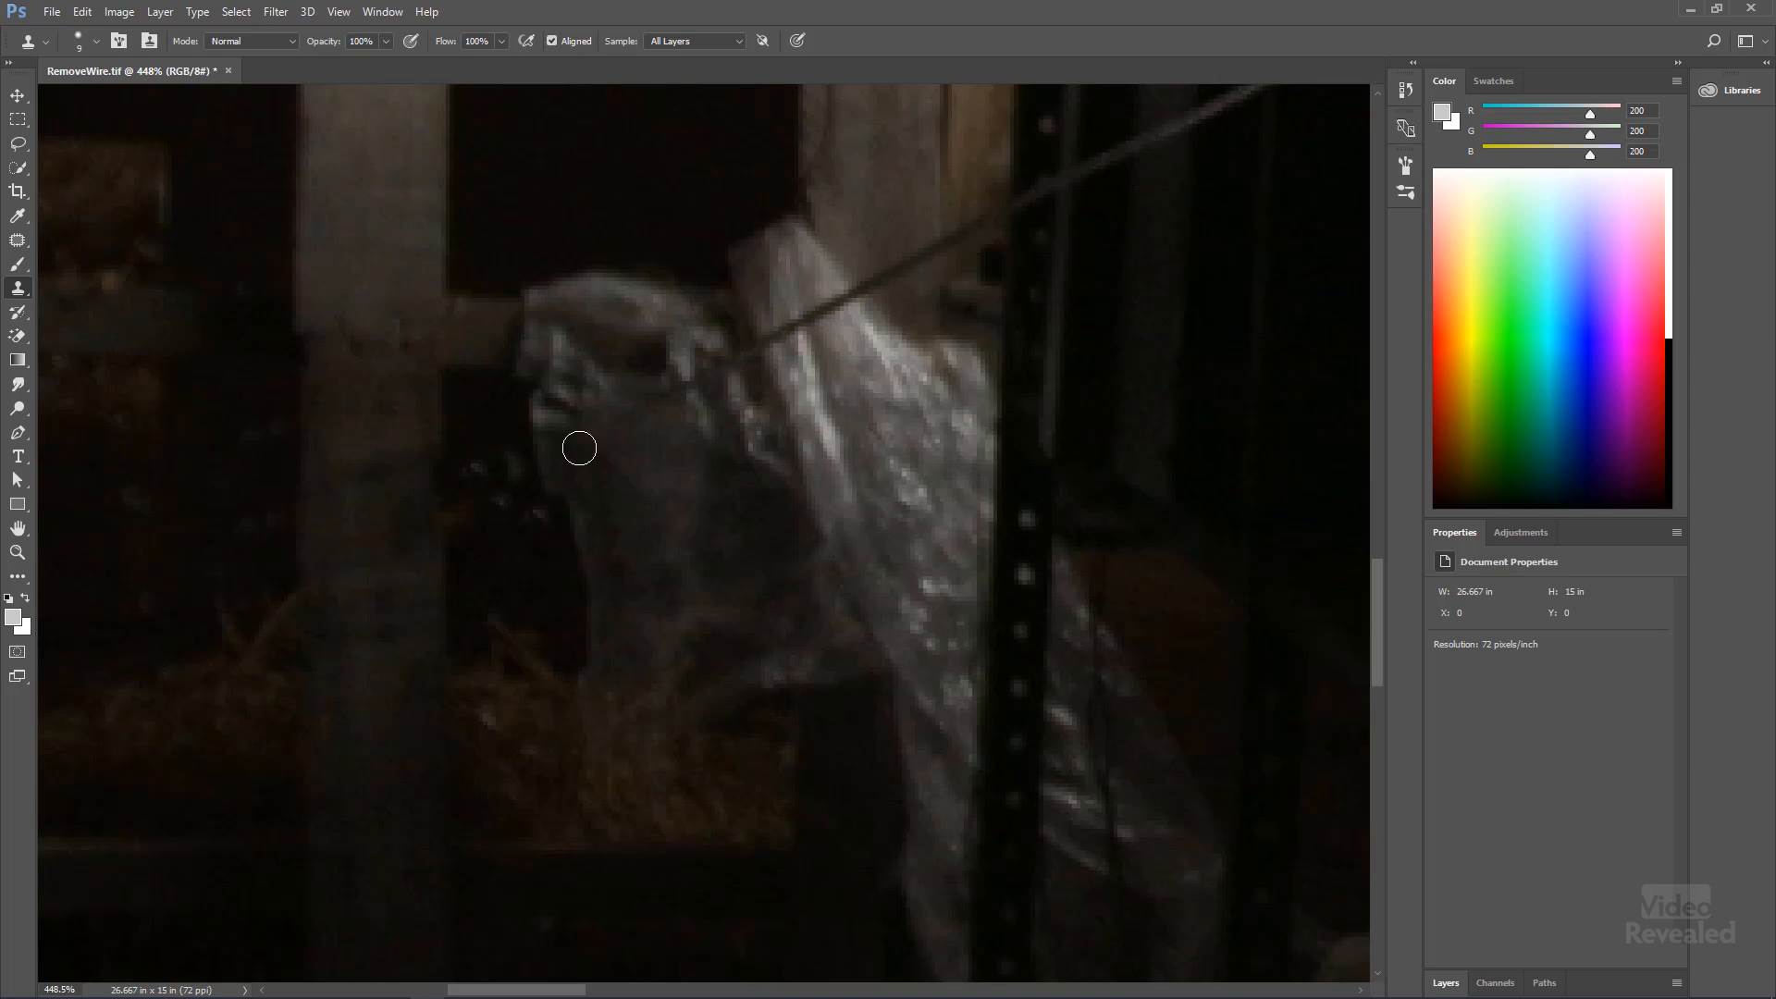
pyautogui.moveTo(679, 471)
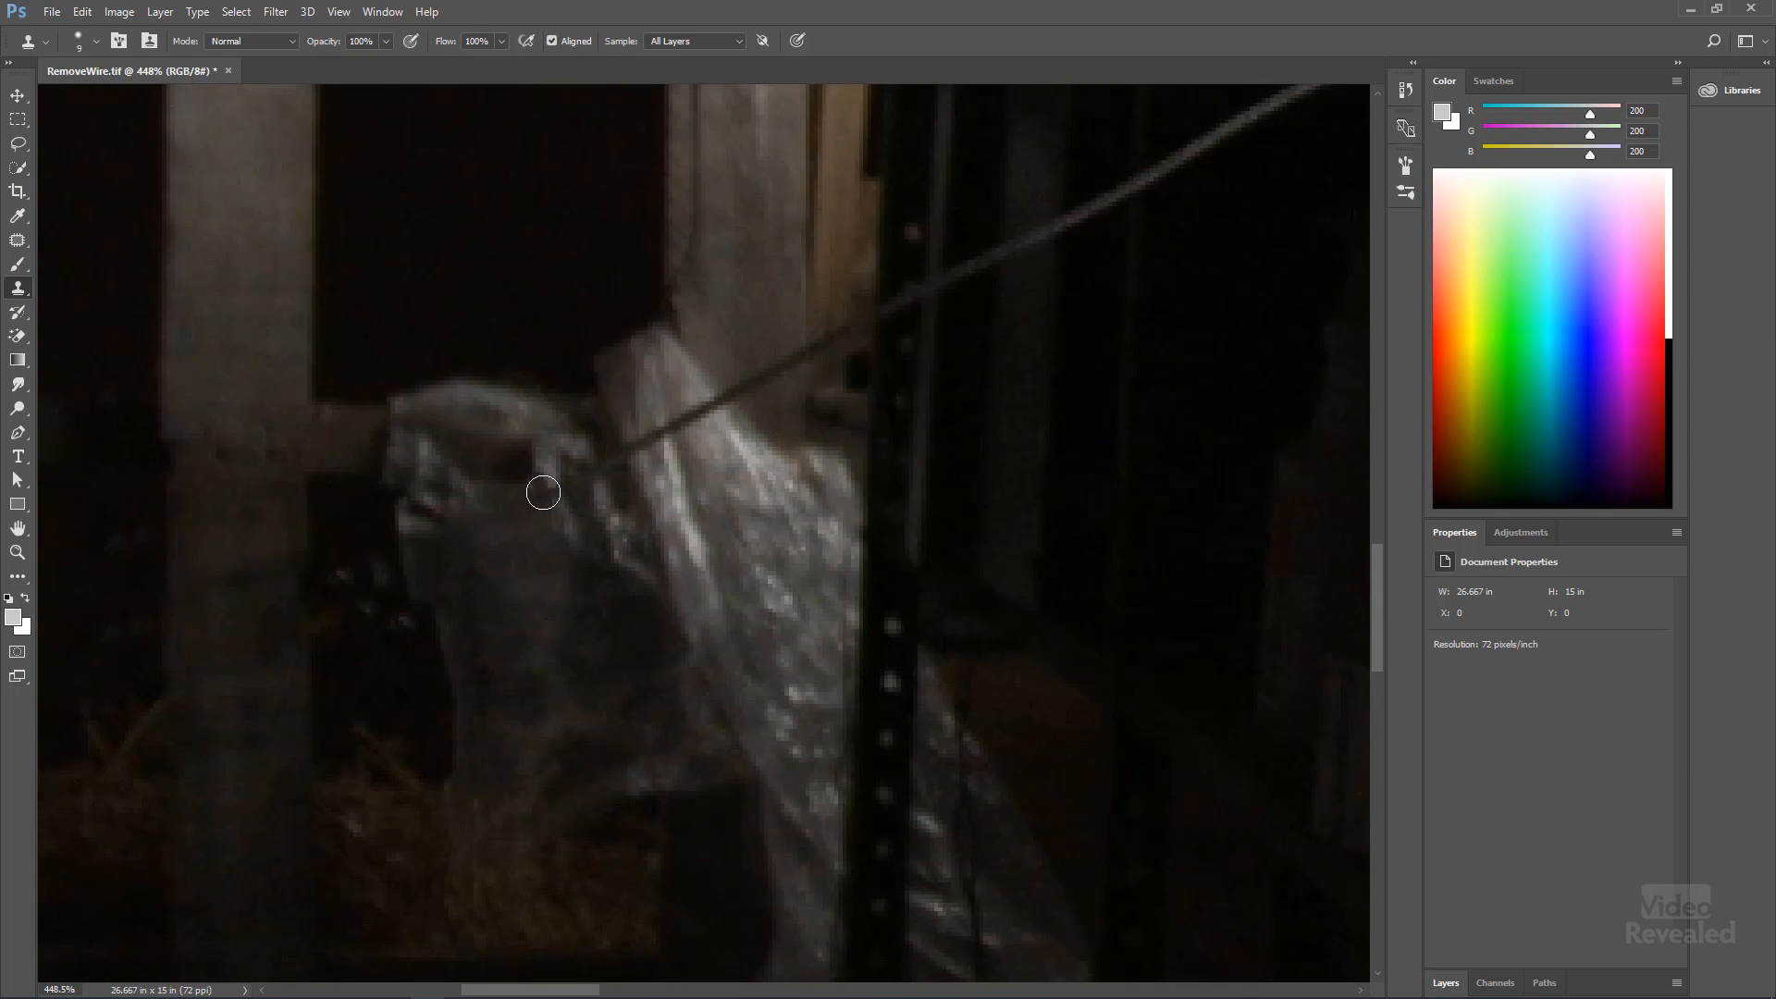
pyautogui.moveTo(562, 511)
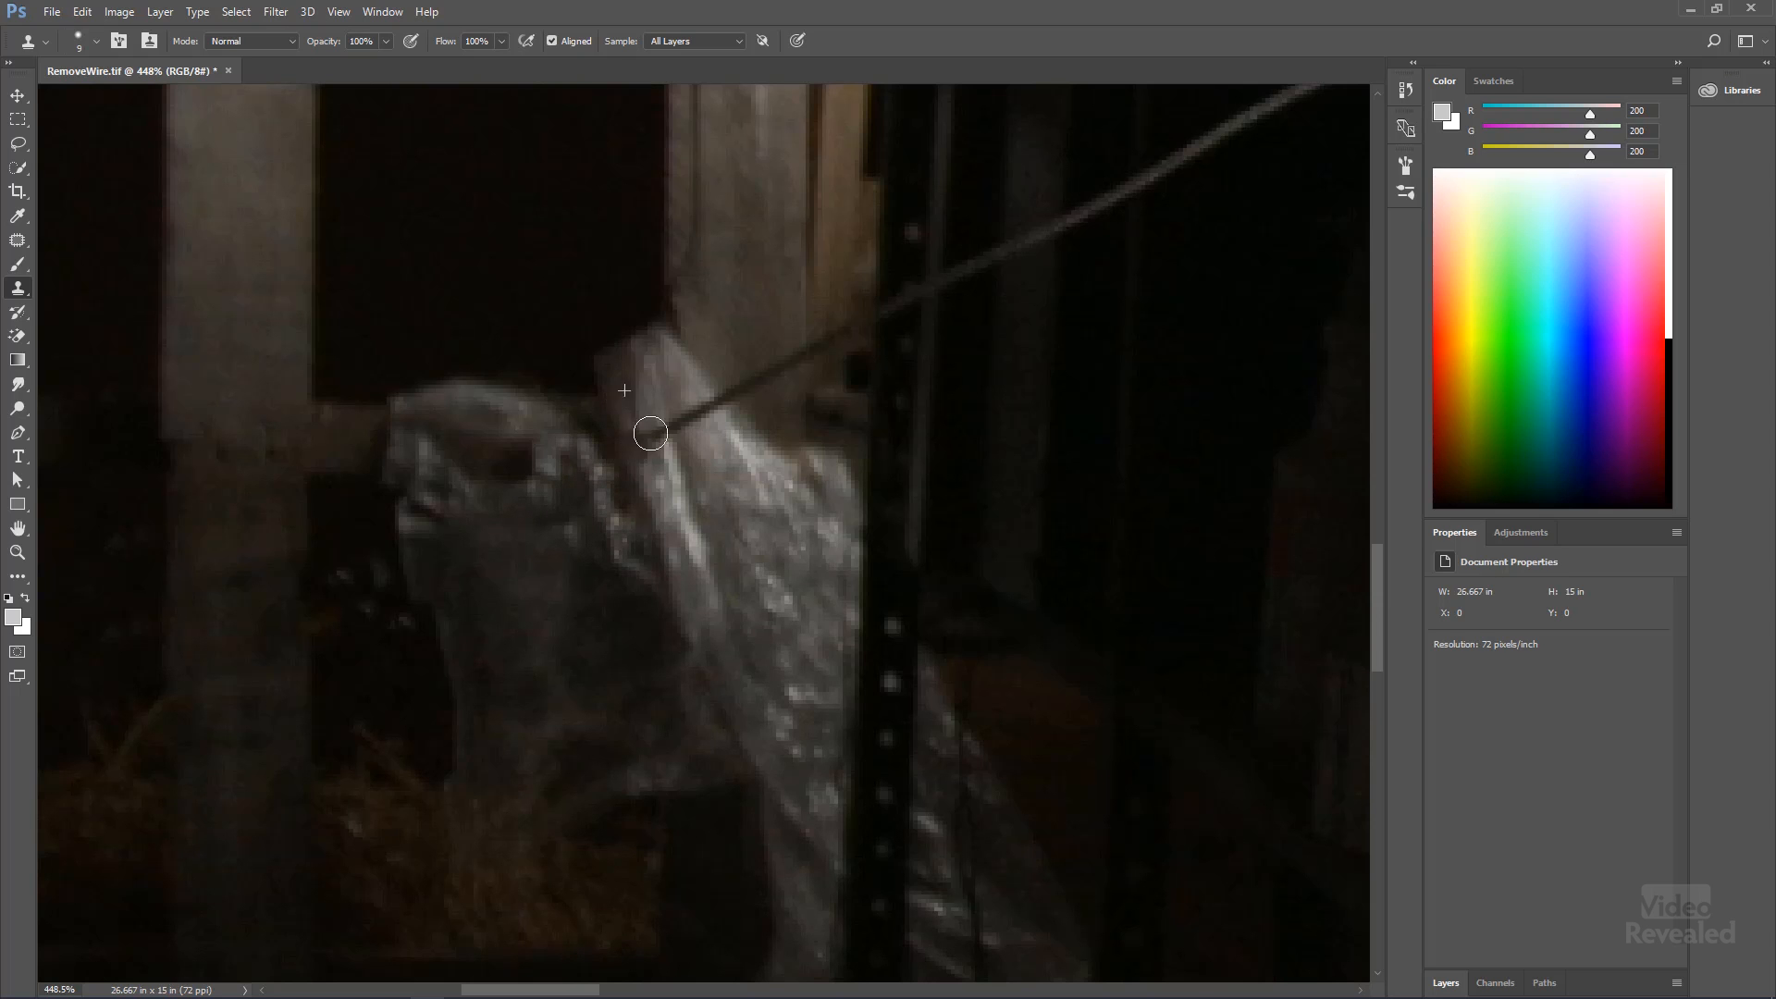
pyautogui.moveTo(651, 433); pyautogui.dragTo(725, 394)
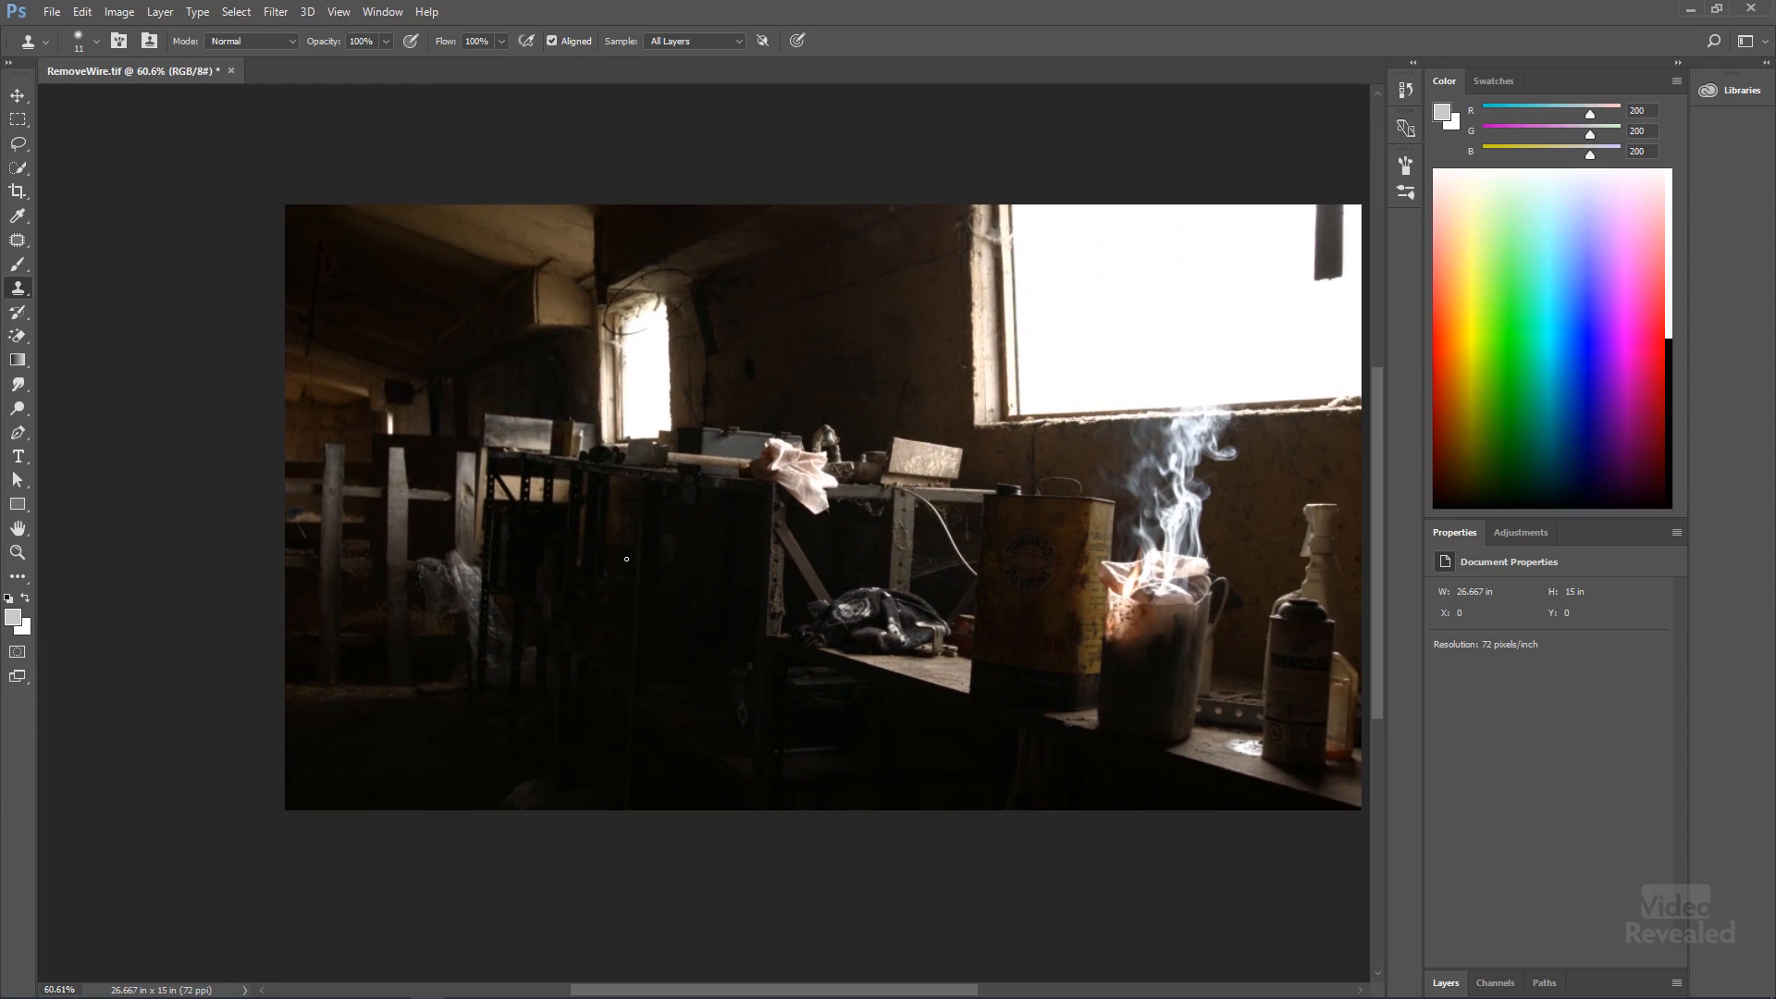
pyautogui.click(52, 11)
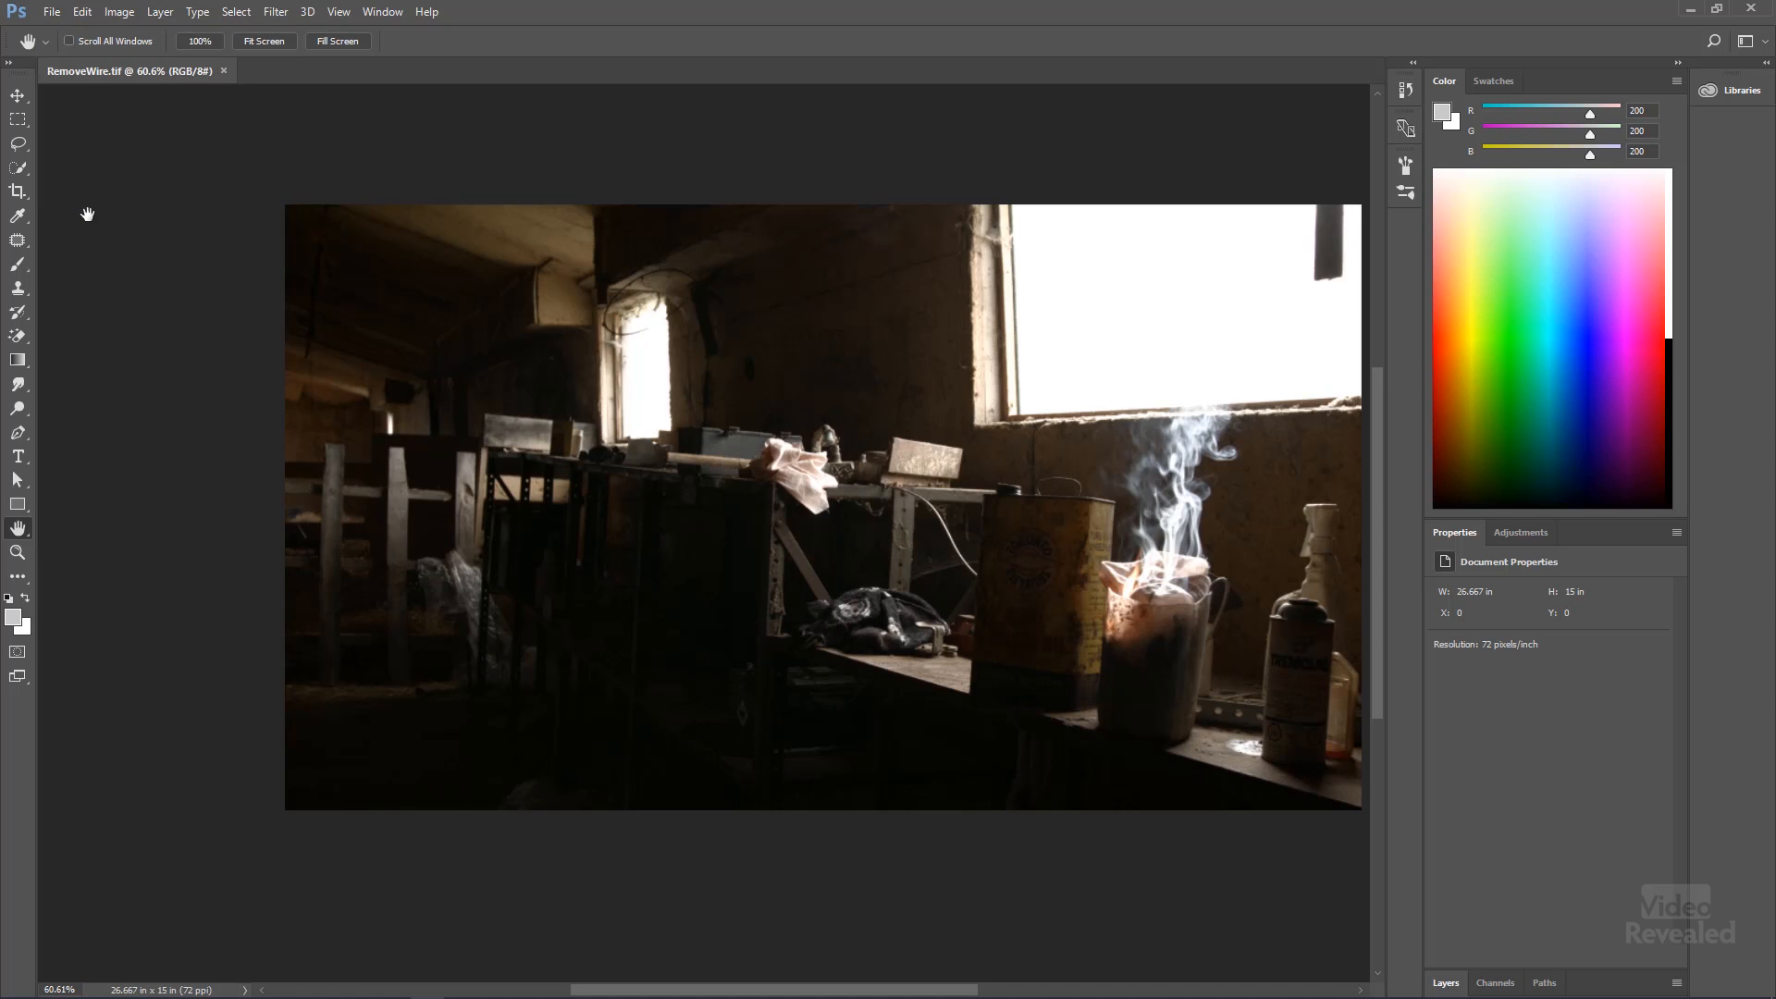
pyautogui.moveTo(122, 226)
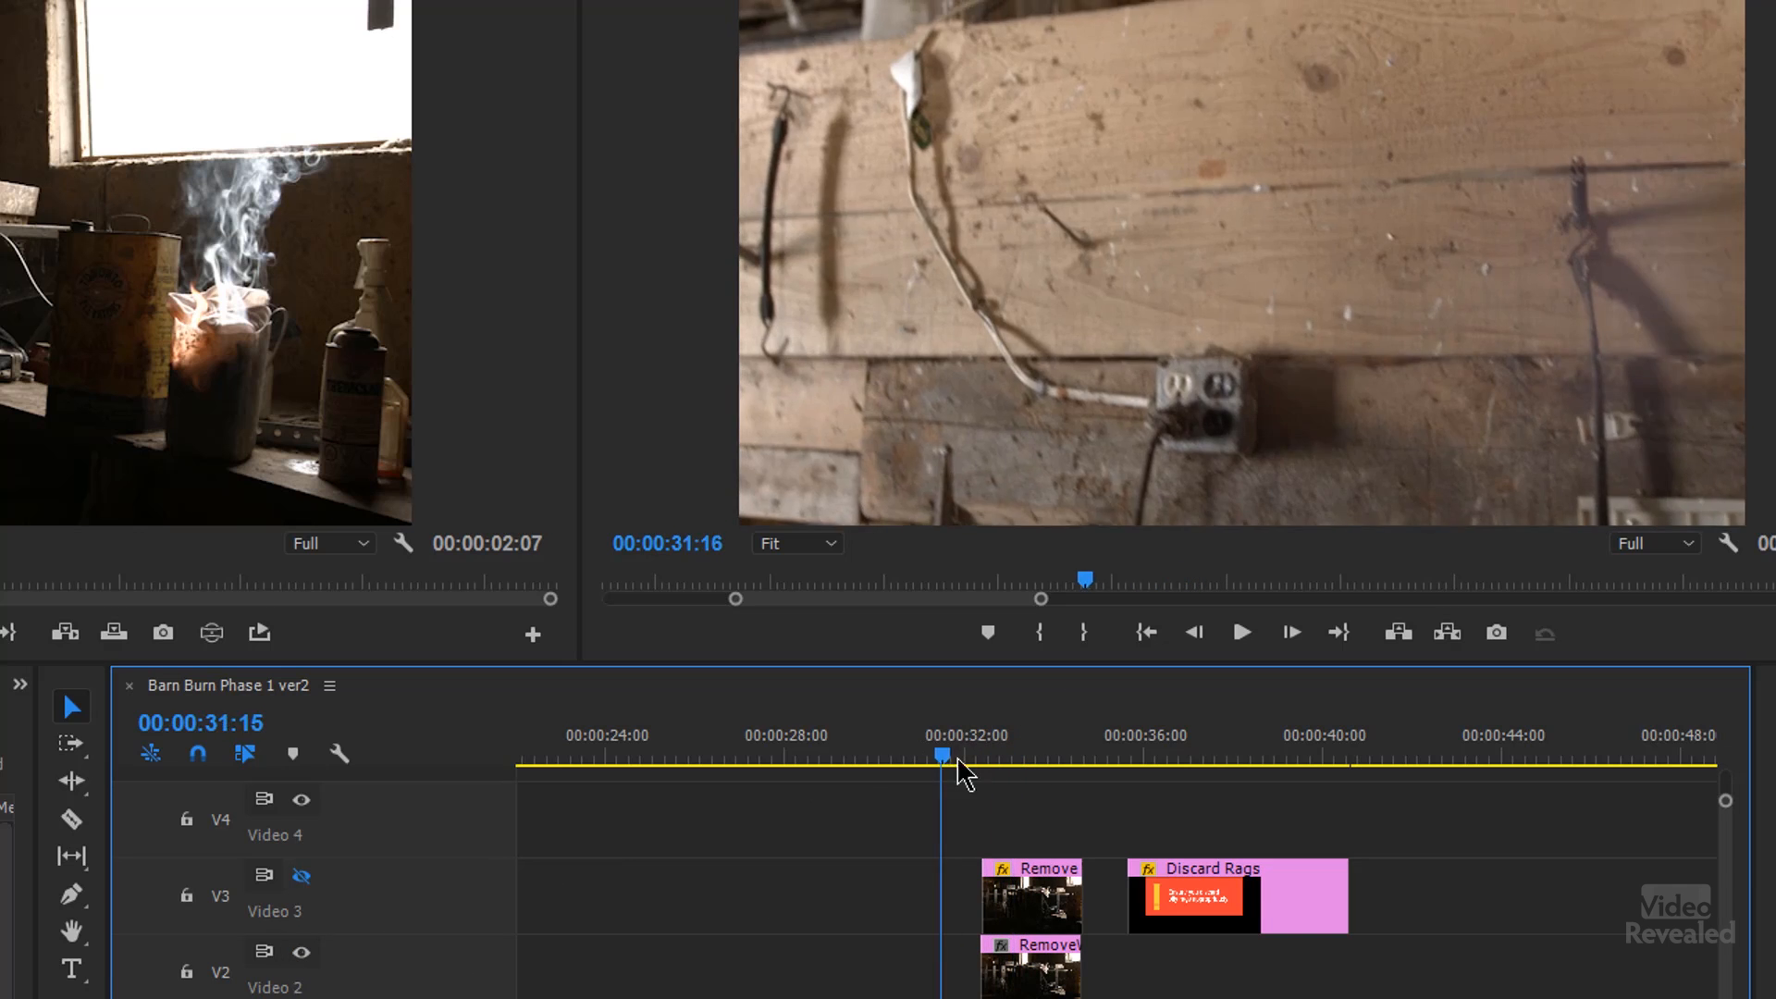
pyautogui.moveTo(942, 753); pyautogui.dragTo(1014, 753)
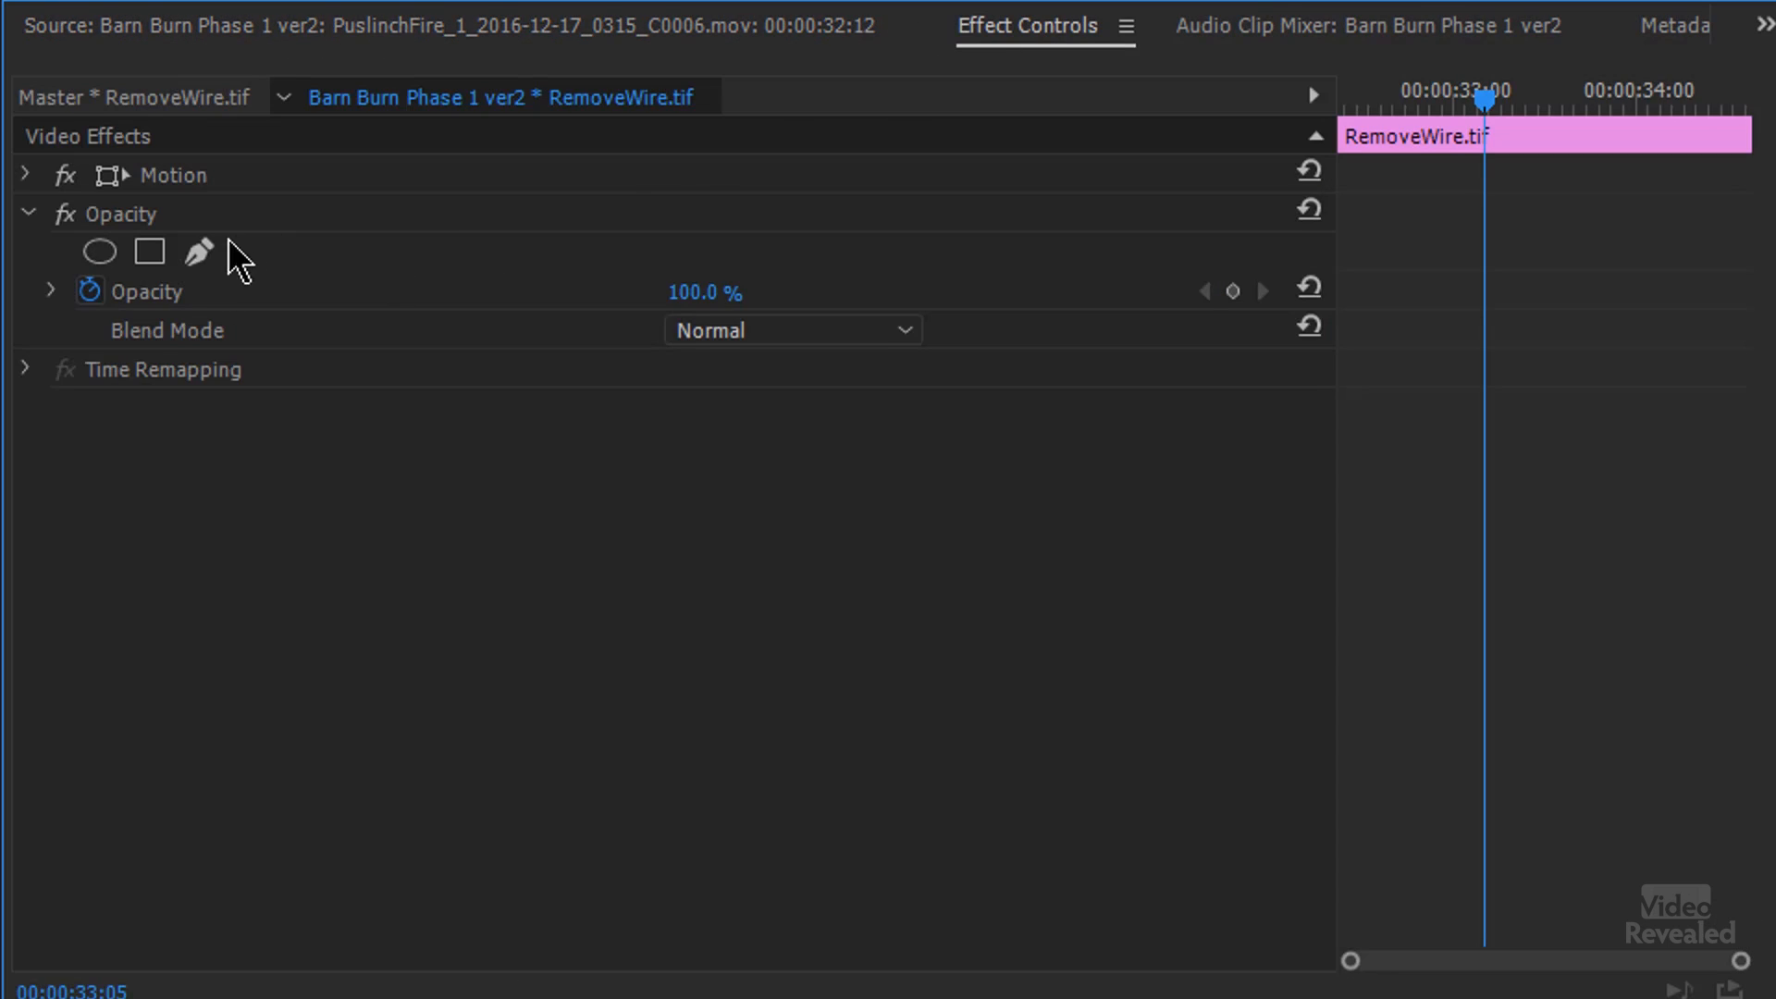
# - Collapse and re-expand the Opacity settings of RemoveWire.tif in Effect Controls
pyautogui.click(27, 215)
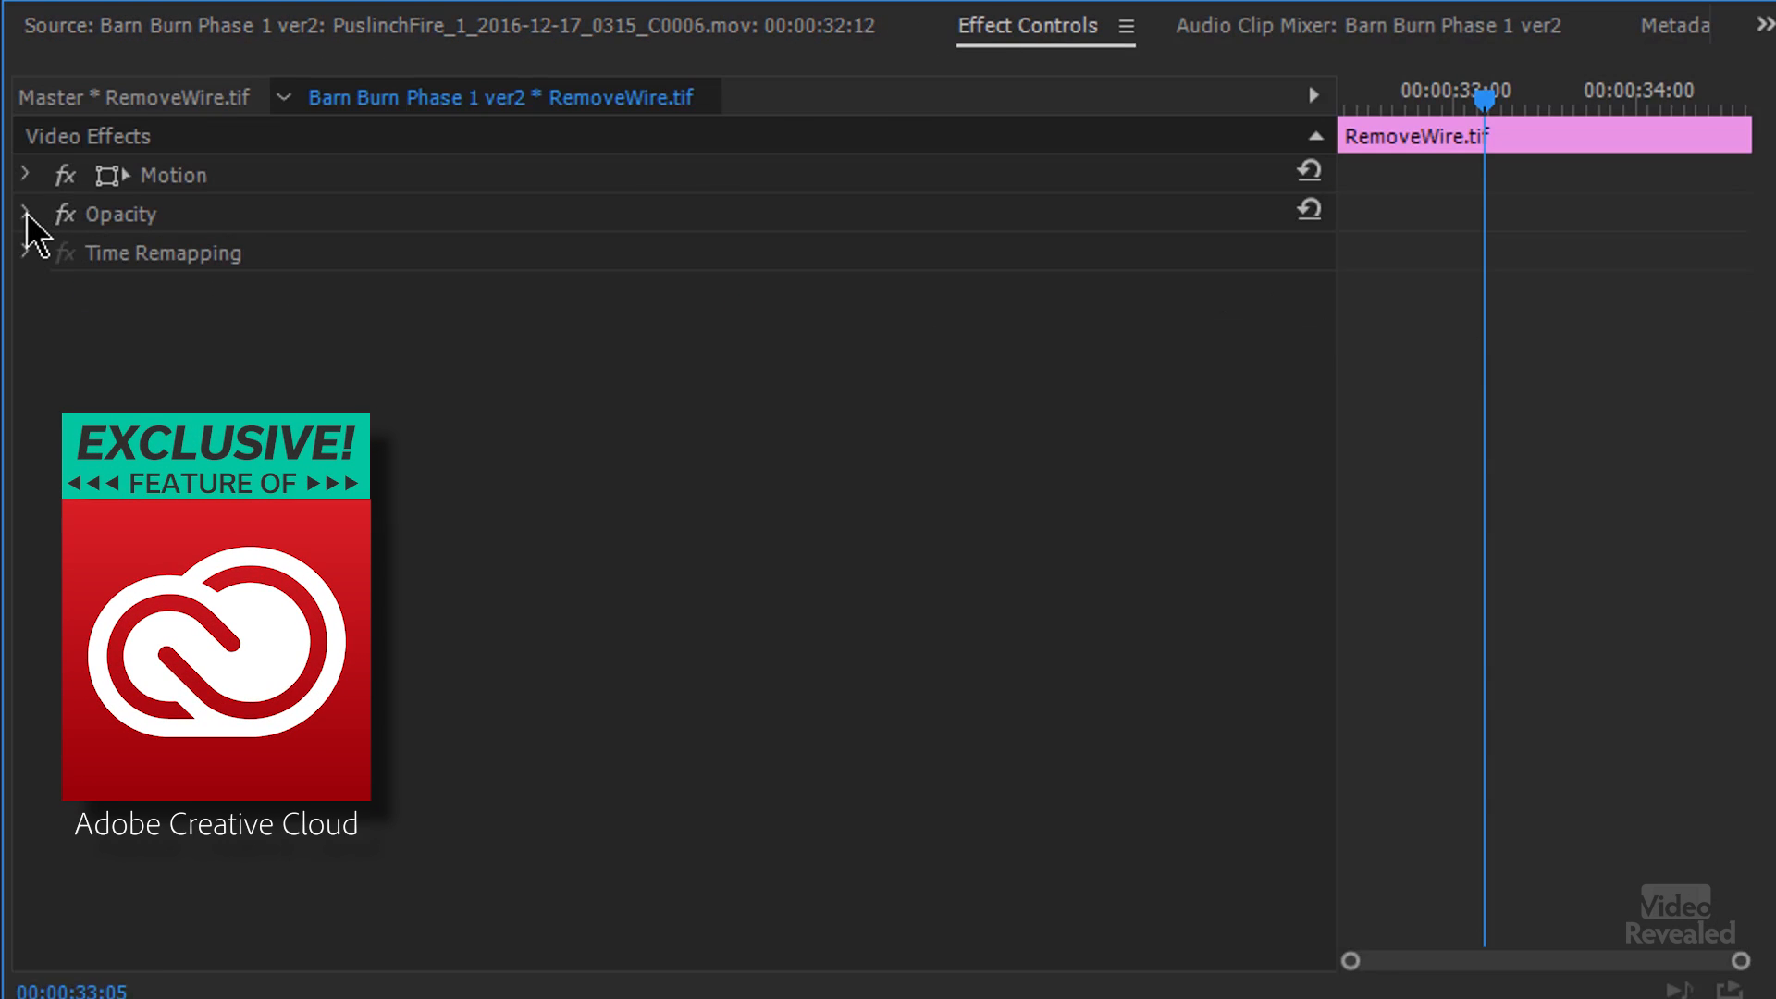
pyautogui.click(22, 215)
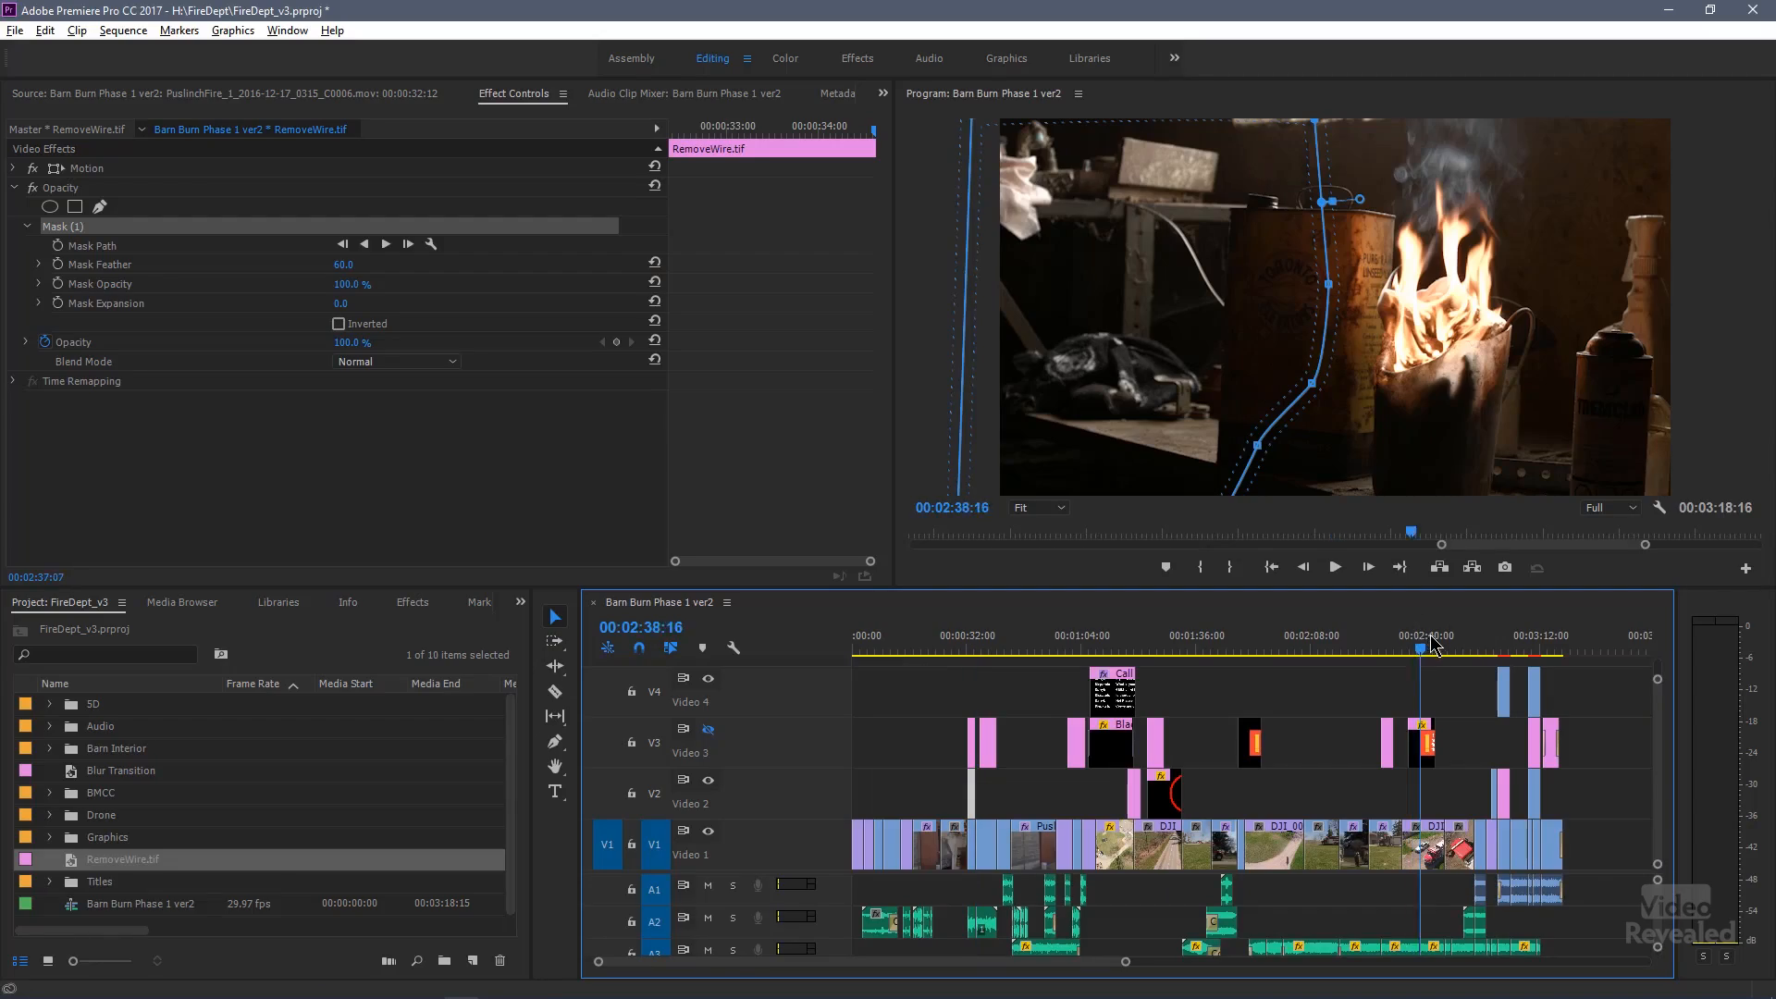
# - Jump the playhead forward along the ruler to the fire-truck shot near 00:03:02:00
pyautogui.click(1495, 659)
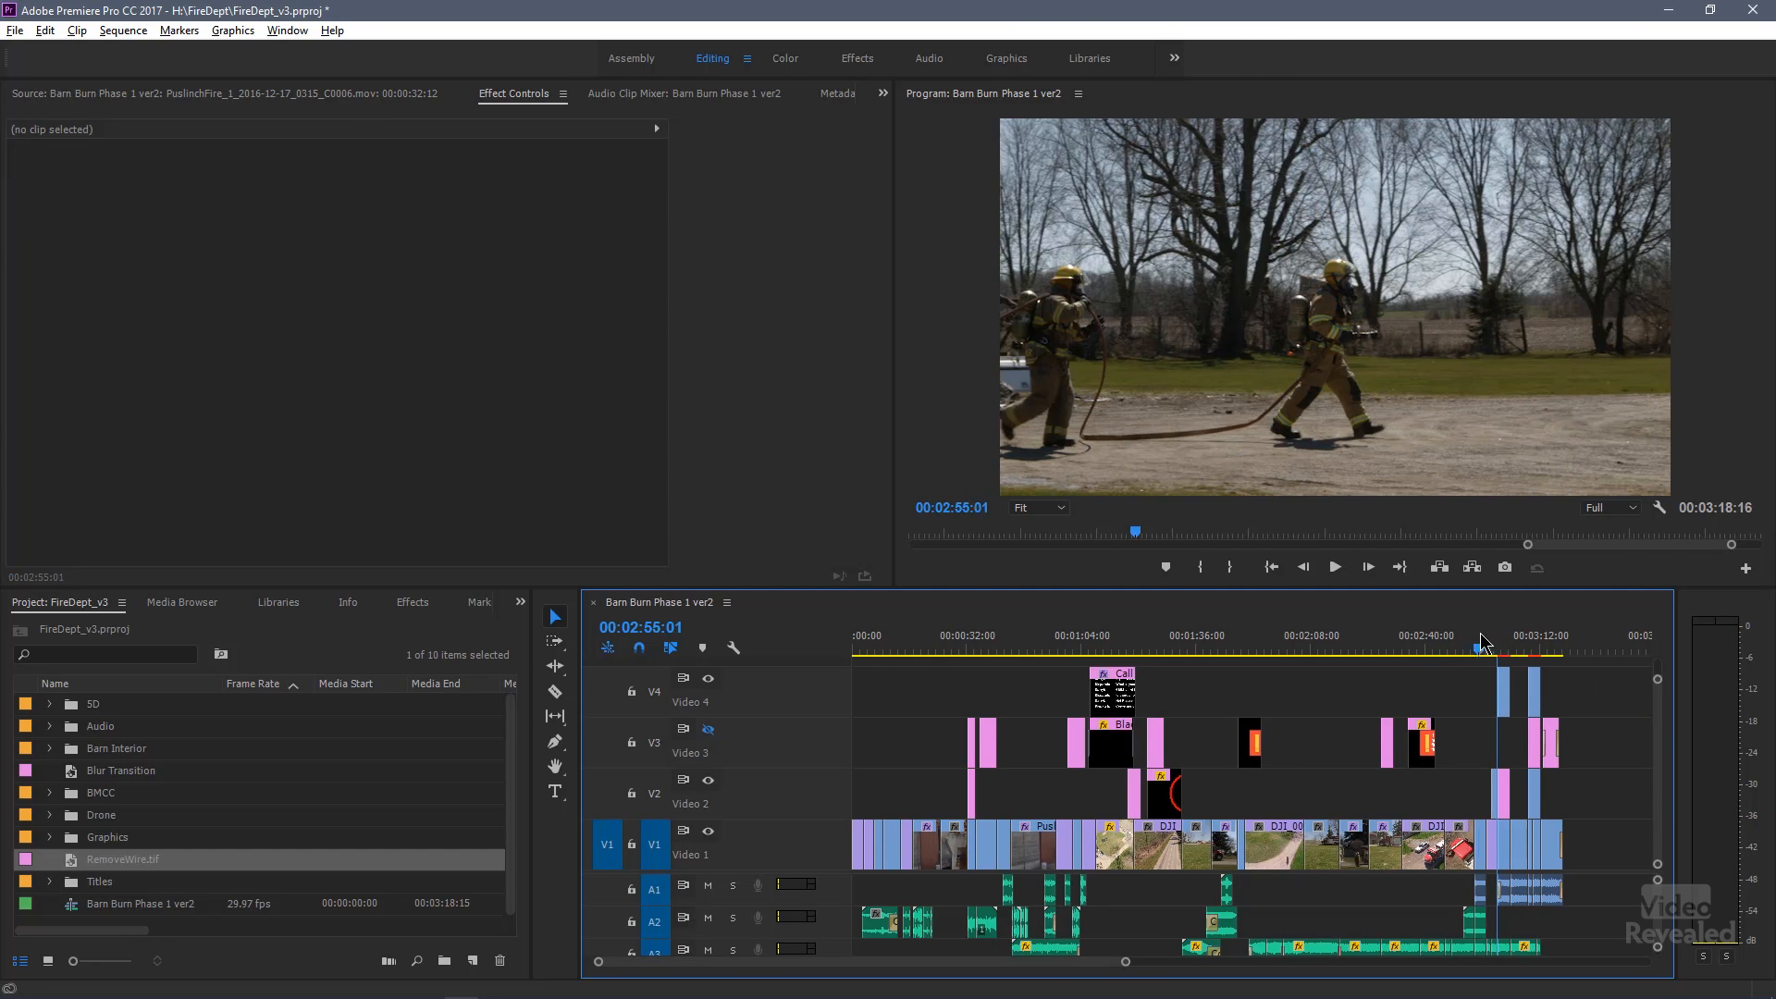
pyautogui.click(1388, 649)
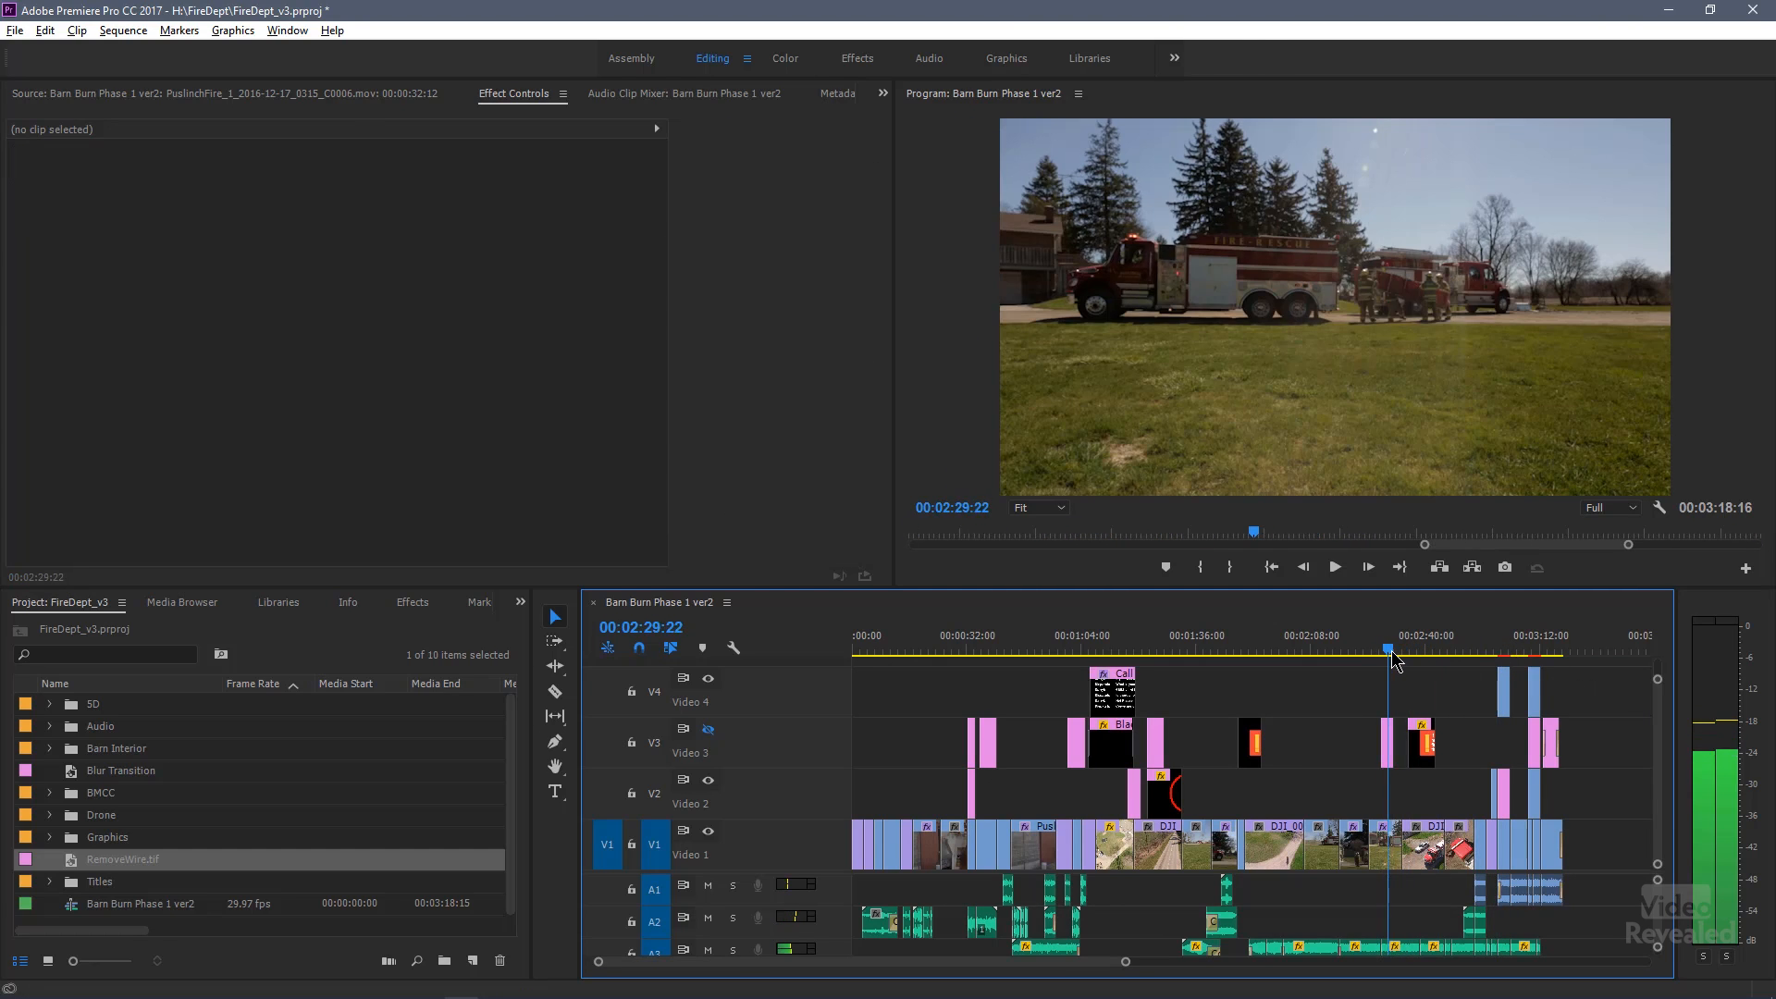
pyautogui.click(1515, 650)
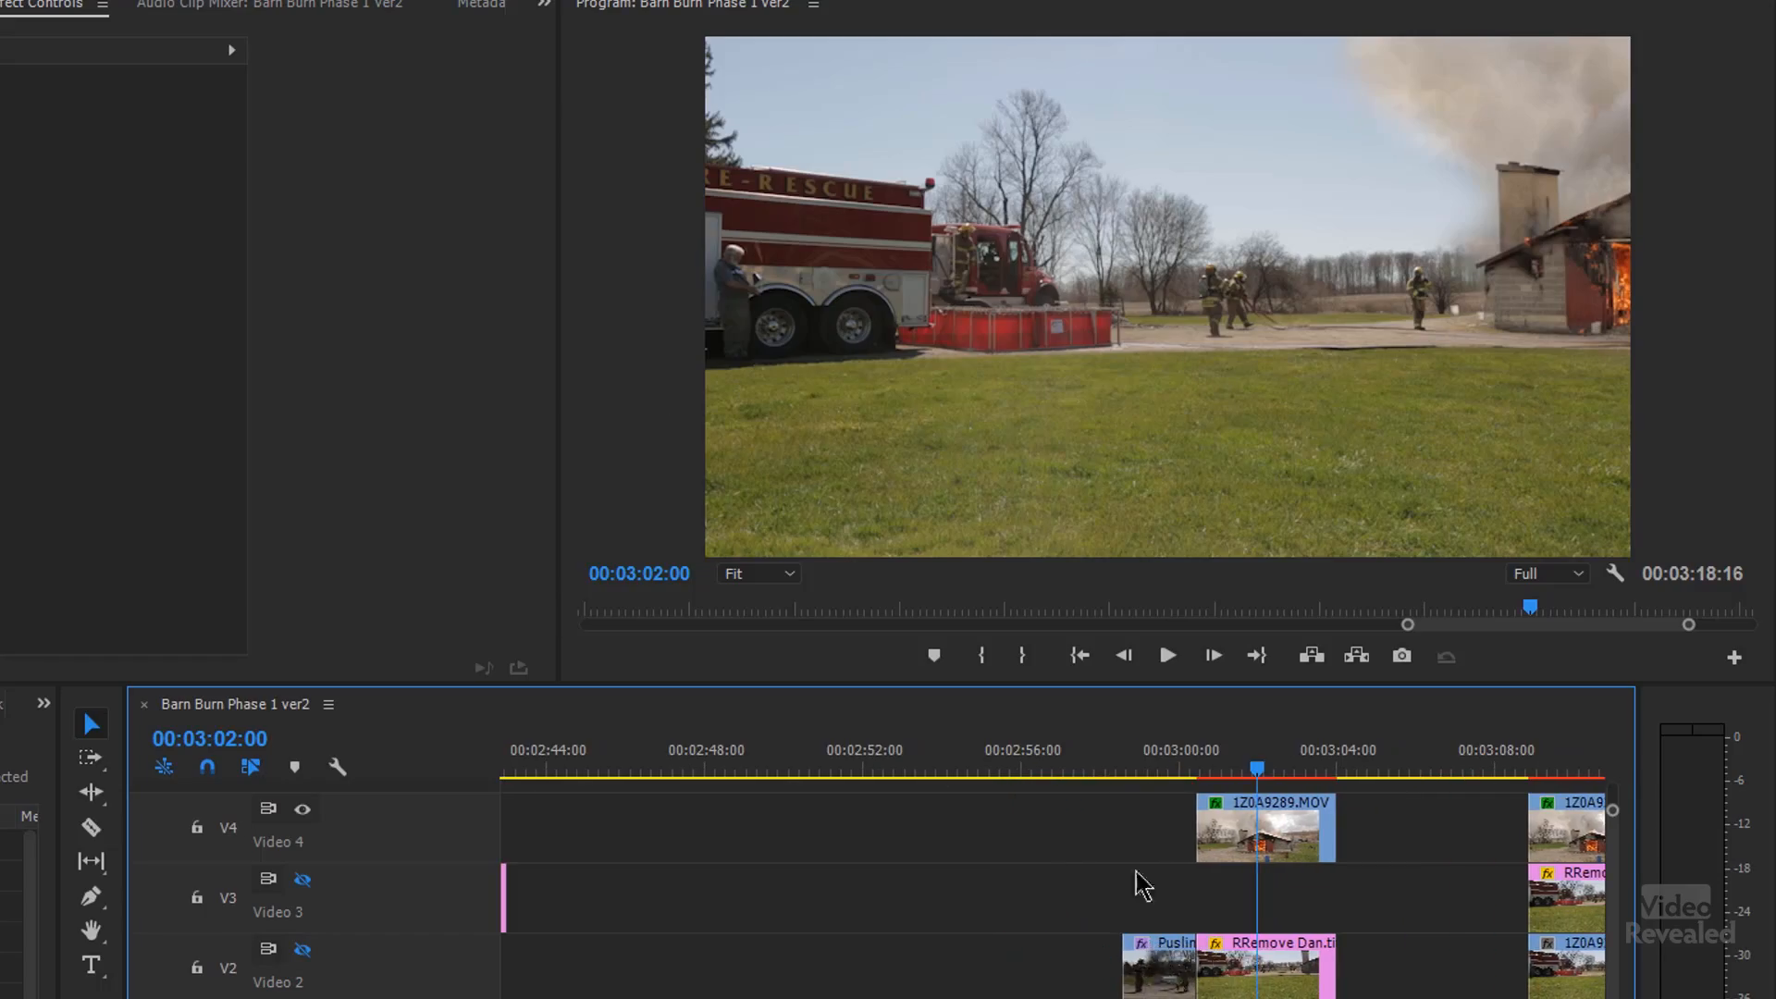
# - Scrub 1Z0A9286.MOV in the Source Monitor to a frame with nobody on the grass
pyautogui.click(1179, 772)
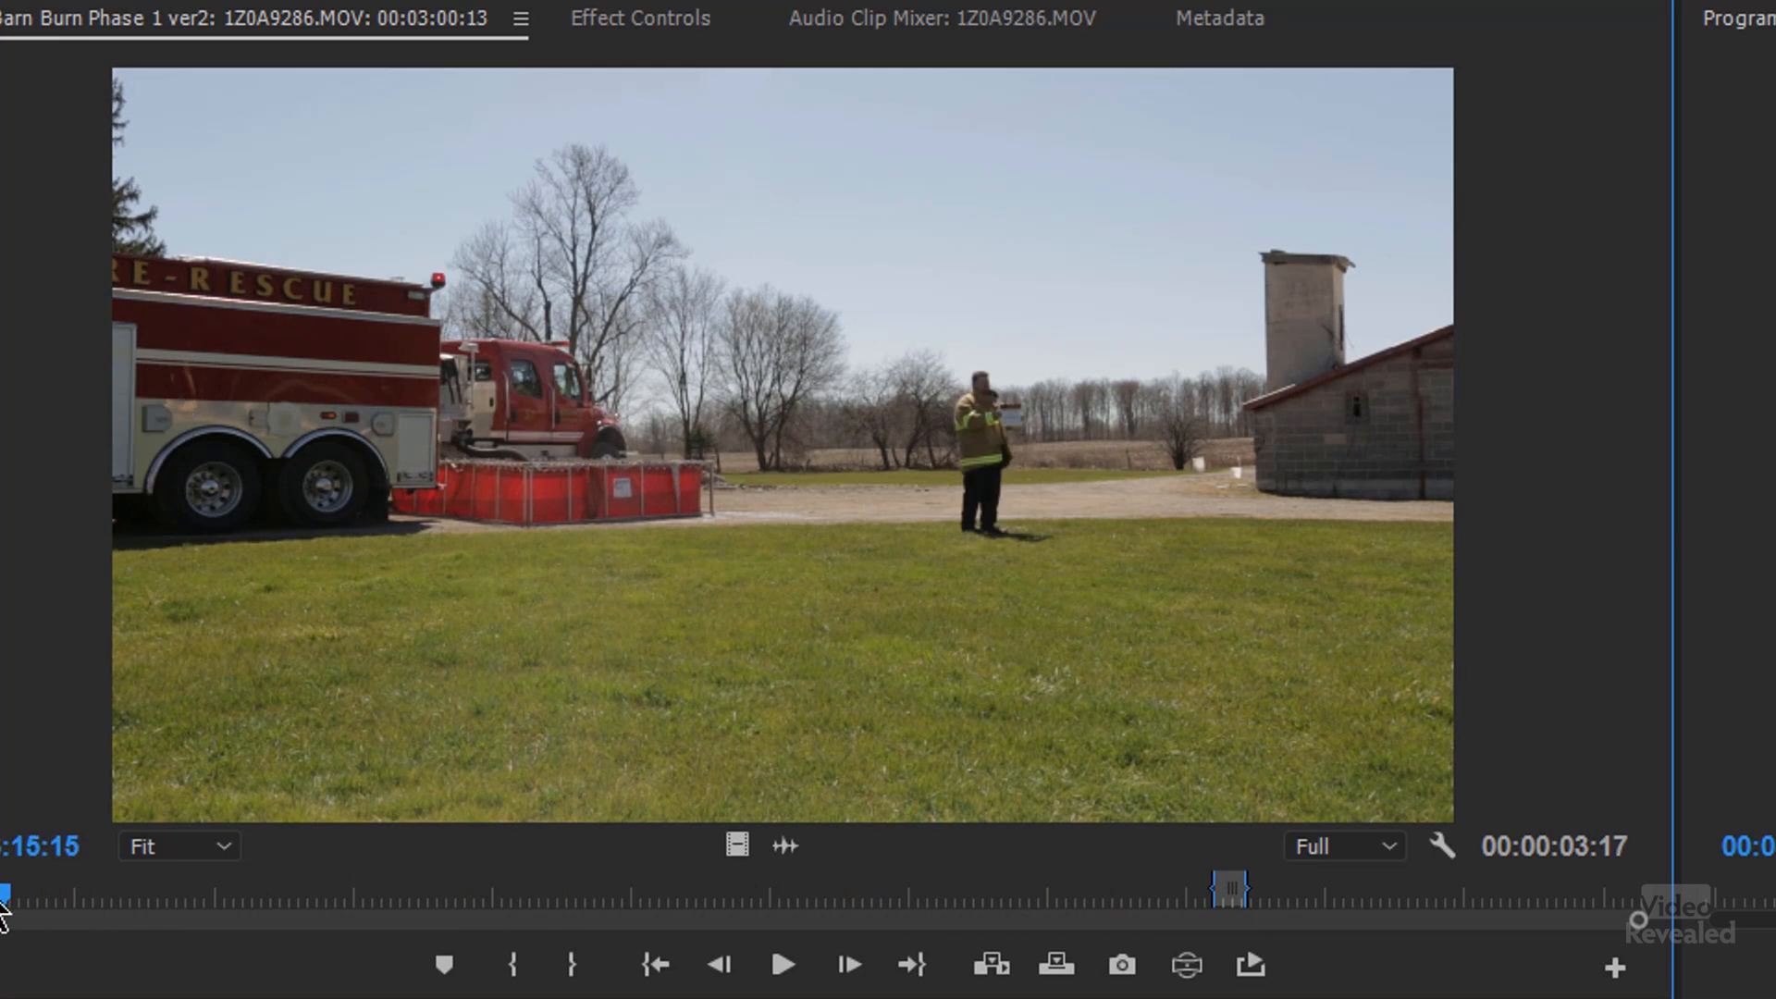
pyautogui.moveTo(11, 886); pyautogui.dragTo(91, 887)
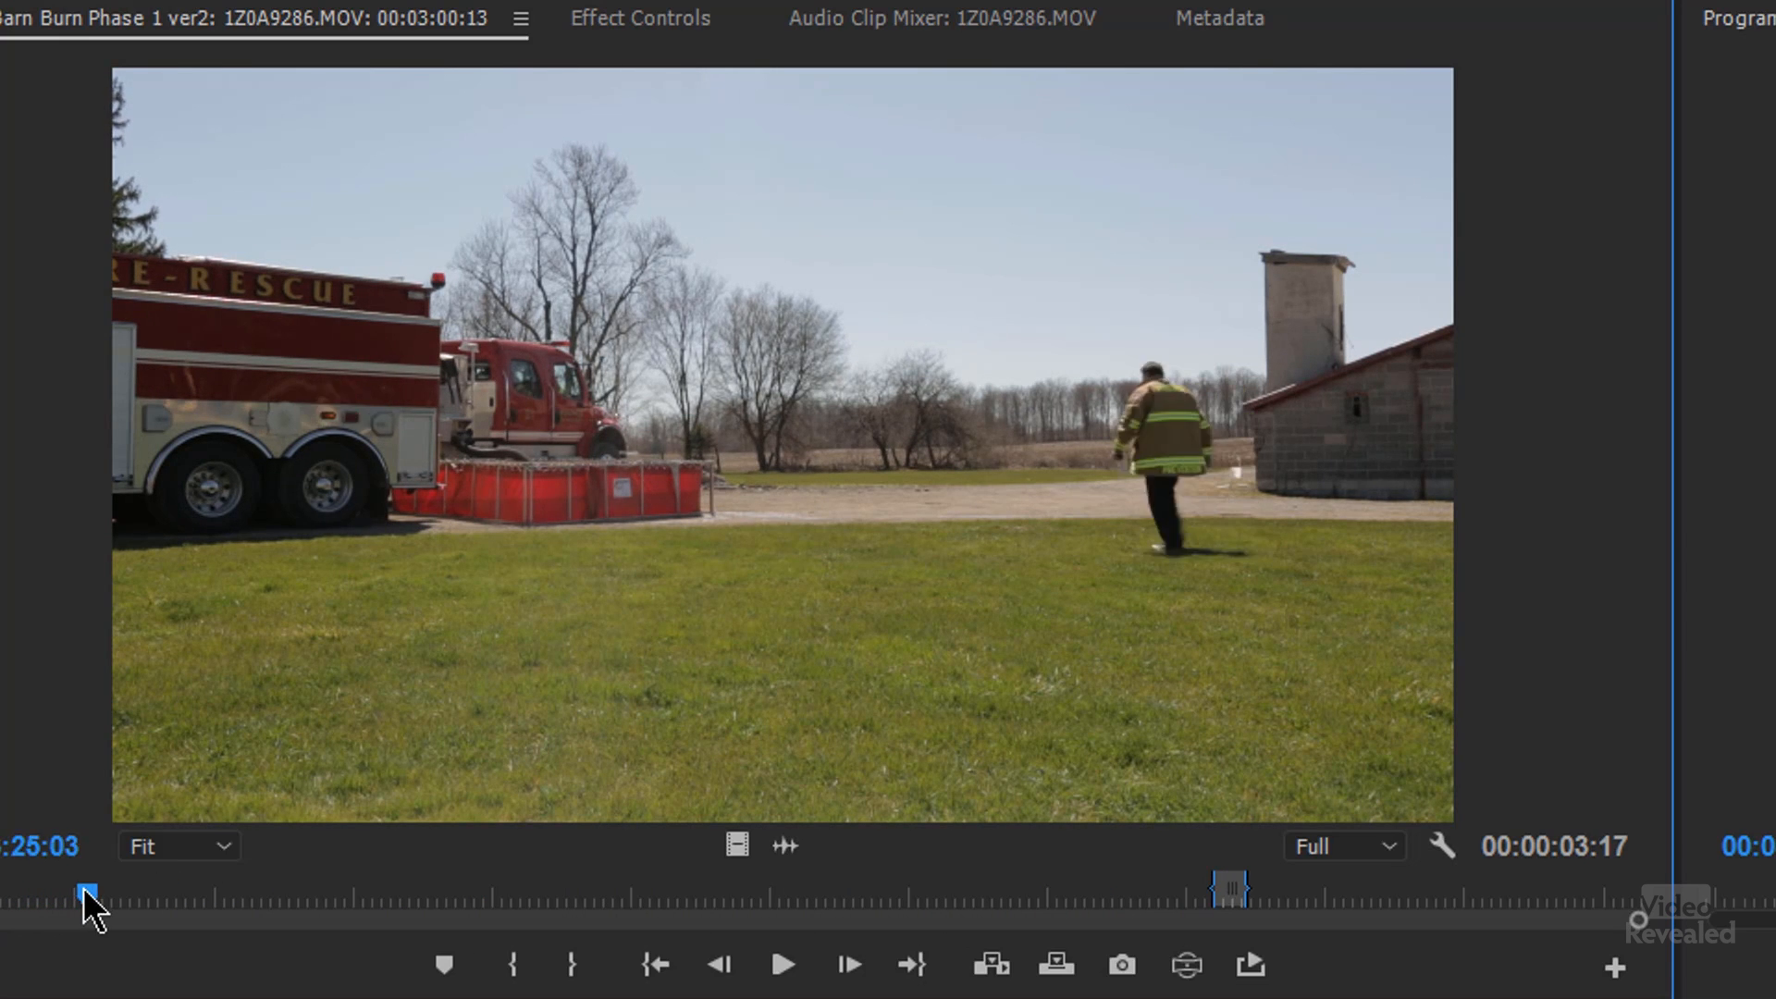
pyautogui.moveTo(85, 890); pyautogui.dragTo(255, 890)
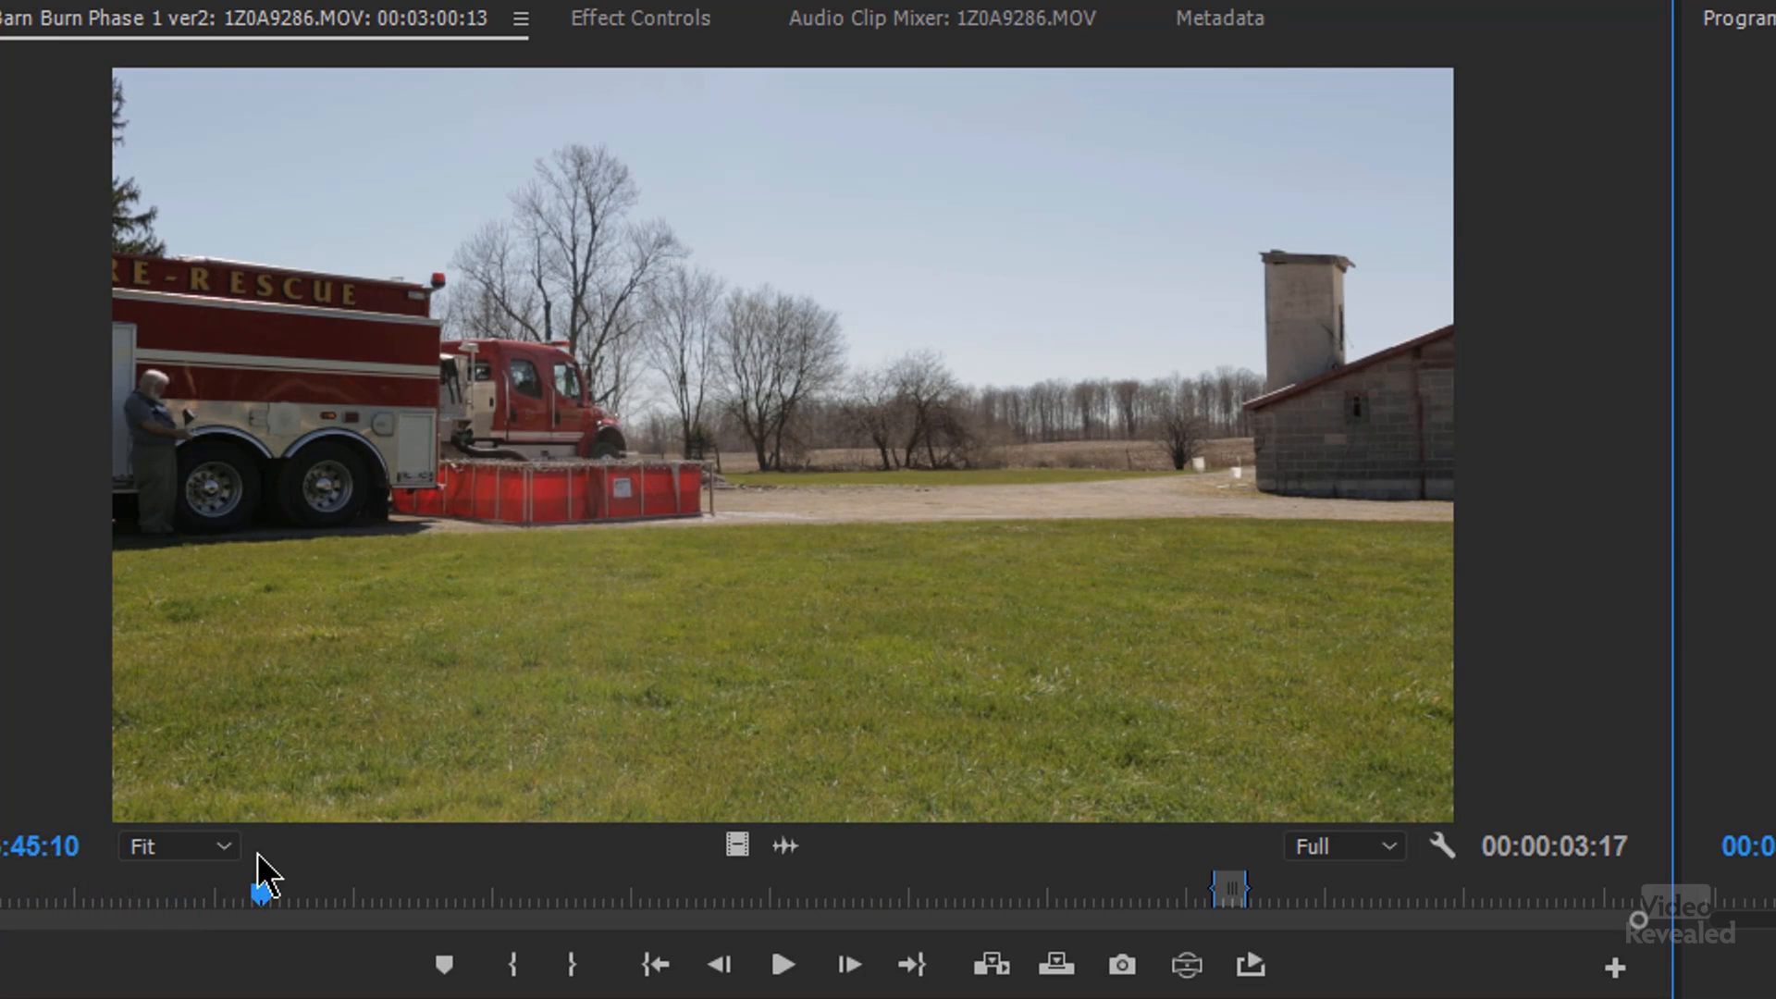
pyautogui.moveTo(256, 891); pyautogui.dragTo(135, 892)
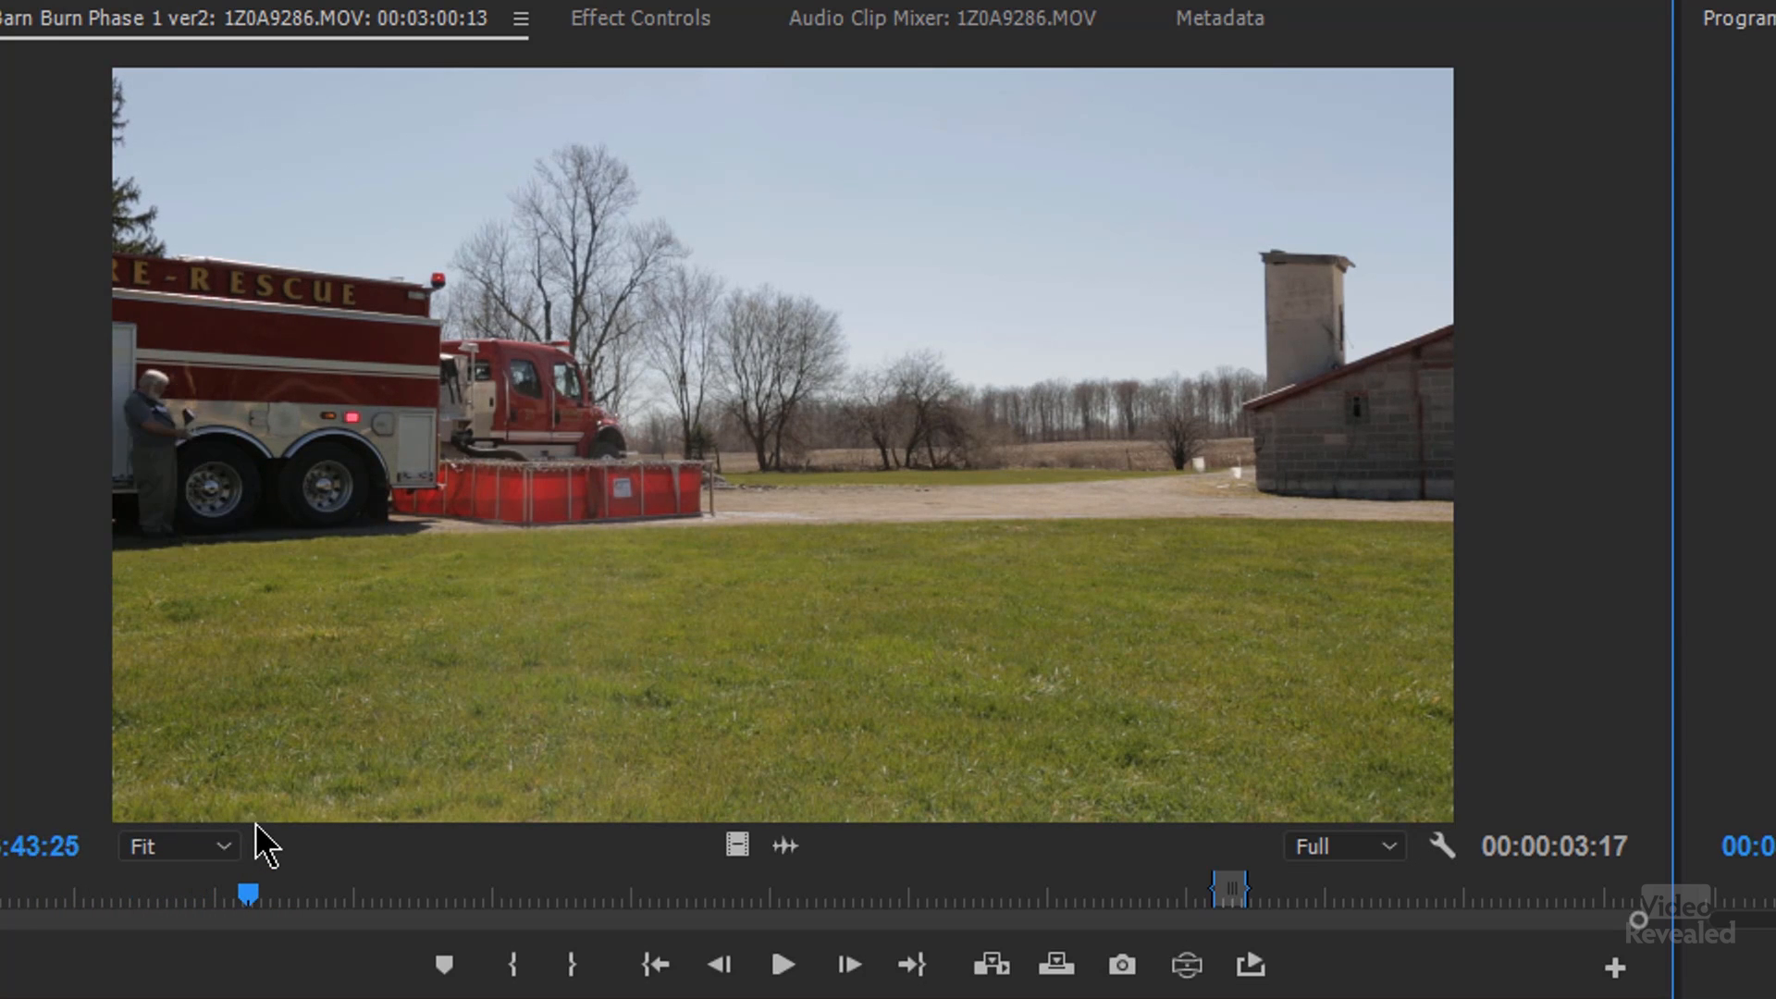
pyautogui.moveTo(246, 892); pyautogui.dragTo(163, 892)
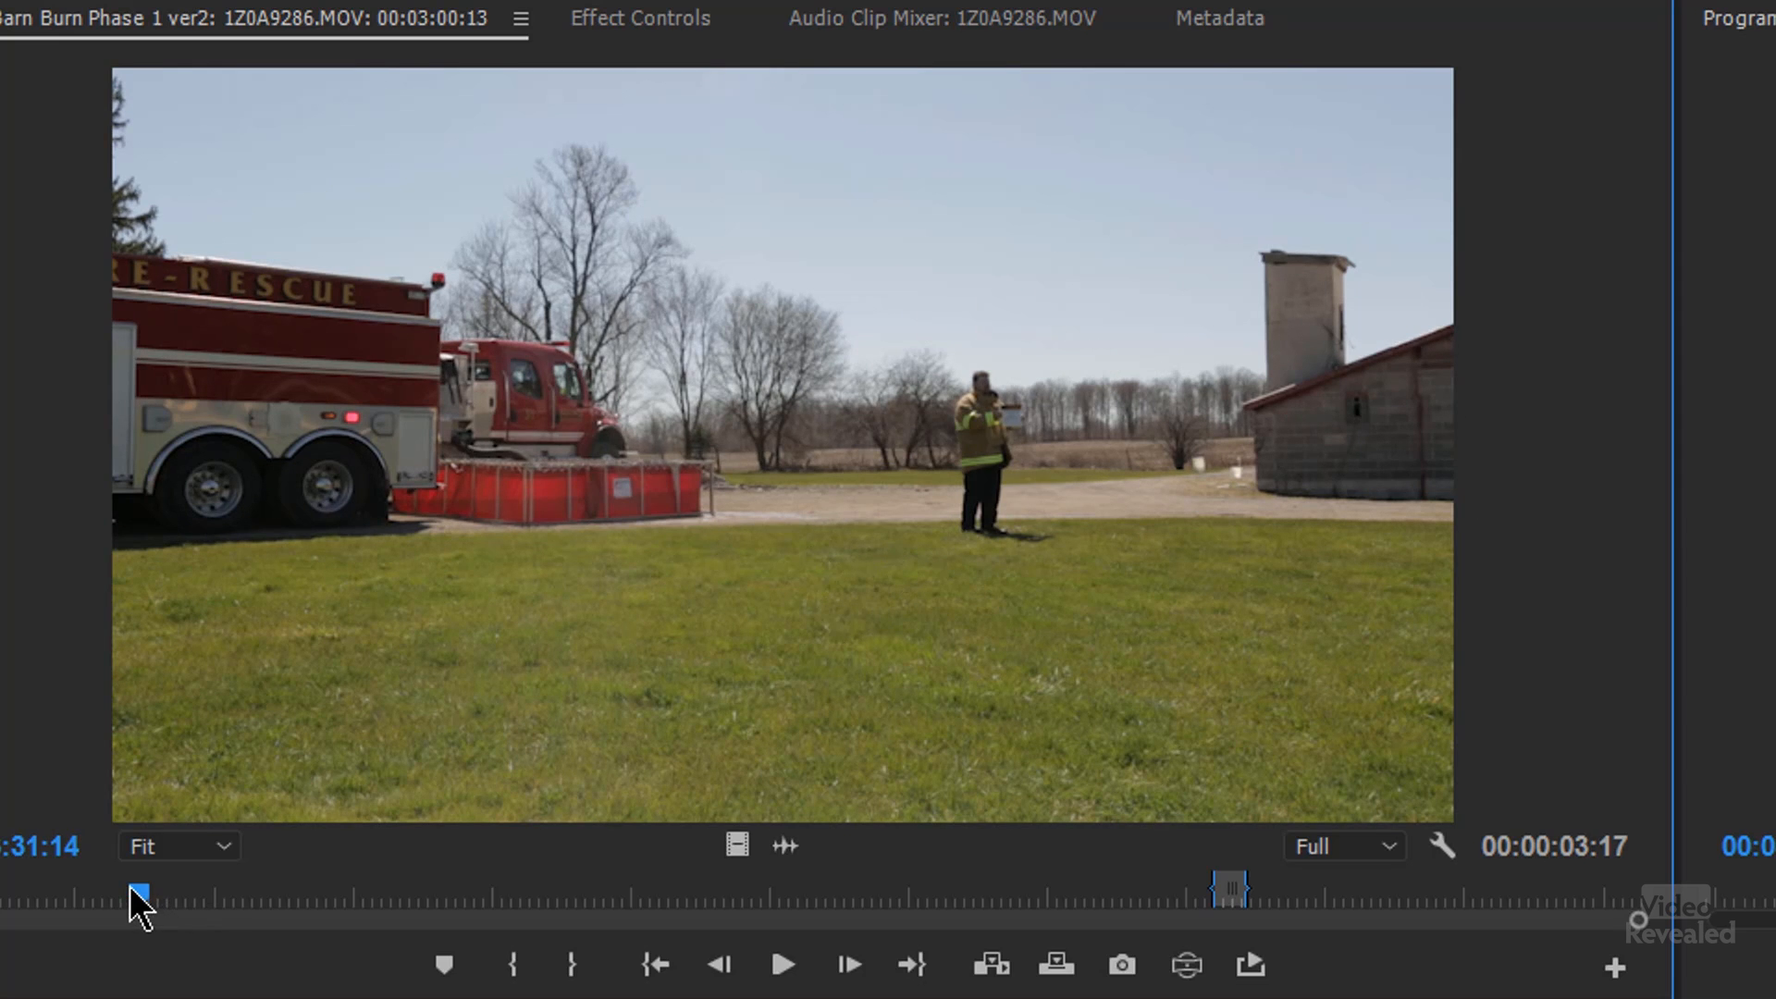
pyautogui.moveTo(134, 890); pyautogui.dragTo(250, 889)
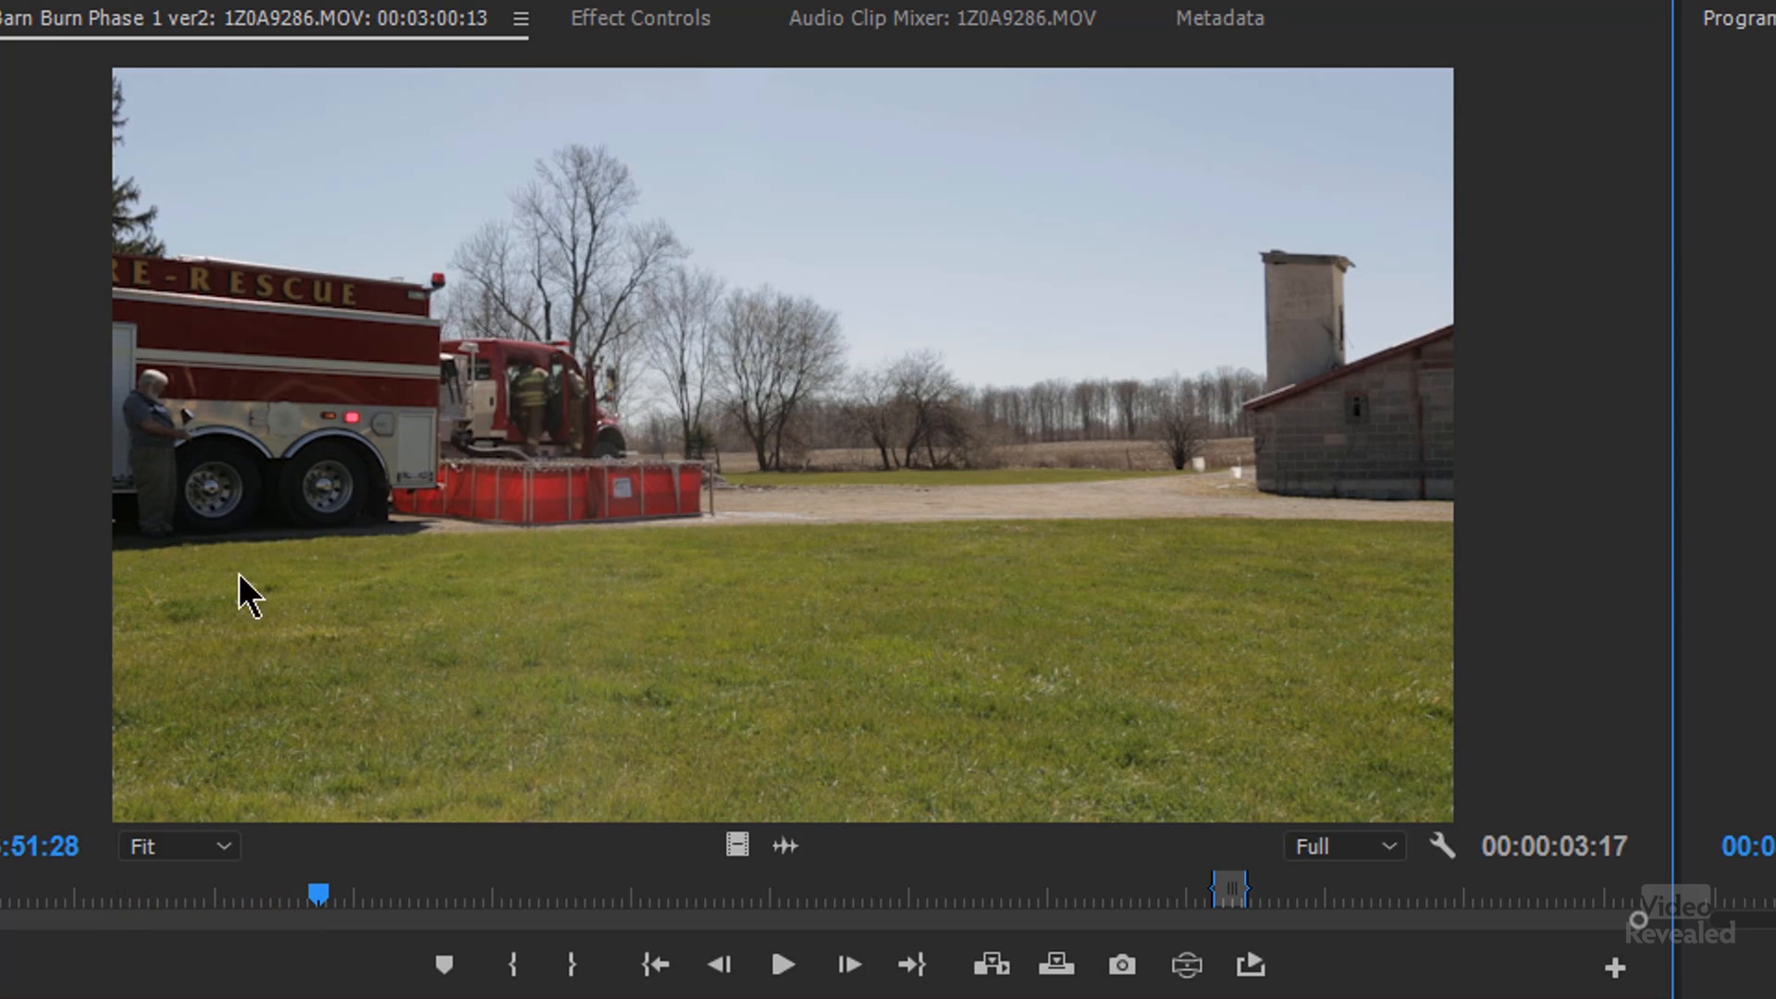
pyautogui.moveTo(335, 901)
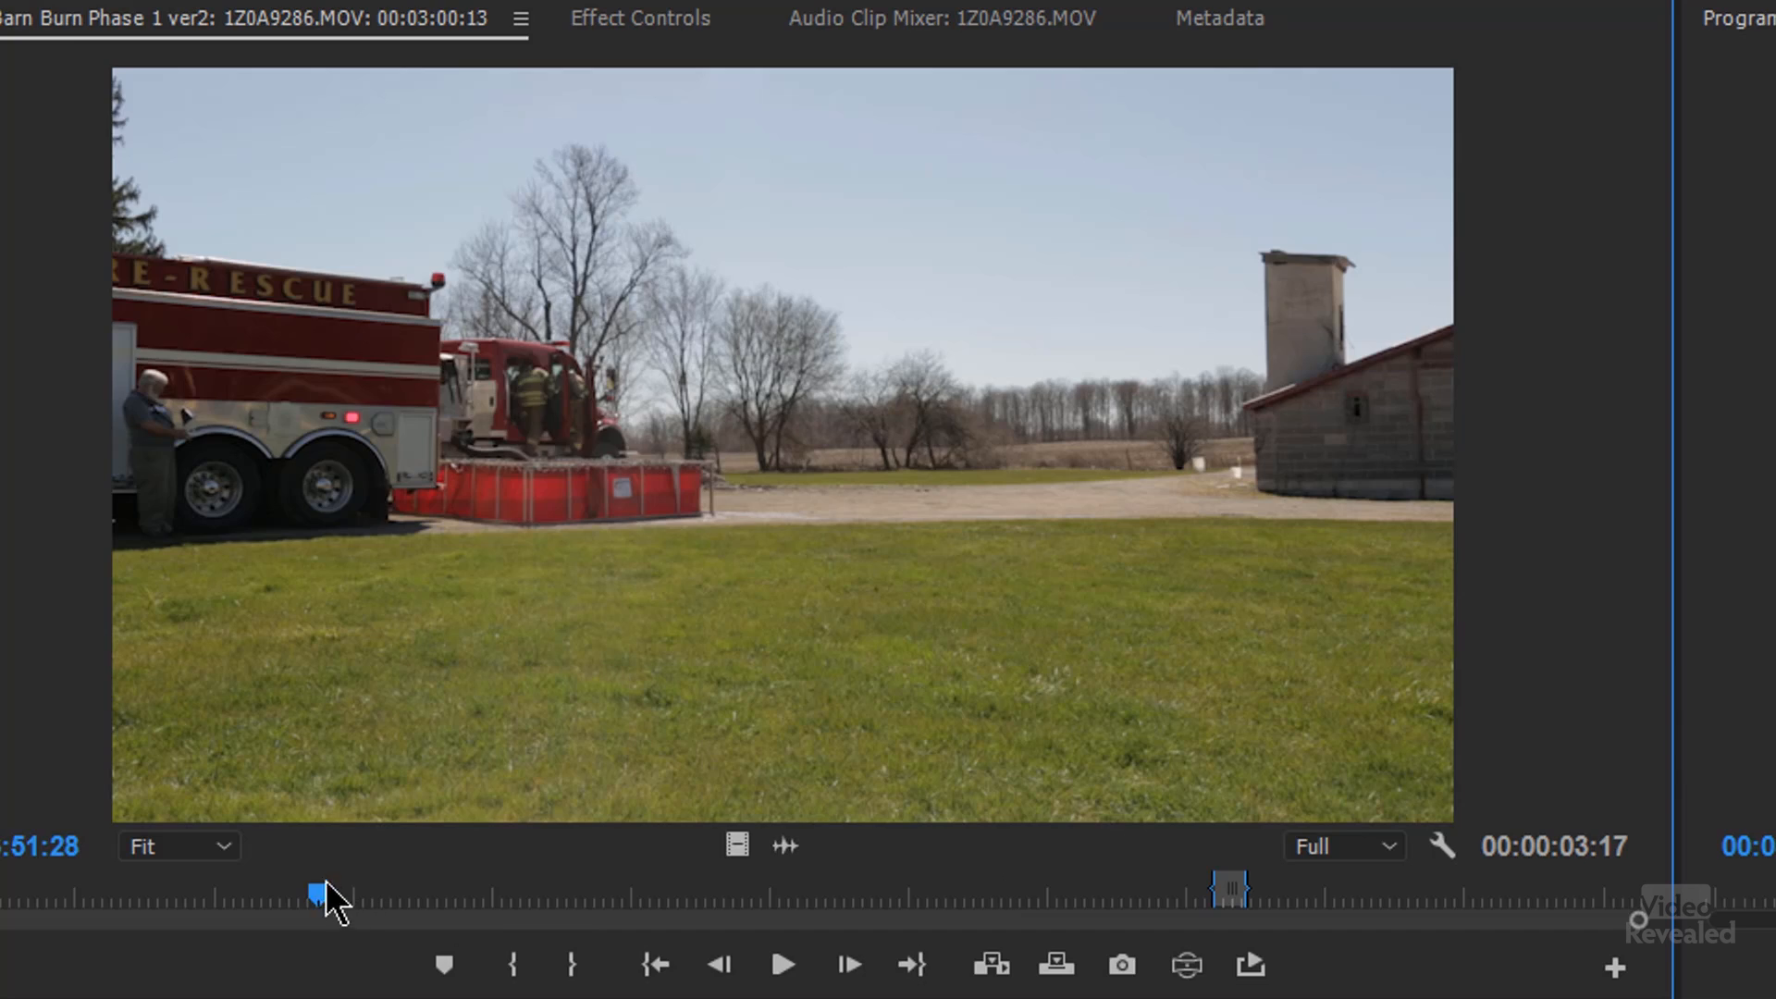
pyautogui.moveTo(316, 891); pyautogui.dragTo(124, 892)
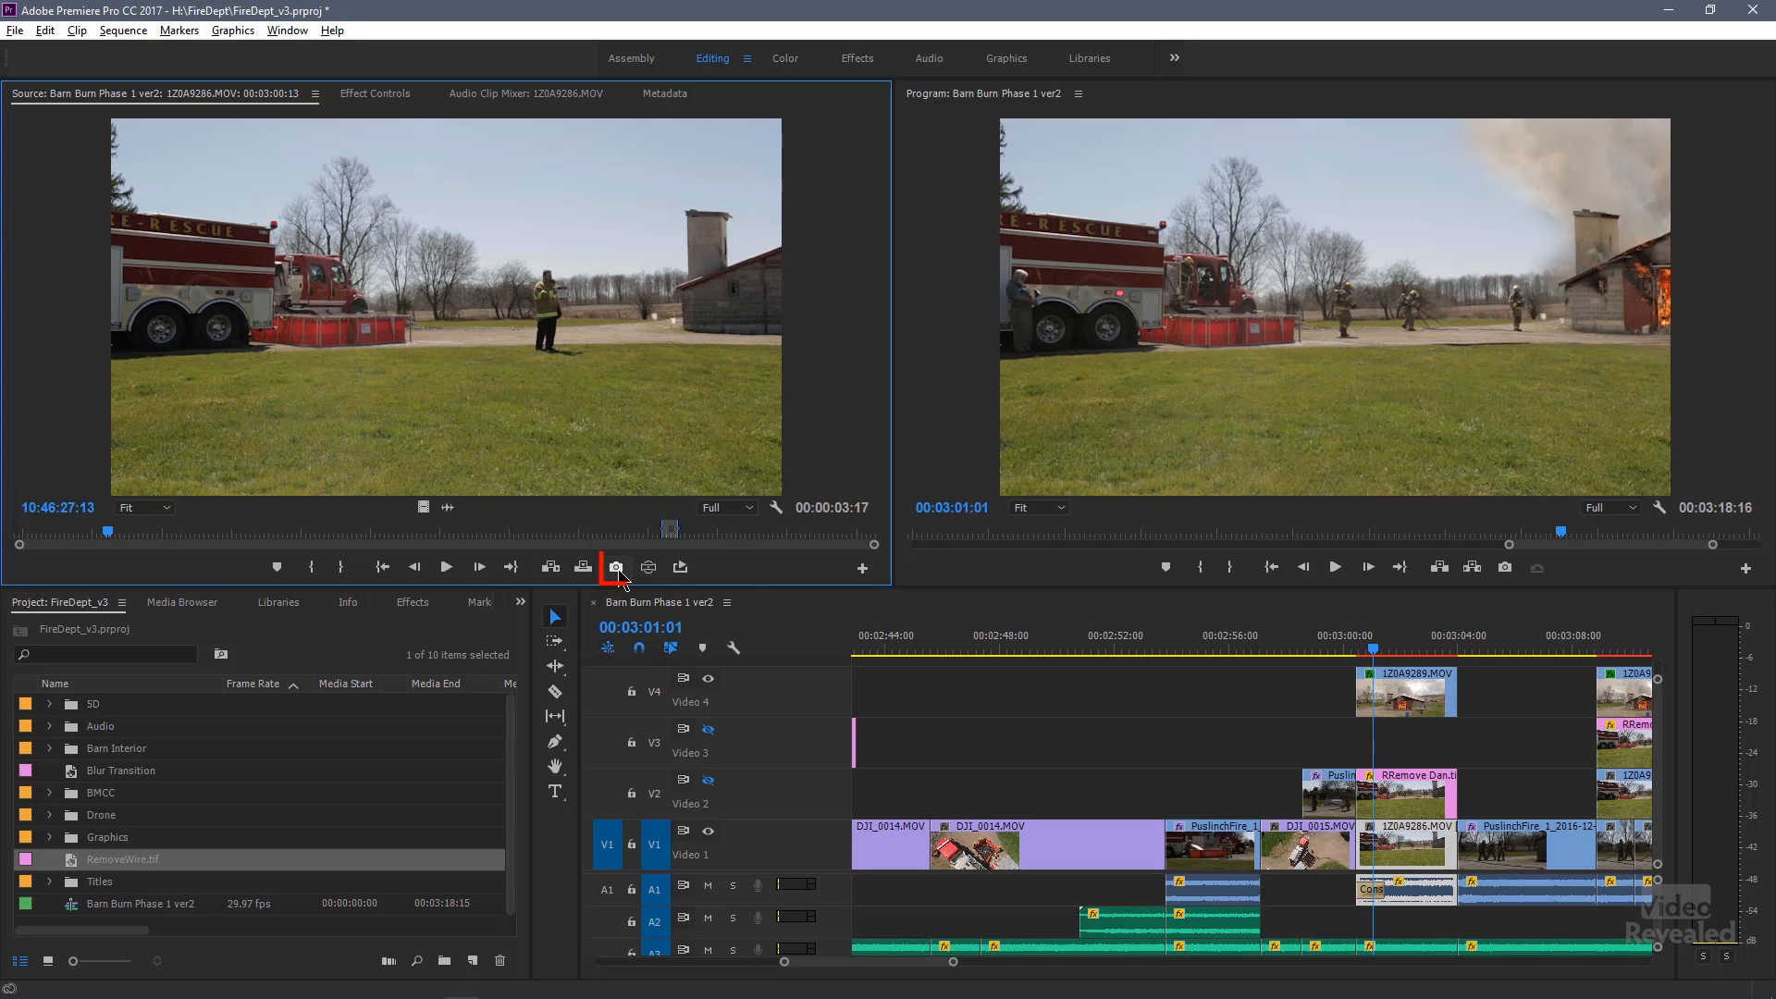
# - Export the clean frame as TIFF still removeDan with Import into project kept on
pyautogui.click(616, 566)
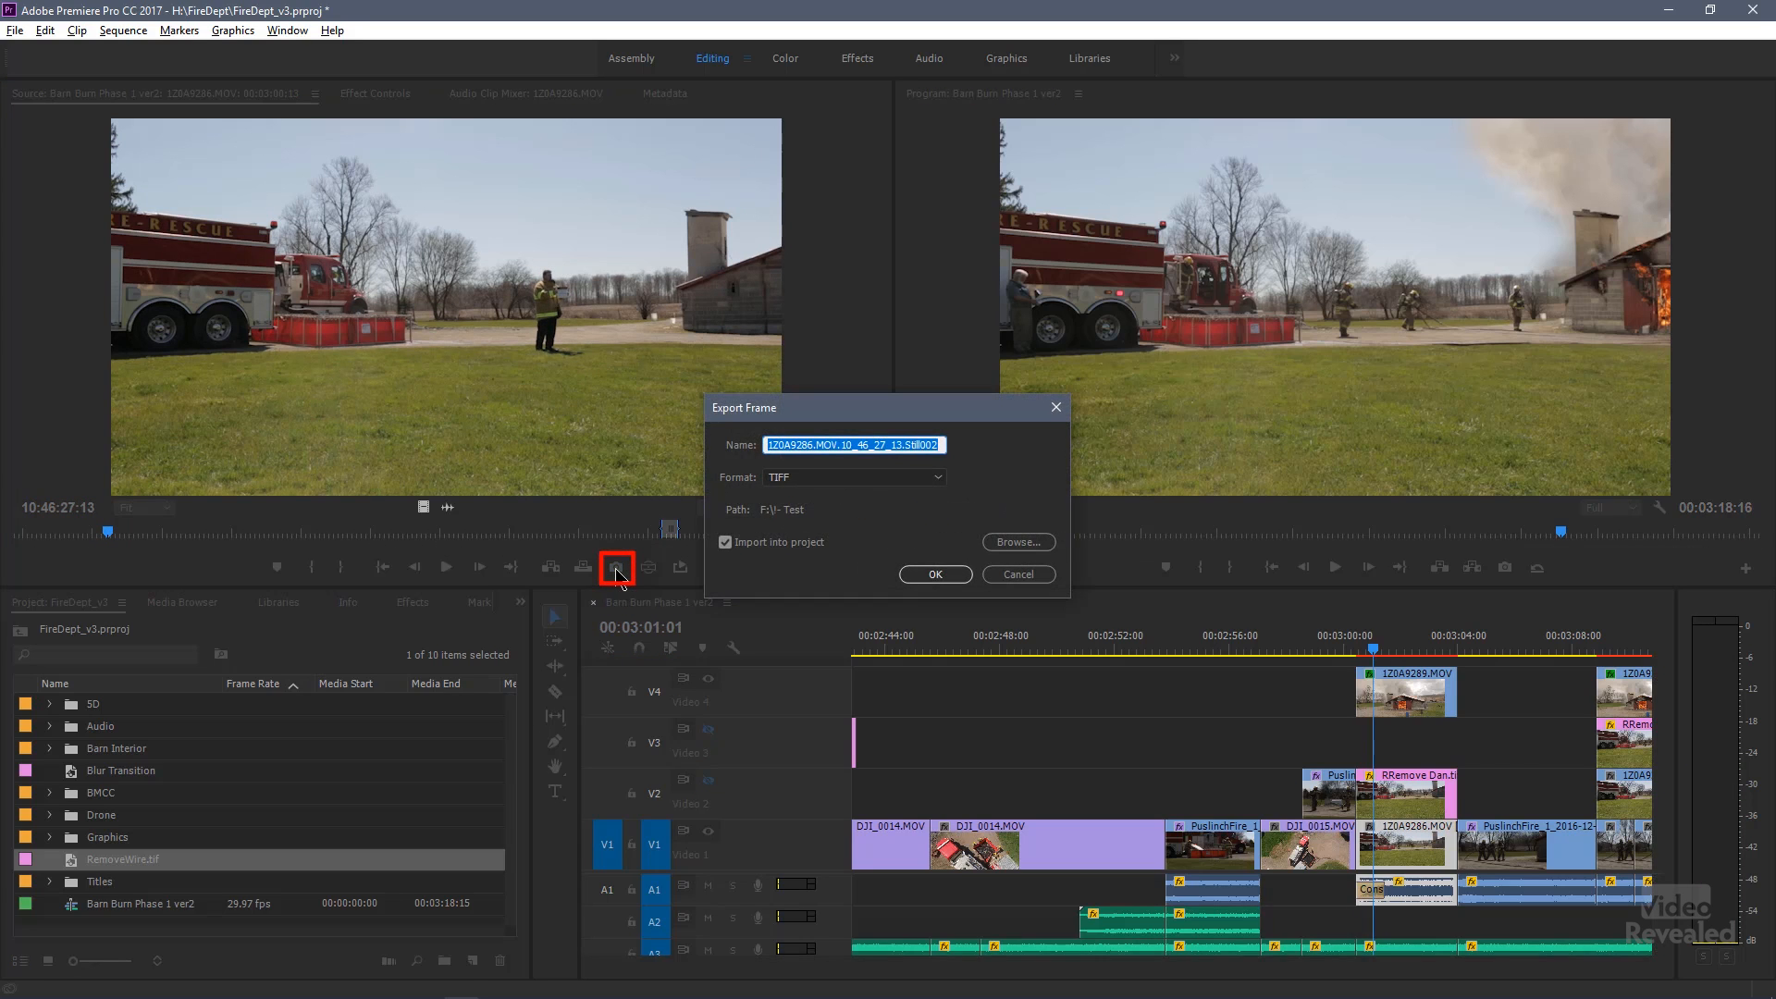
pyautogui.write('removeDan')
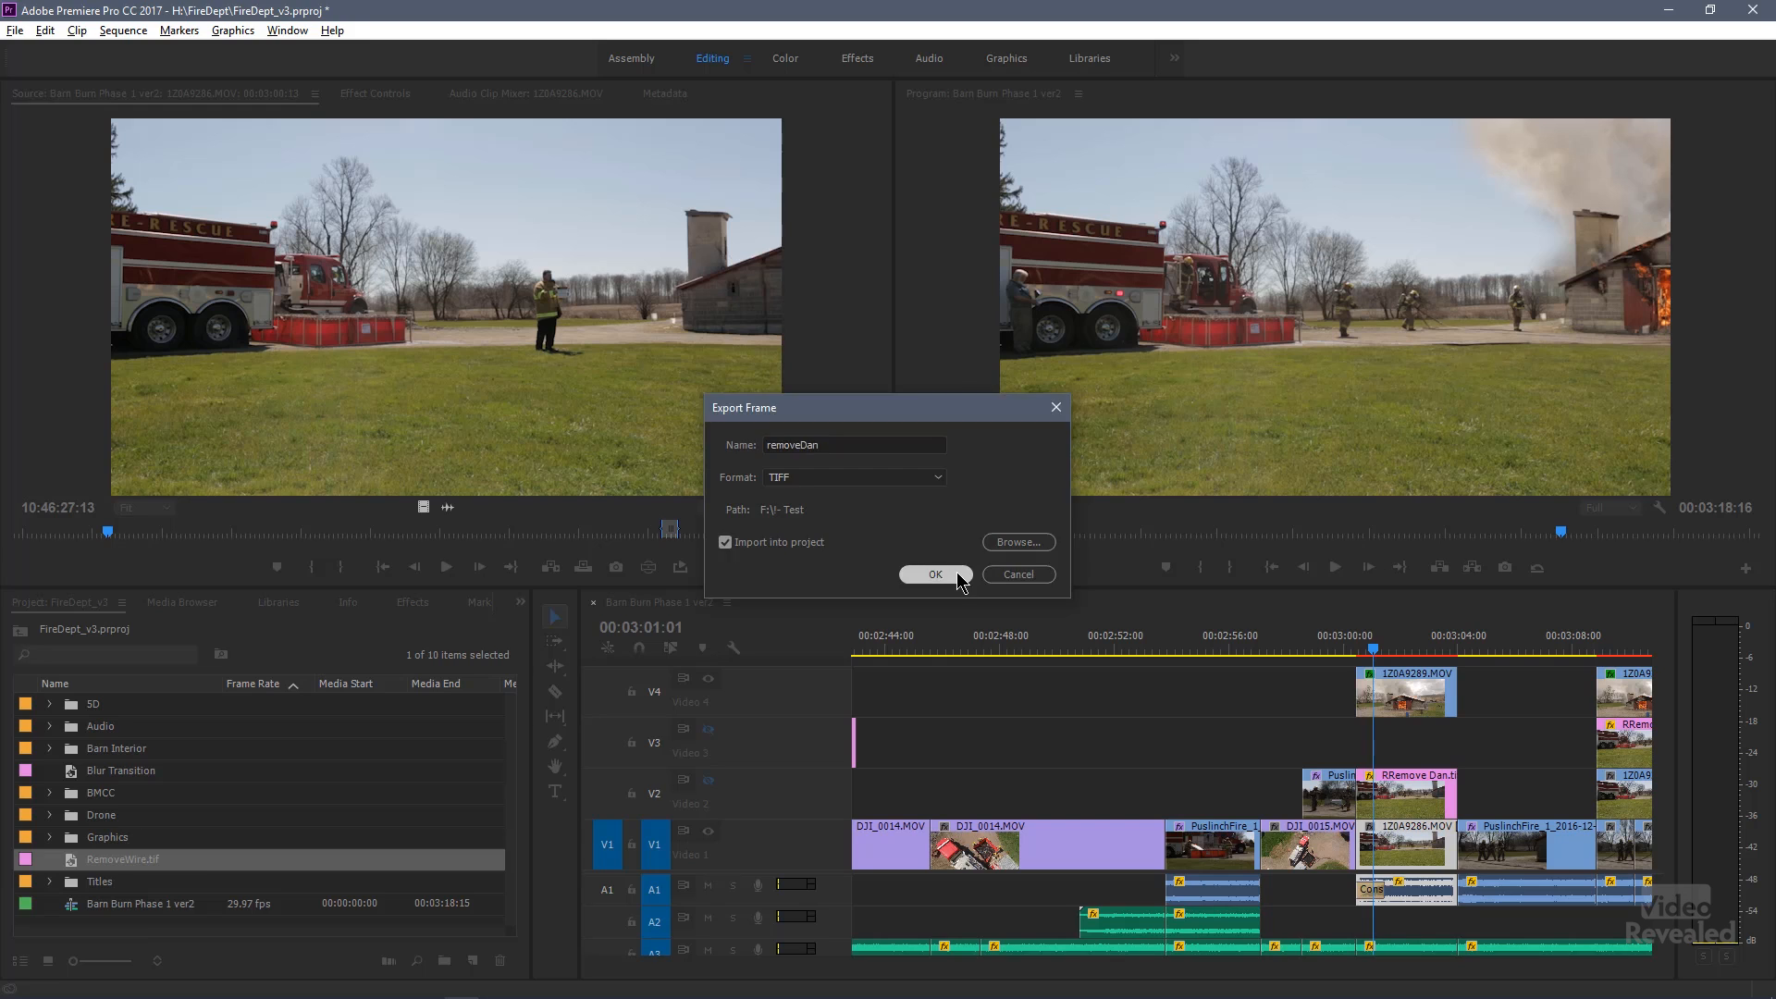
pyautogui.click(934, 574)
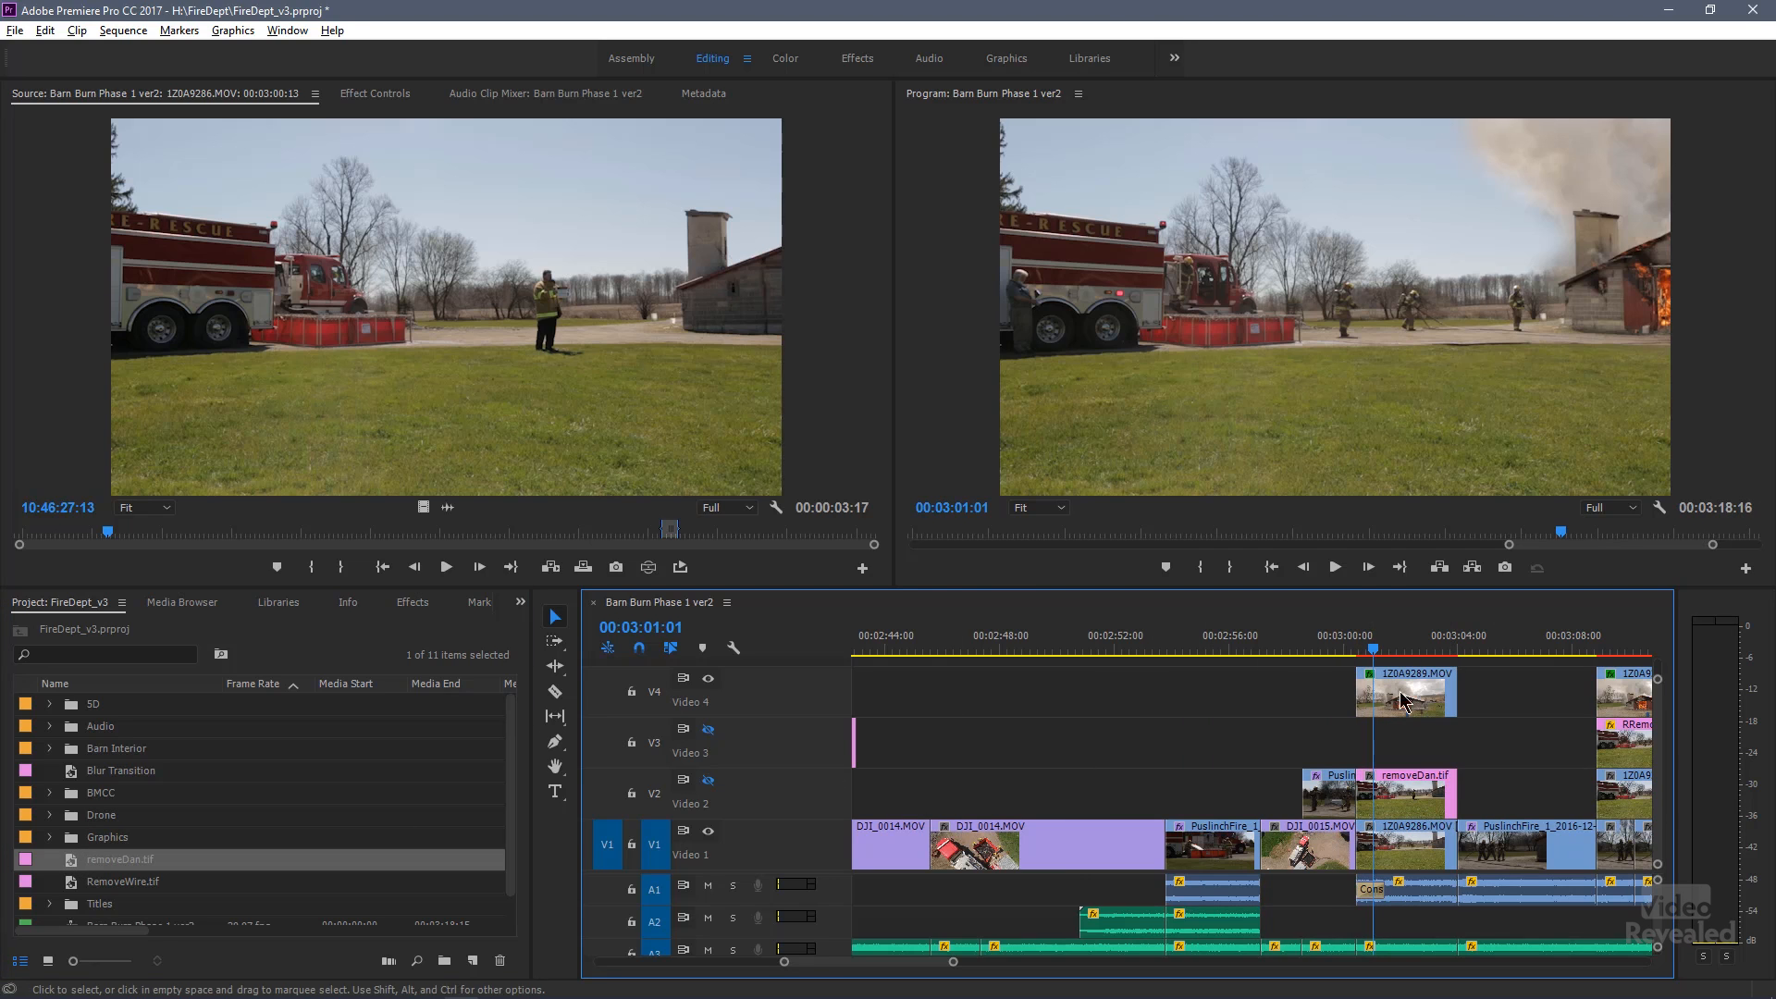
pyautogui.moveTo(1403, 801)
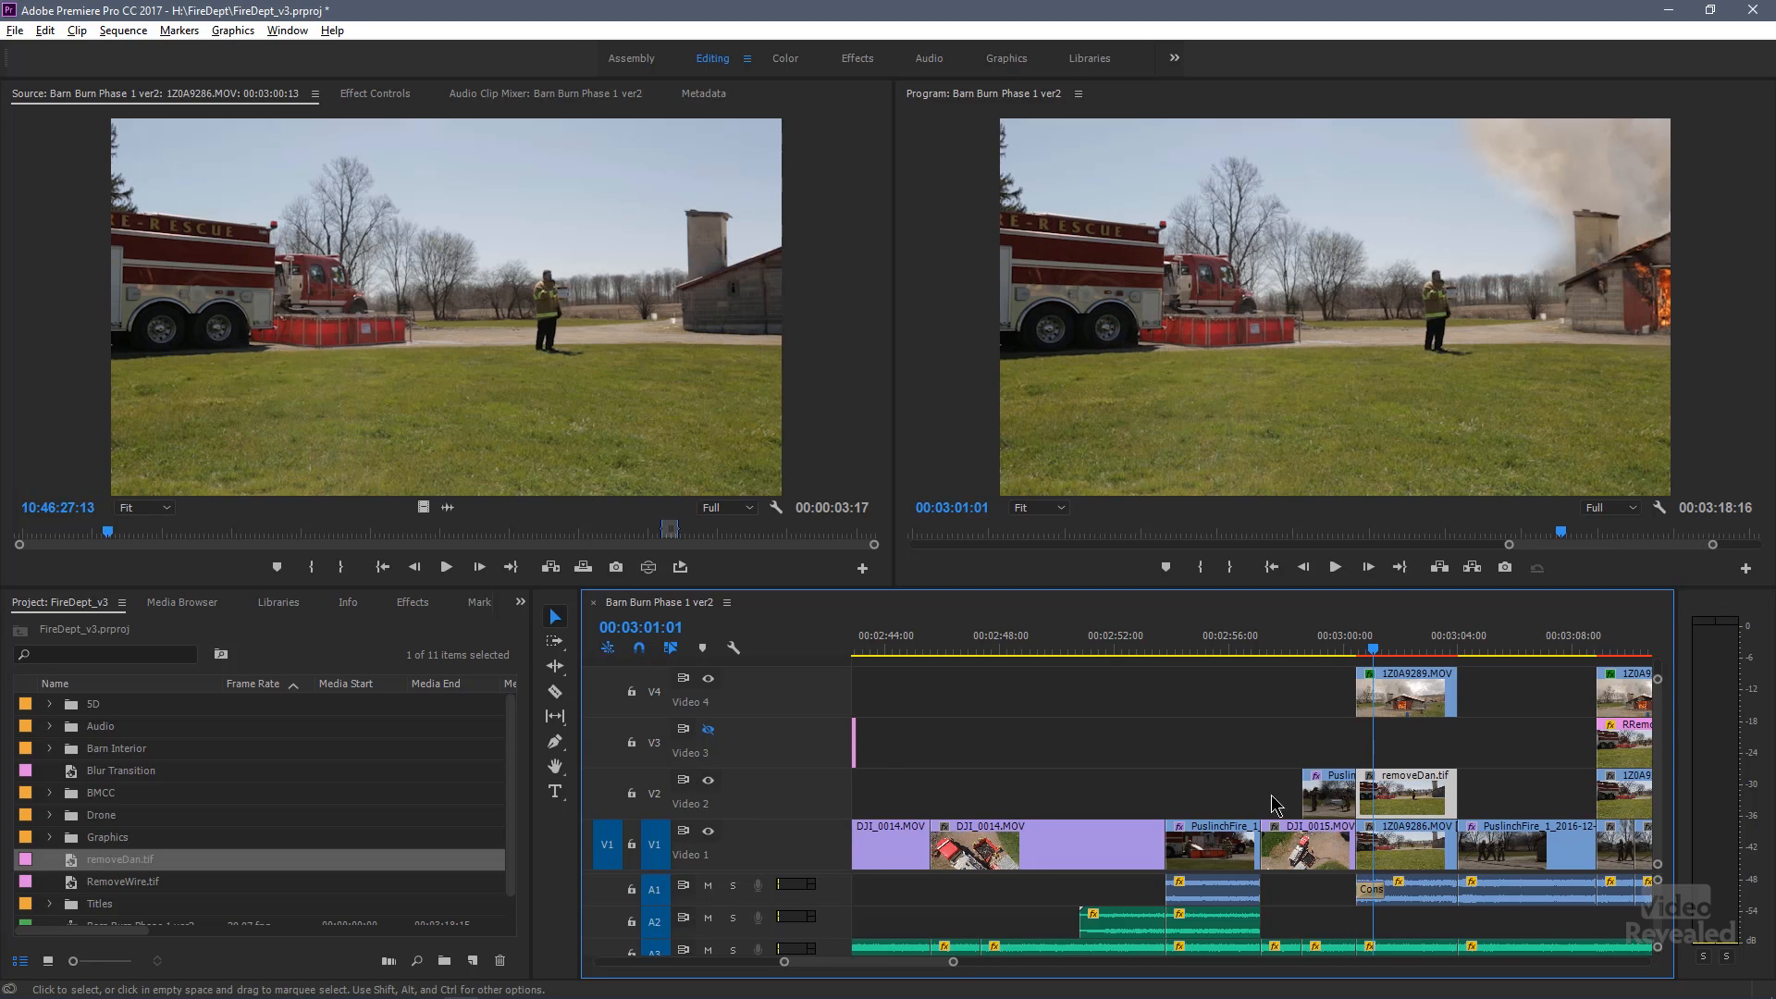
pyautogui.moveTo(1030, 311)
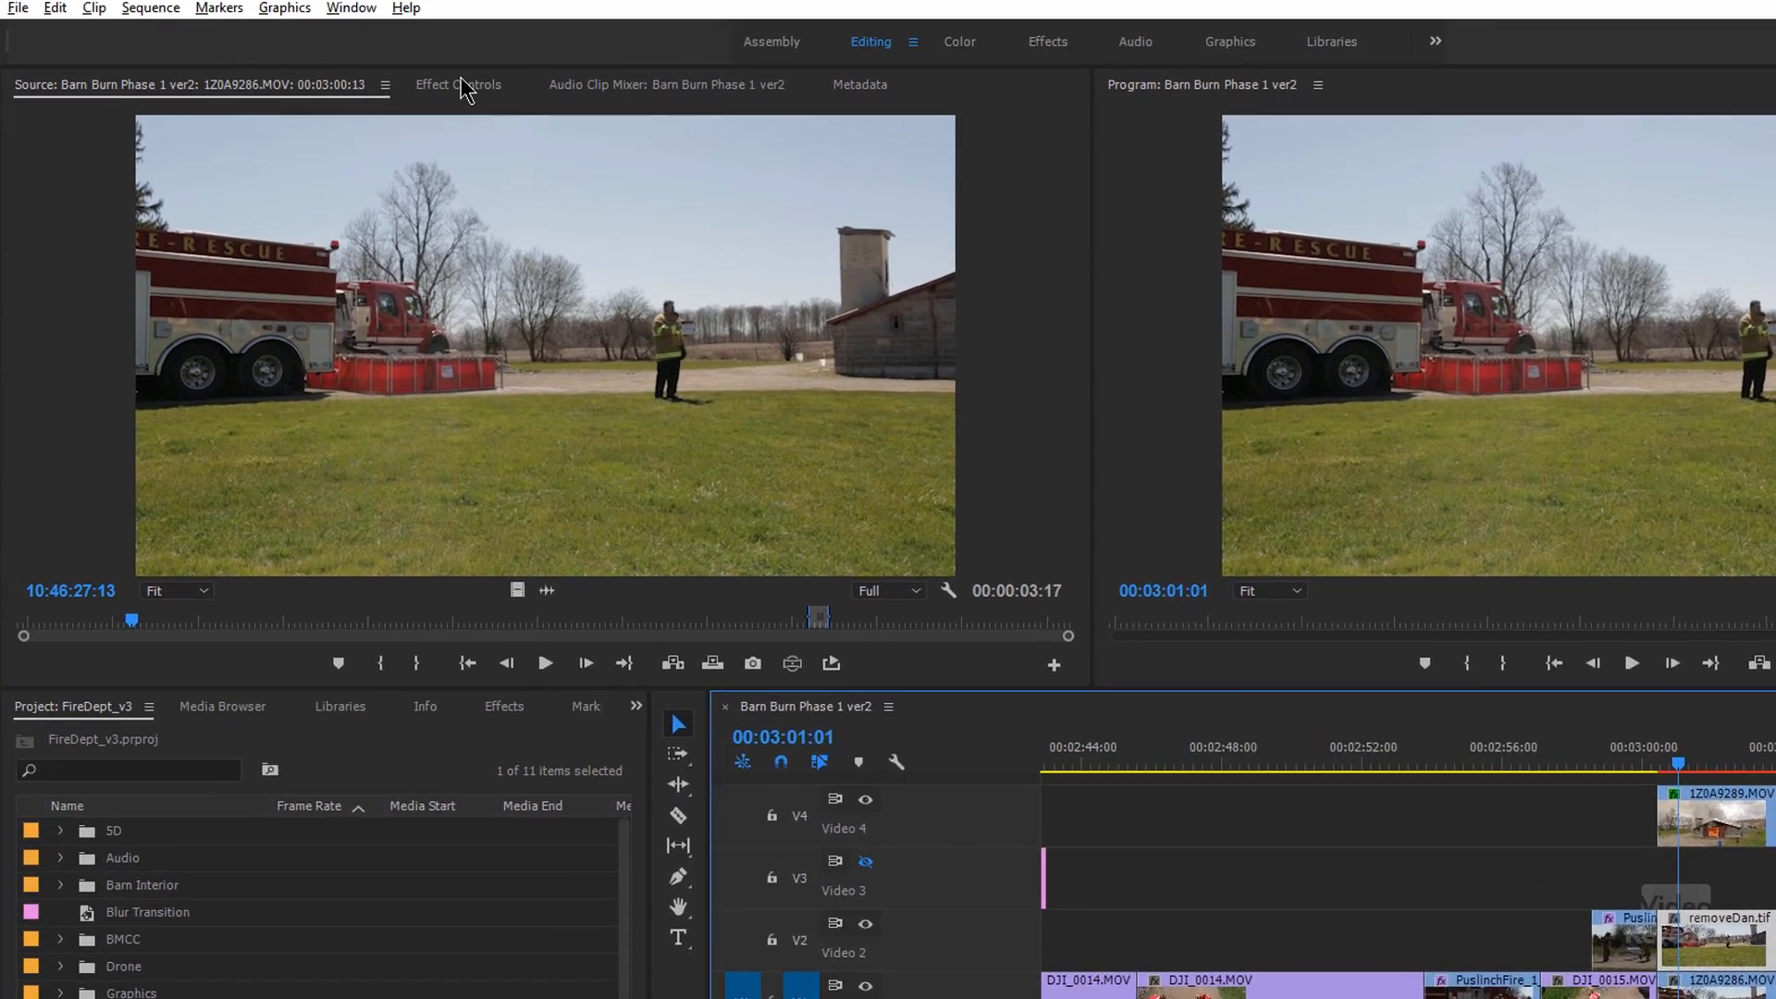
# - Add a 4-point polygon mask on removeDan.tif fitted around the truck's rear and toggle V2 to compare
pyautogui.click(457, 83)
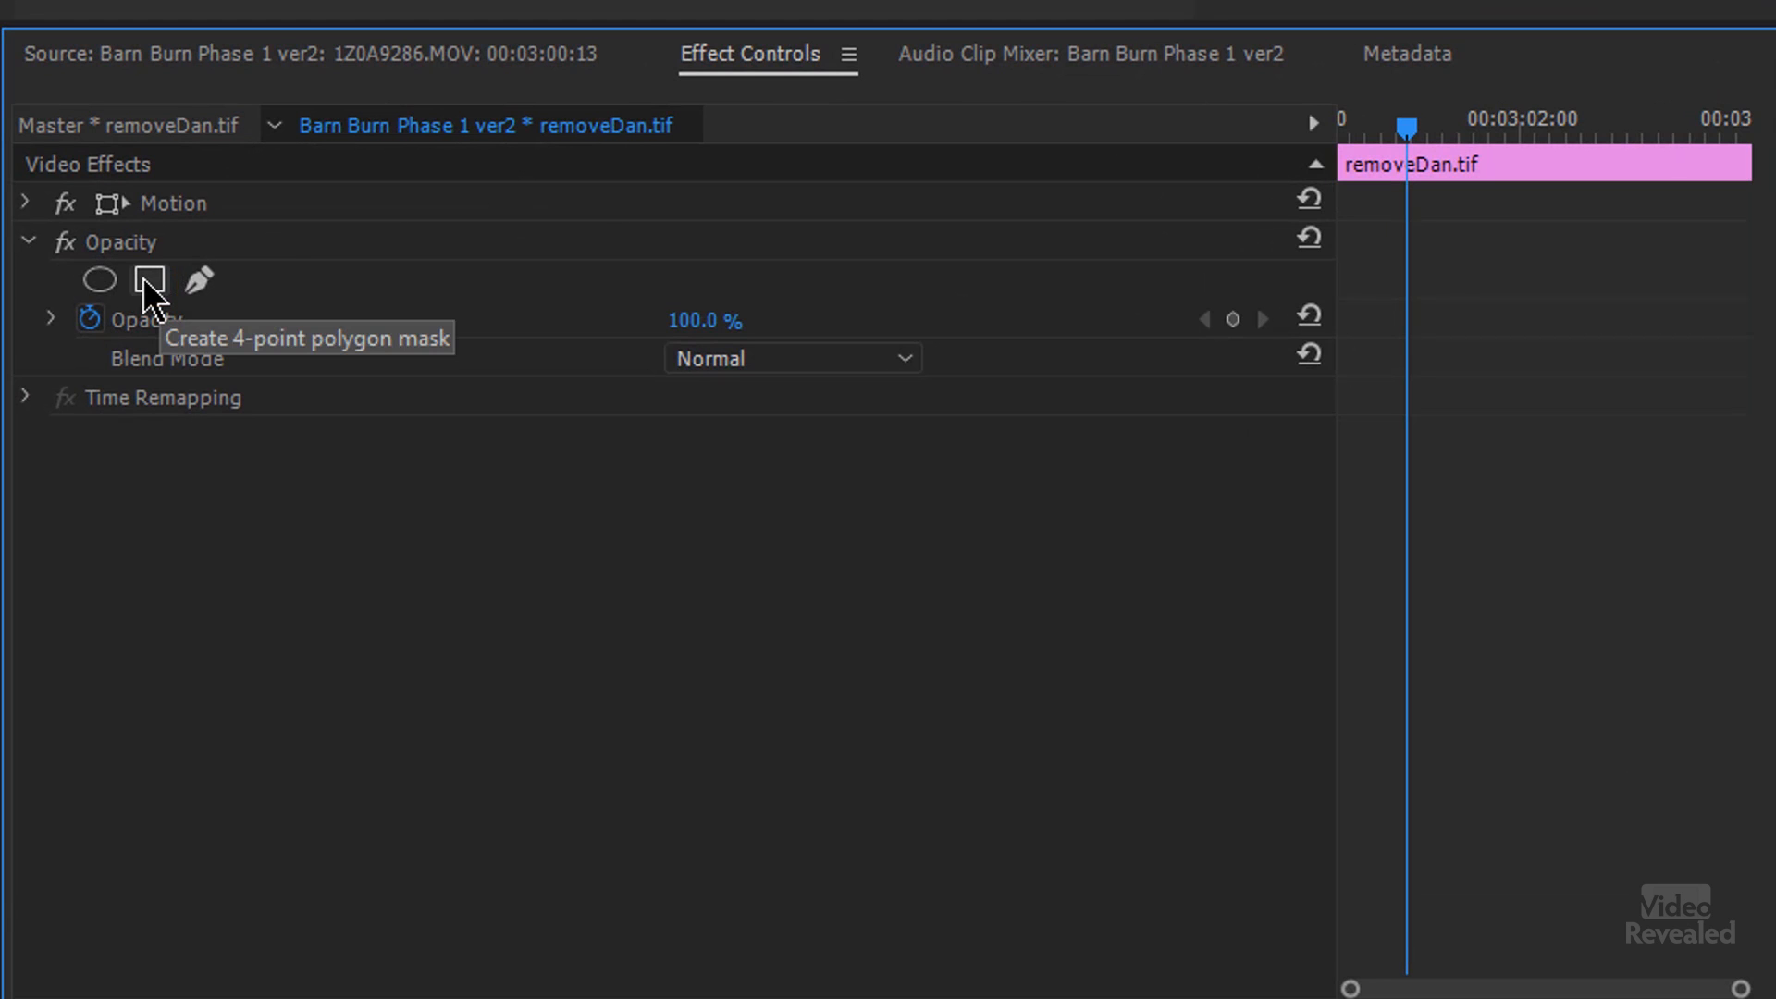
pyautogui.click(148, 280)
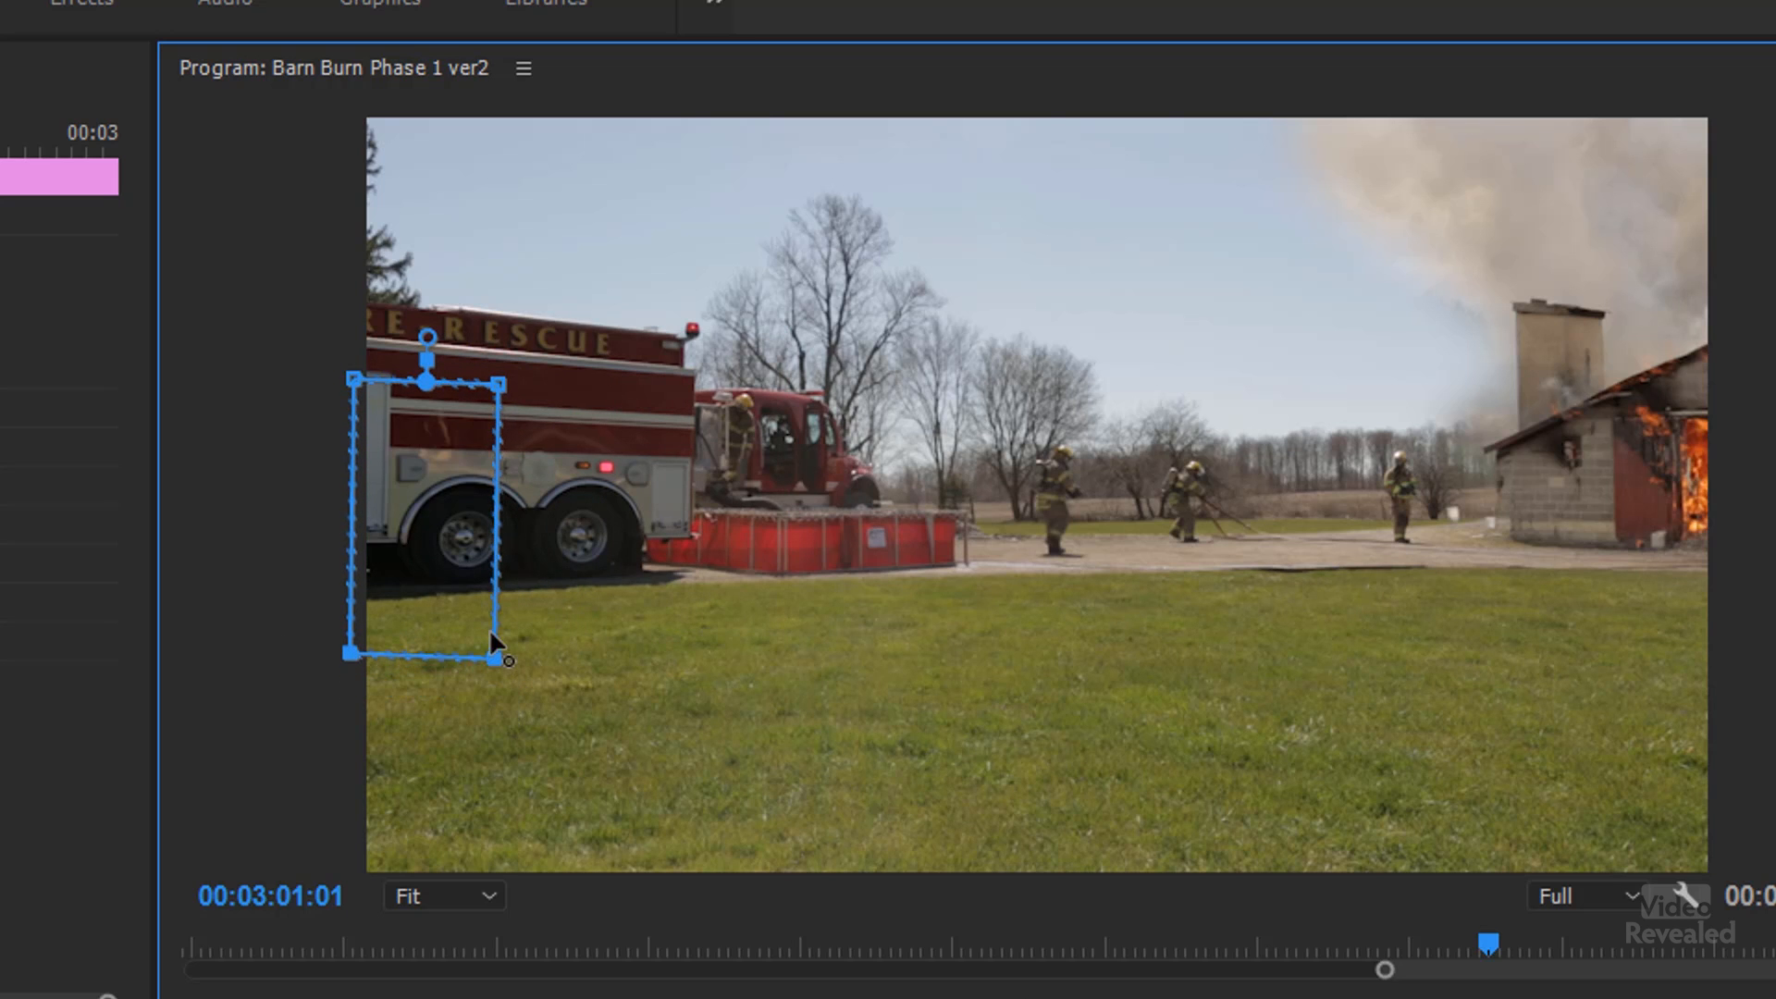
pyautogui.moveTo(503, 660); pyautogui.dragTo(498, 620)
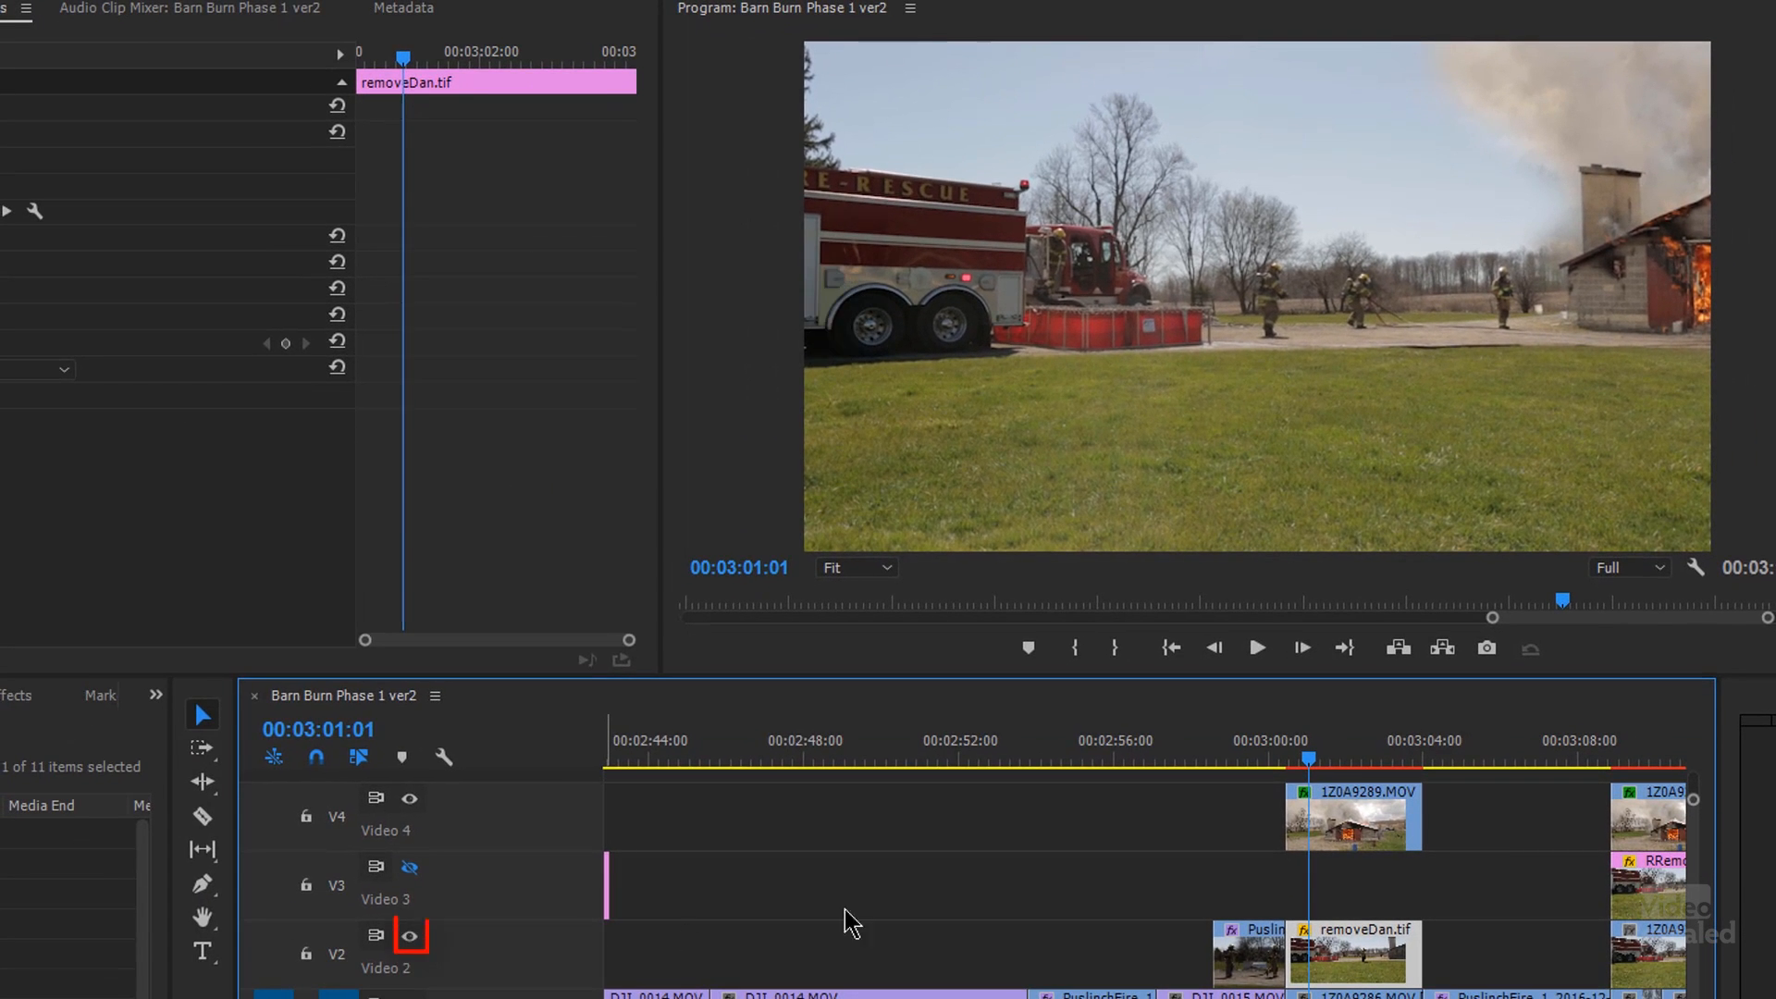
pyautogui.click(1254, 648)
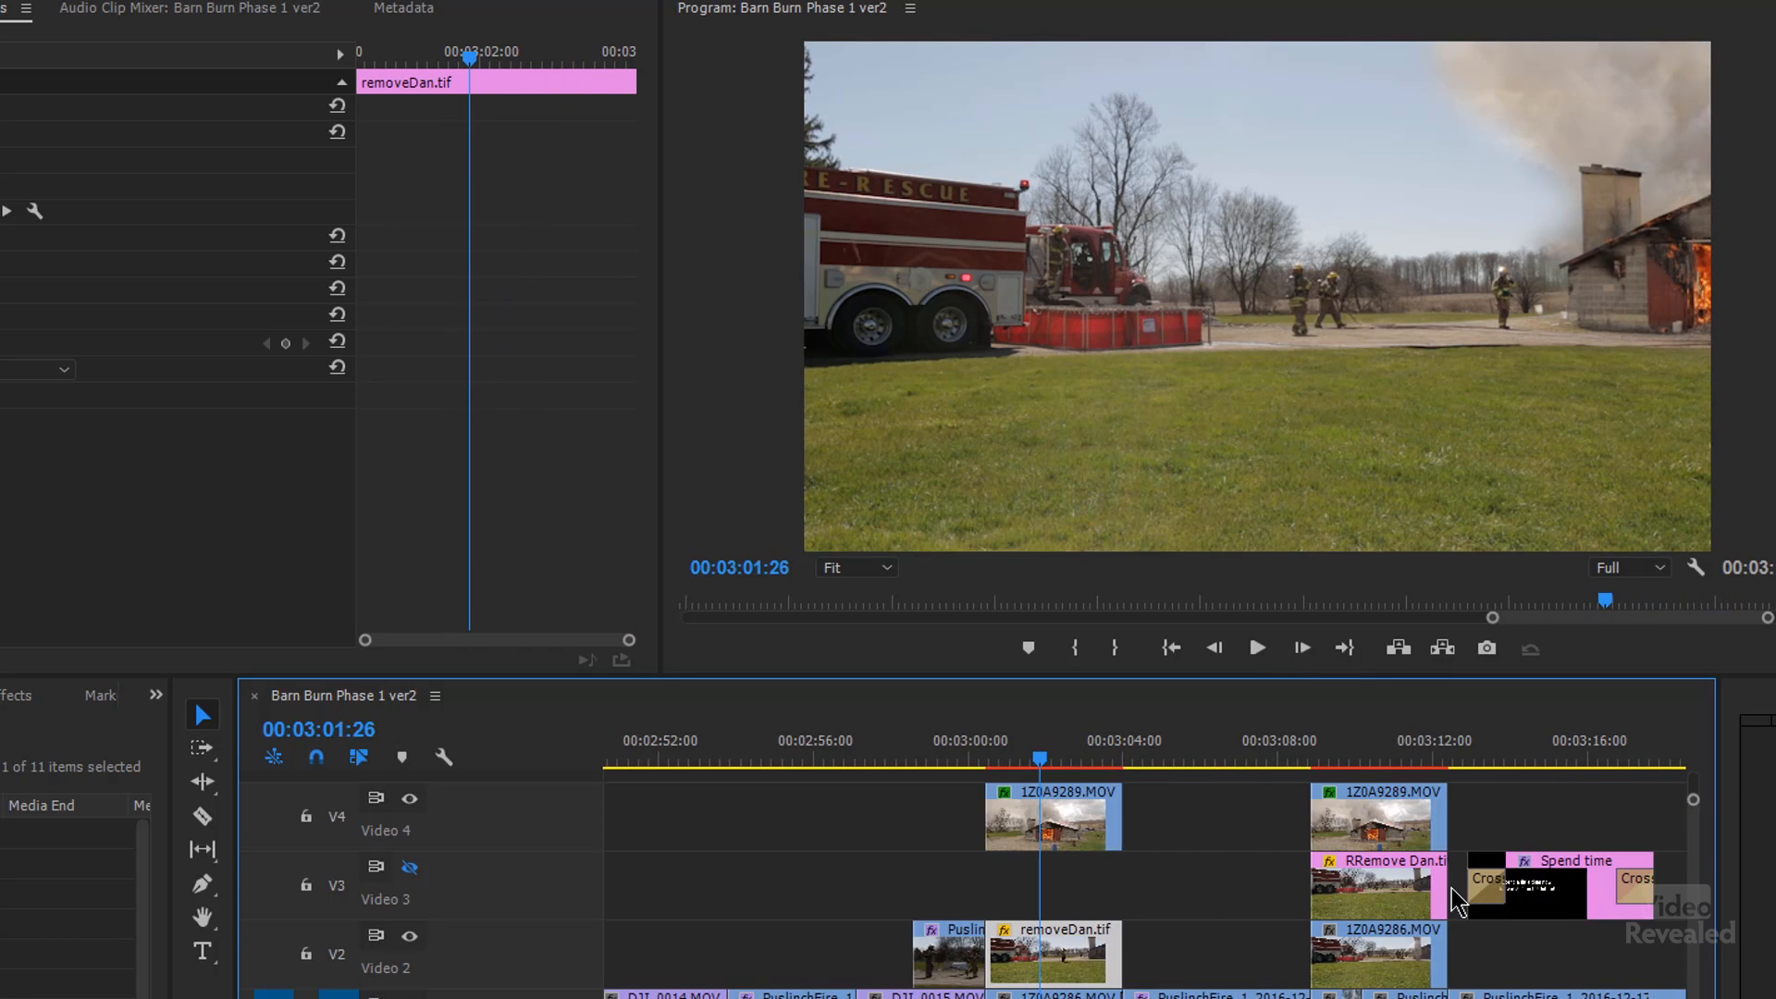
# - Play past the removeDan fix and switch off Video 4's track output over the hose shot
pyautogui.click(1141, 760)
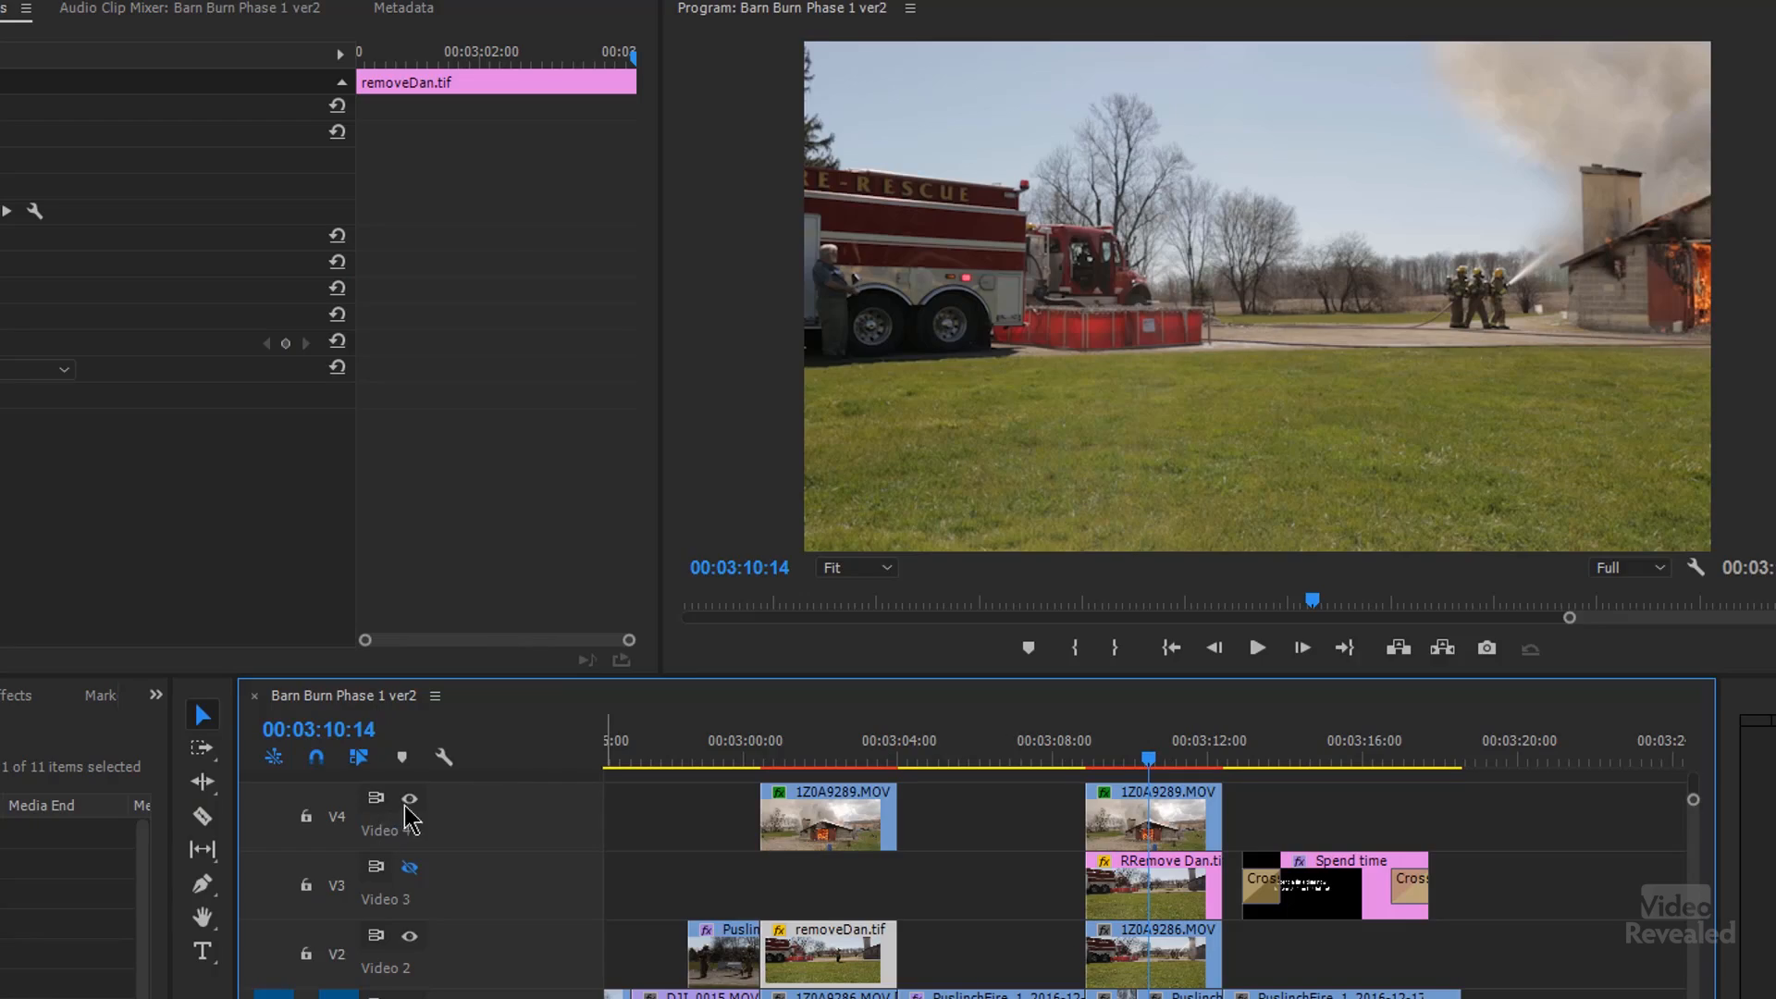
pyautogui.click(411, 801)
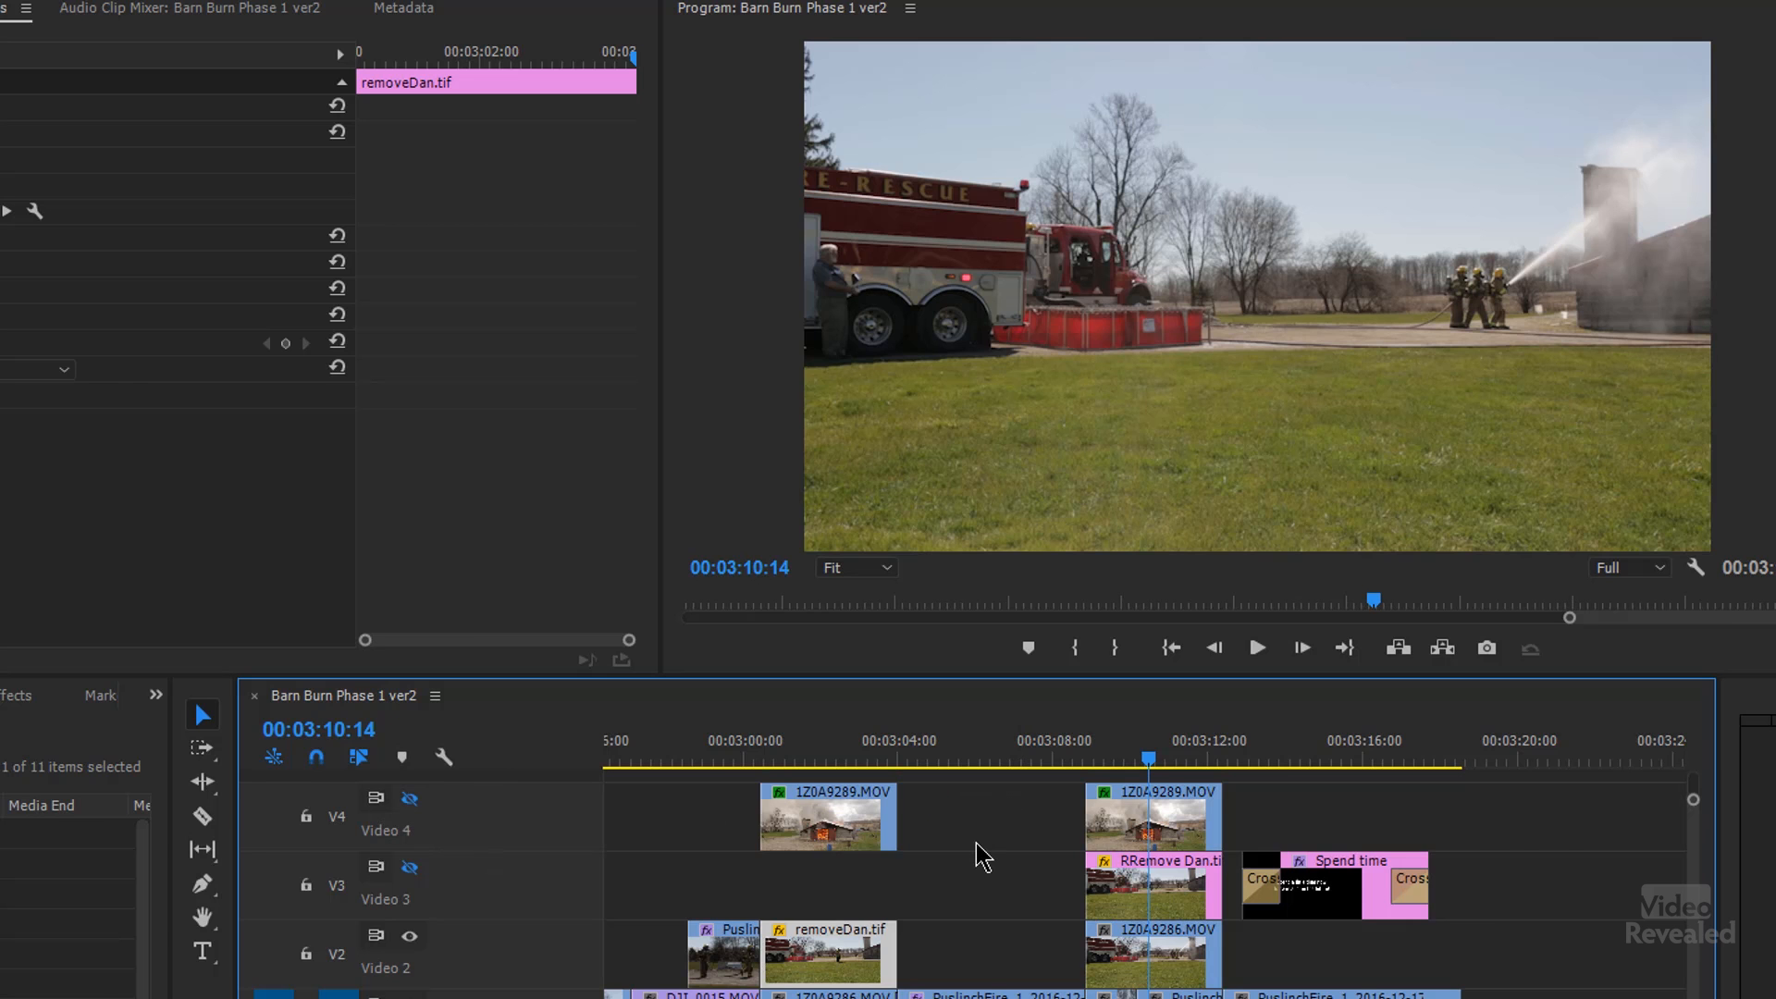